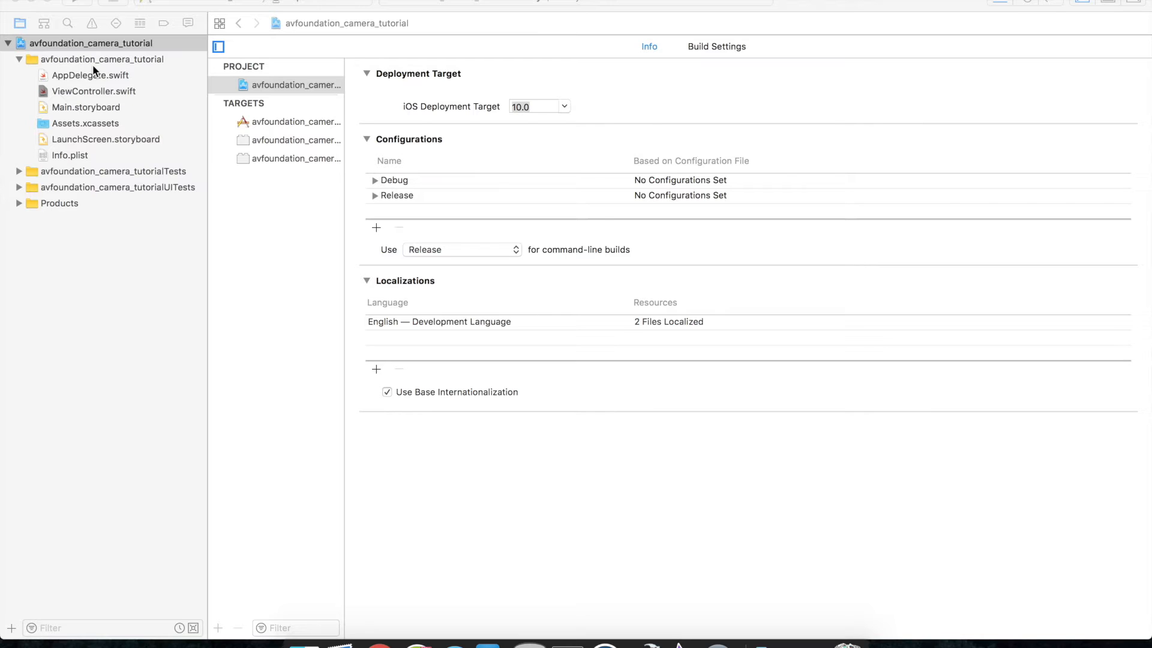
pyautogui.moveTo(101, 62)
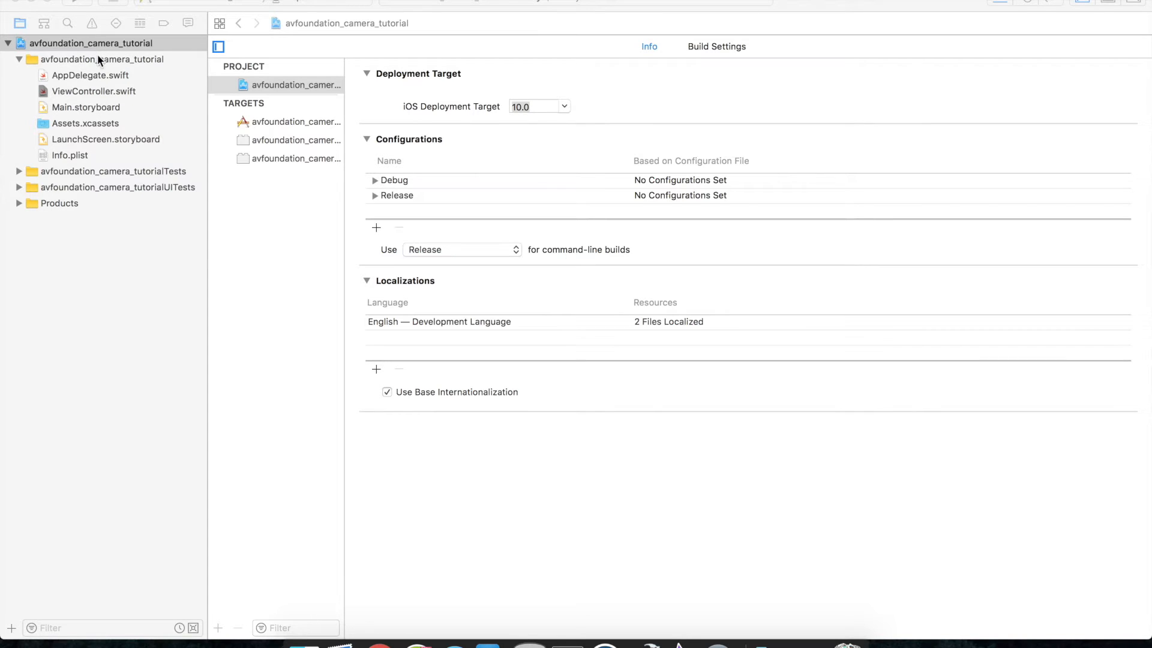
pyautogui.moveTo(78, 62)
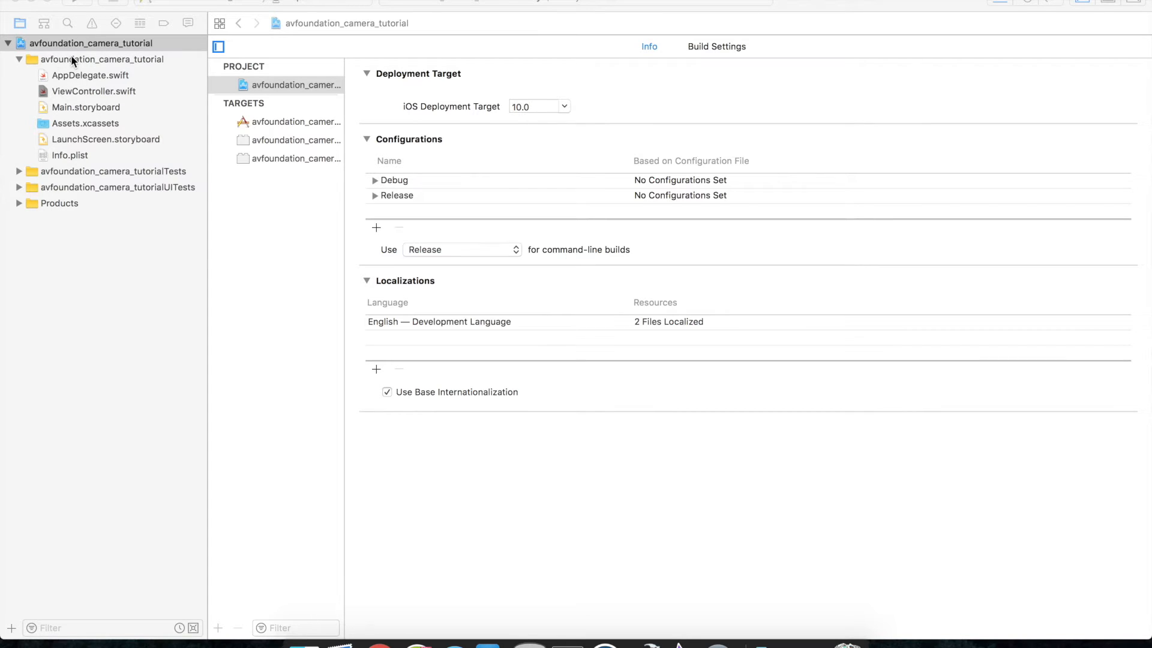
# Open Info.plist from the Project navigator in the property list editor
pyautogui.click(71, 155)
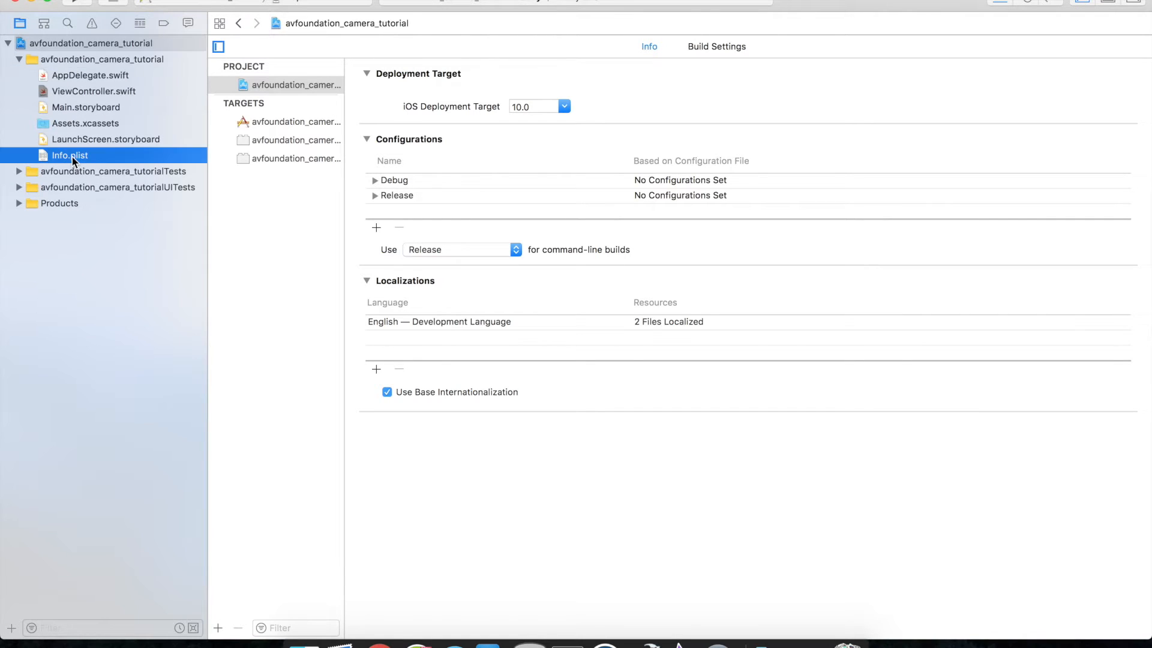
pyautogui.click(70, 154)
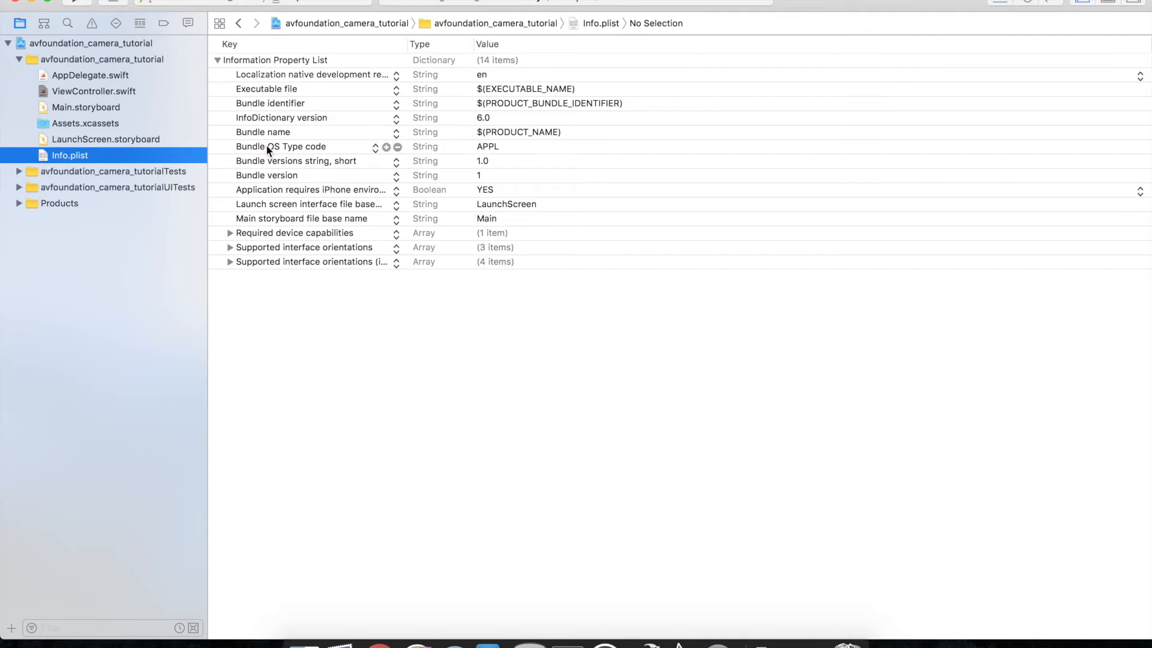
# Add a Privacy - Camera Usage Description entry valued 'Photo application' to Info.plist
pyautogui.click(274, 60)
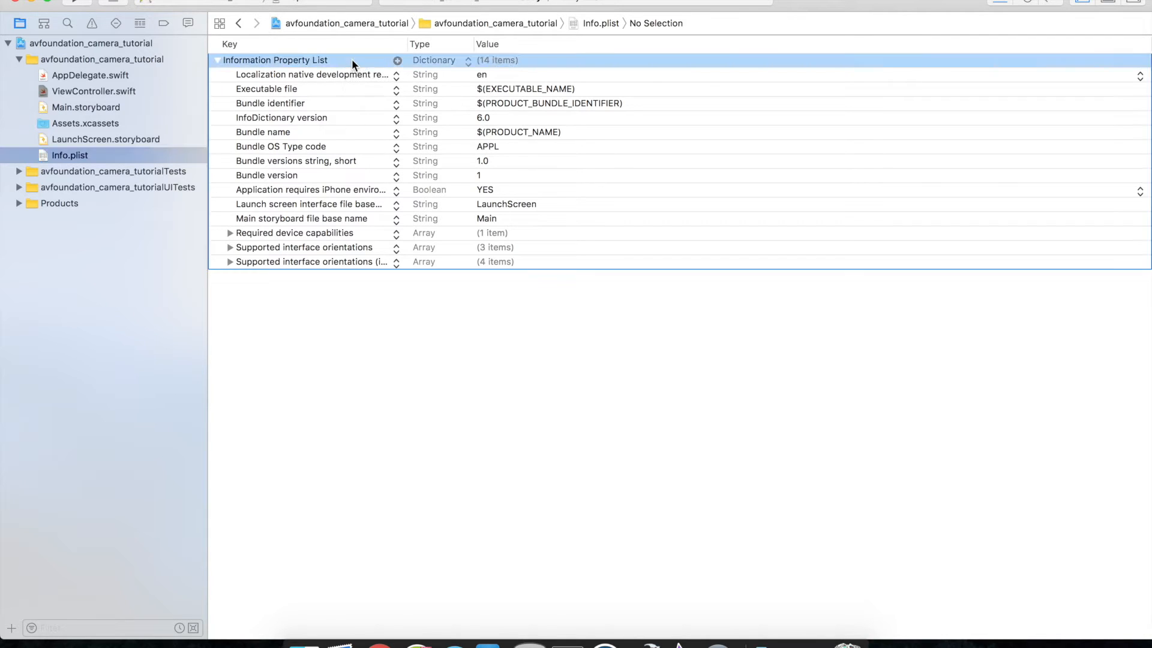
pyautogui.moveTo(395, 61)
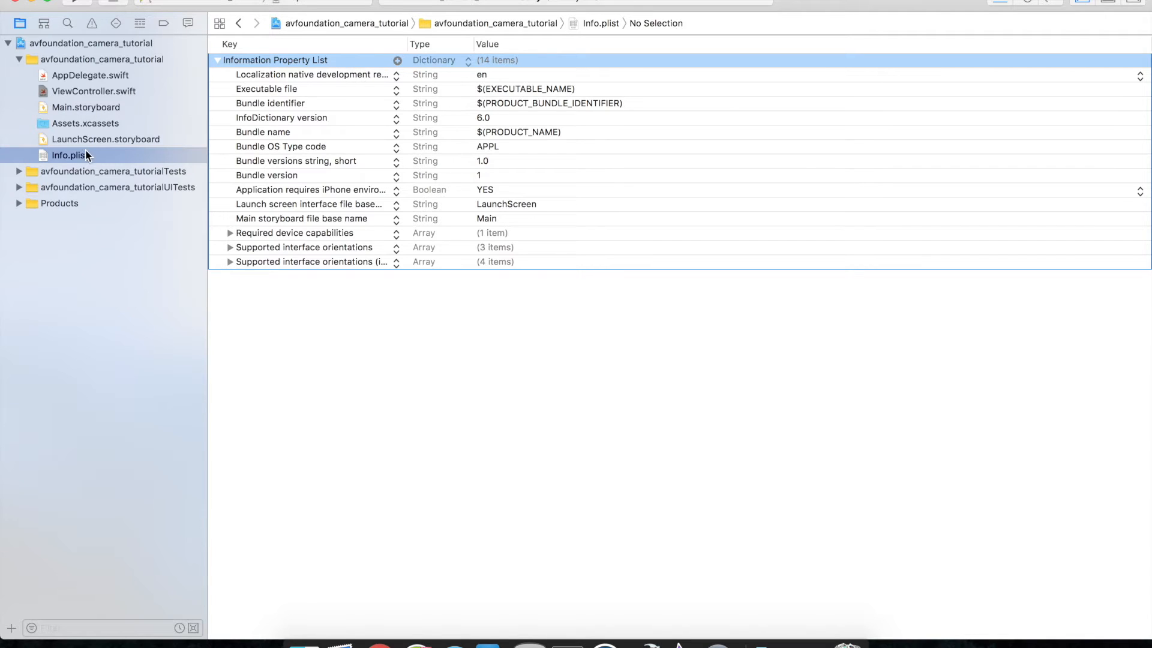
pyautogui.moveTo(399, 63)
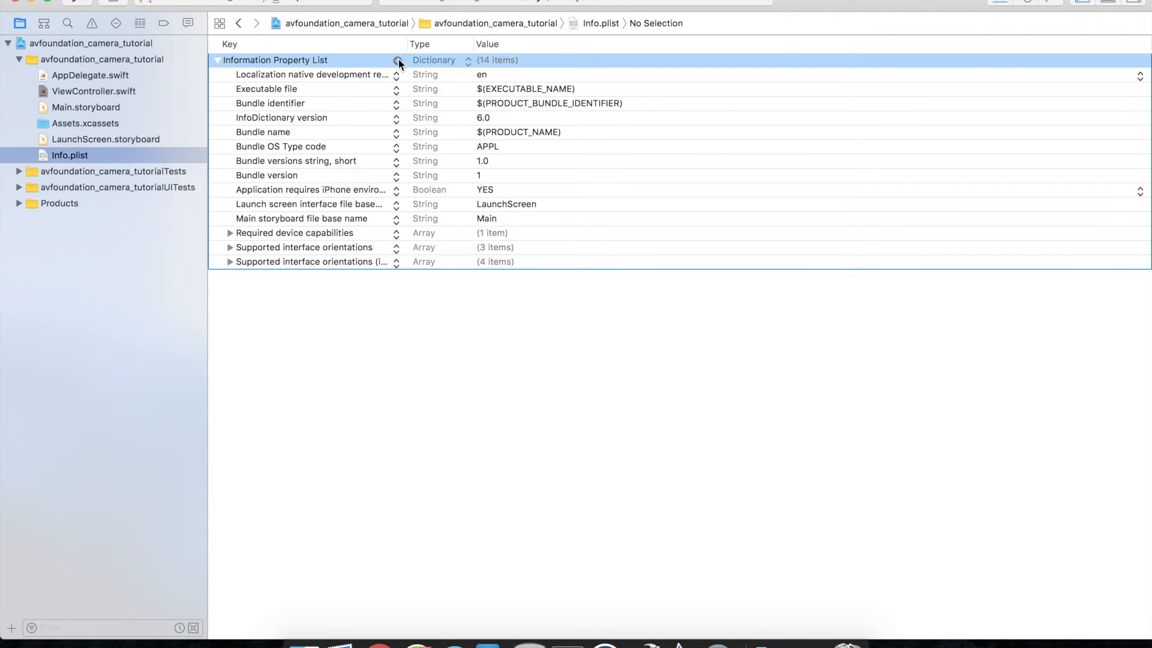
pyautogui.click(397, 60)
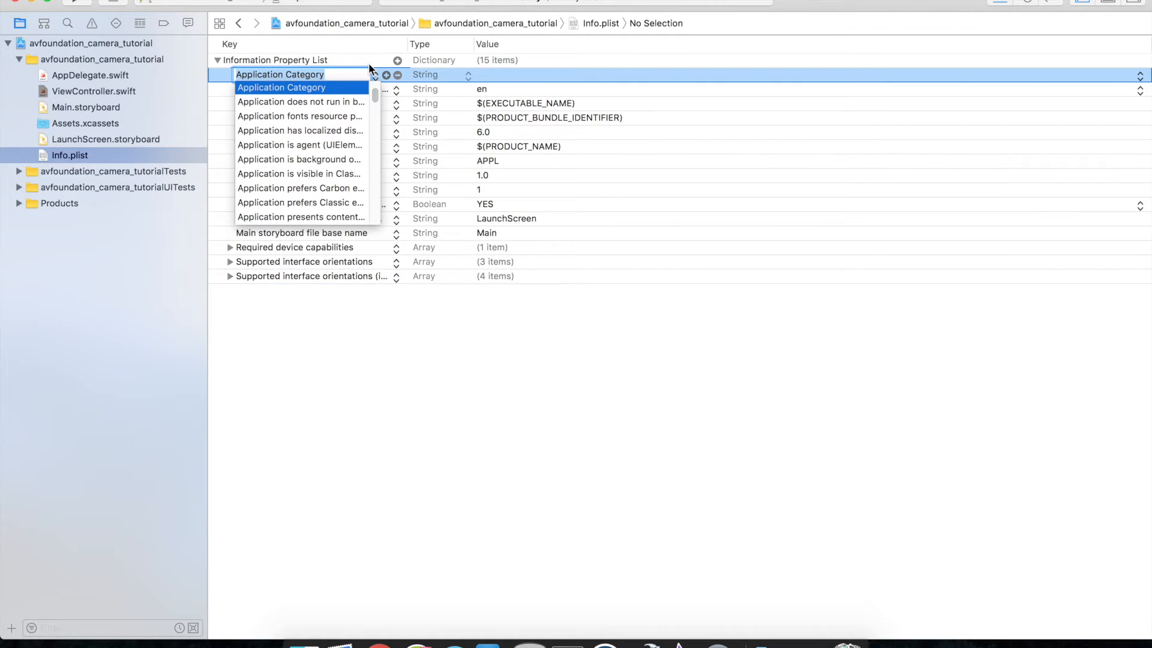
pyautogui.write('privacy')
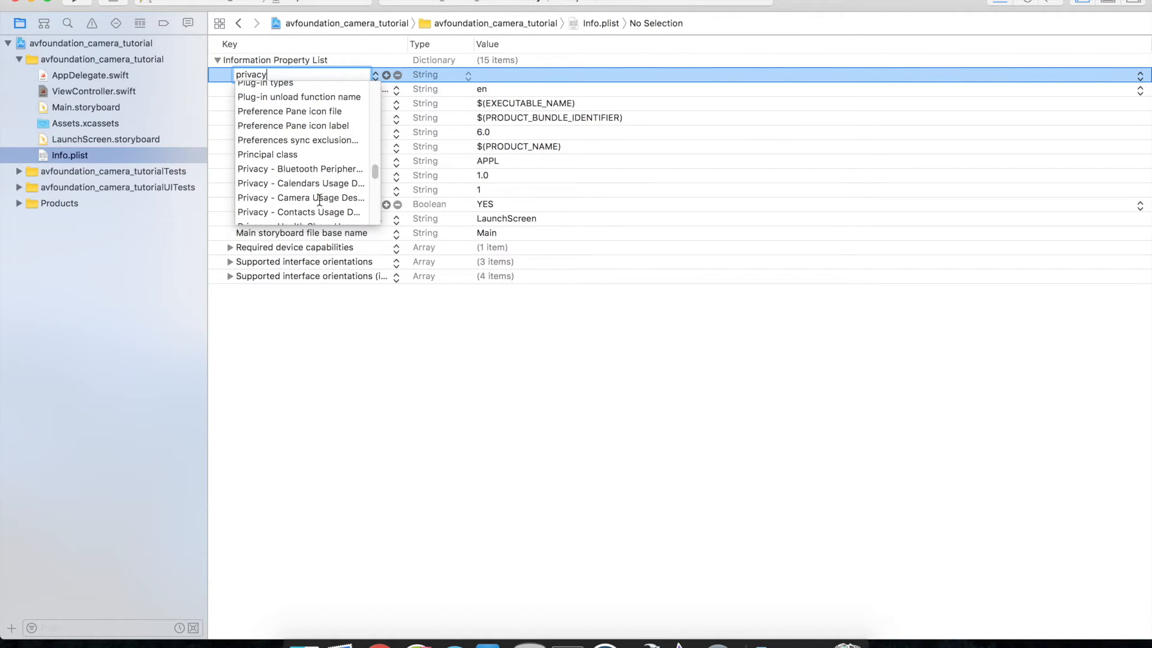
pyautogui.click(300, 198)
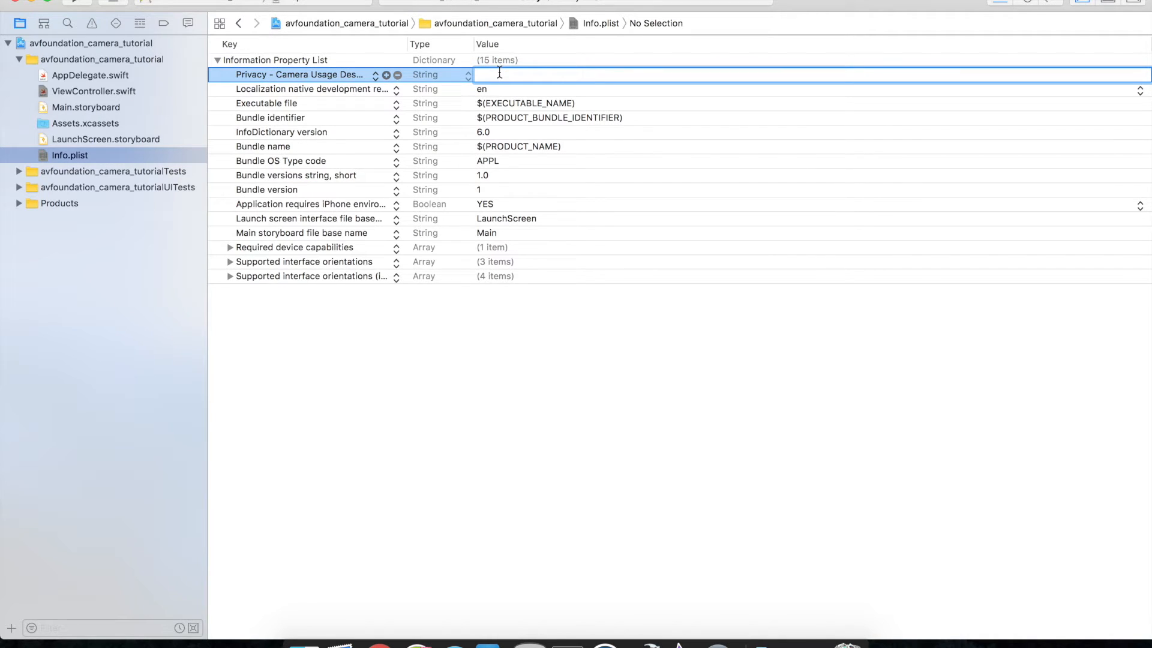
pyautogui.write('Photo')
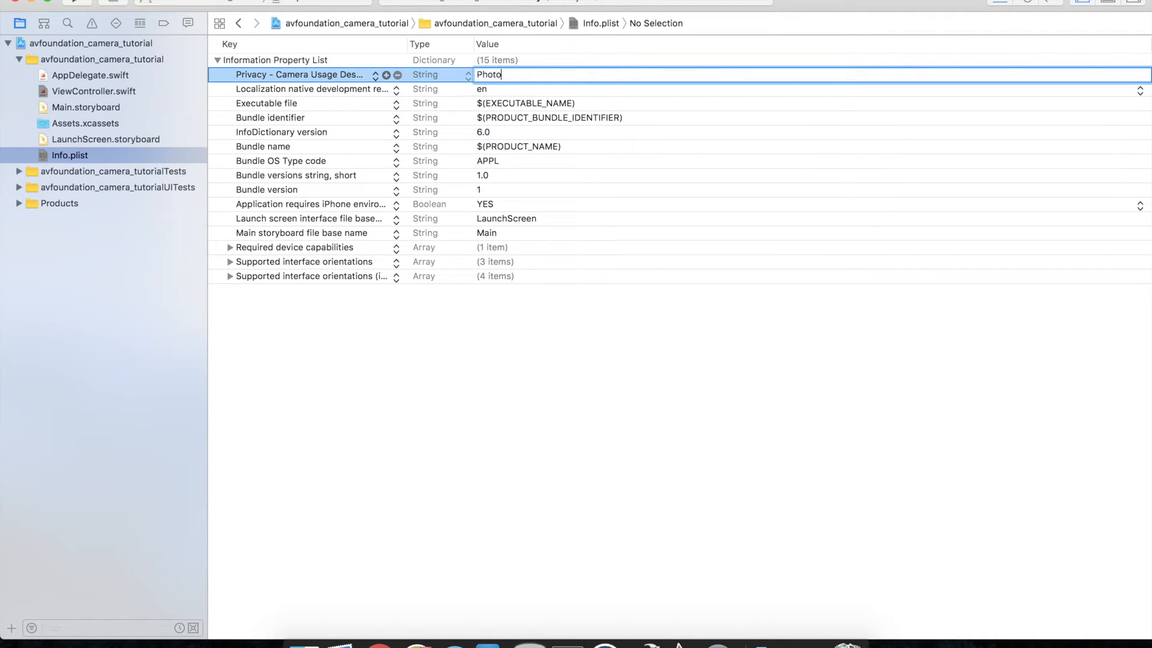
pyautogui.write('application')
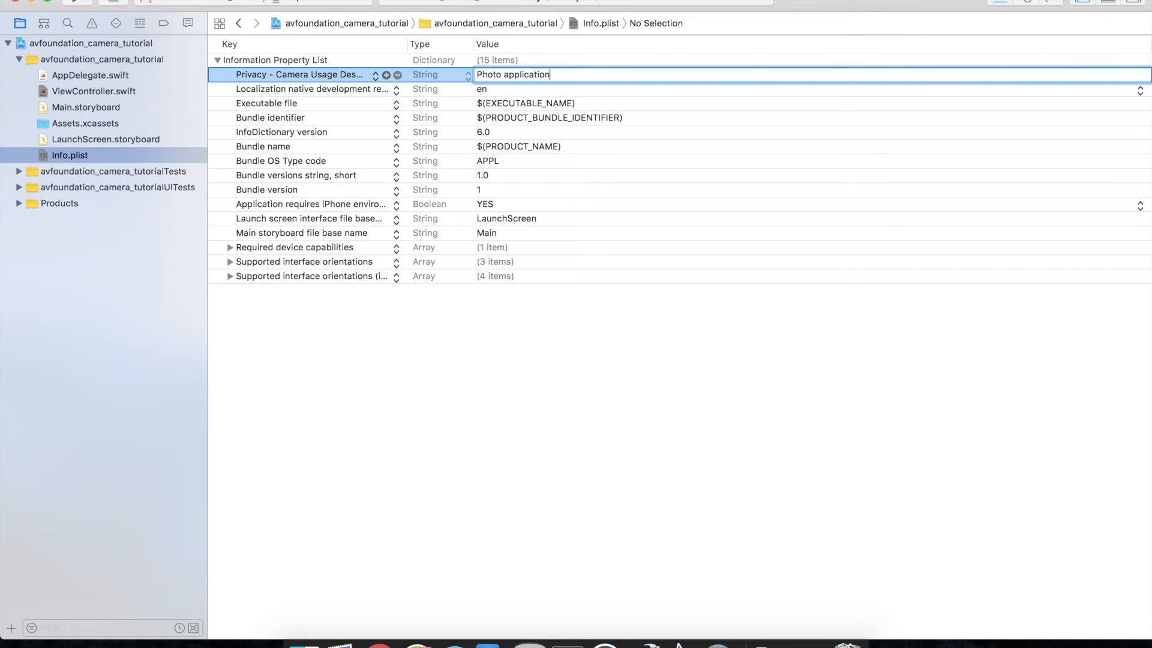
pyautogui.click(539, 89)
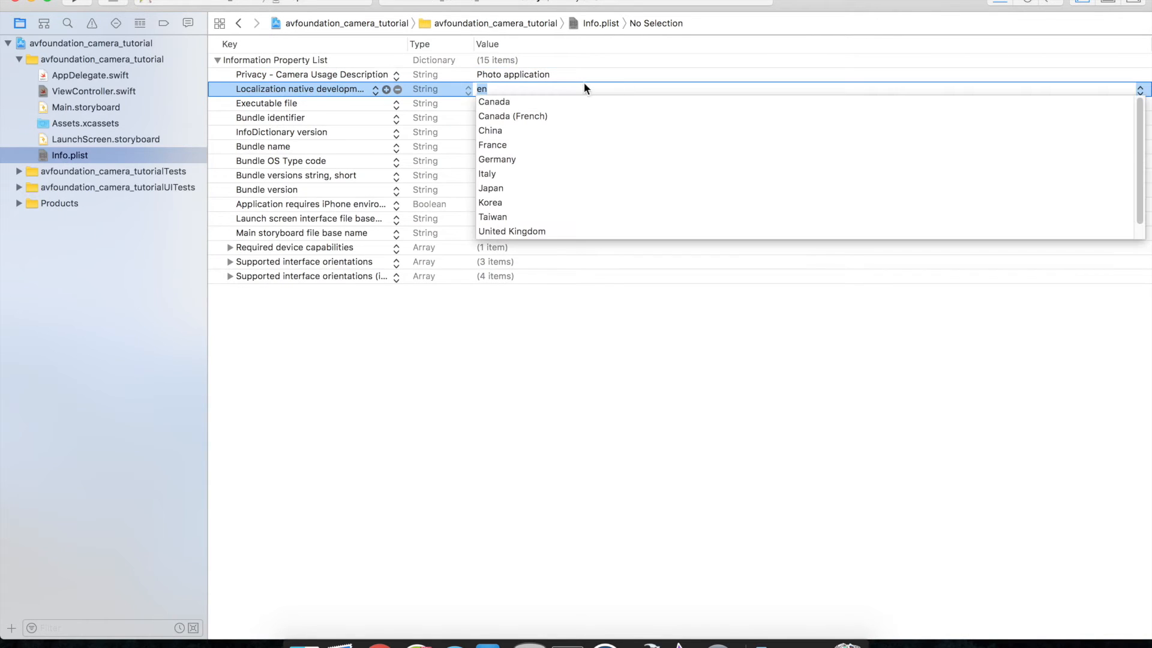
pyautogui.click(303, 74)
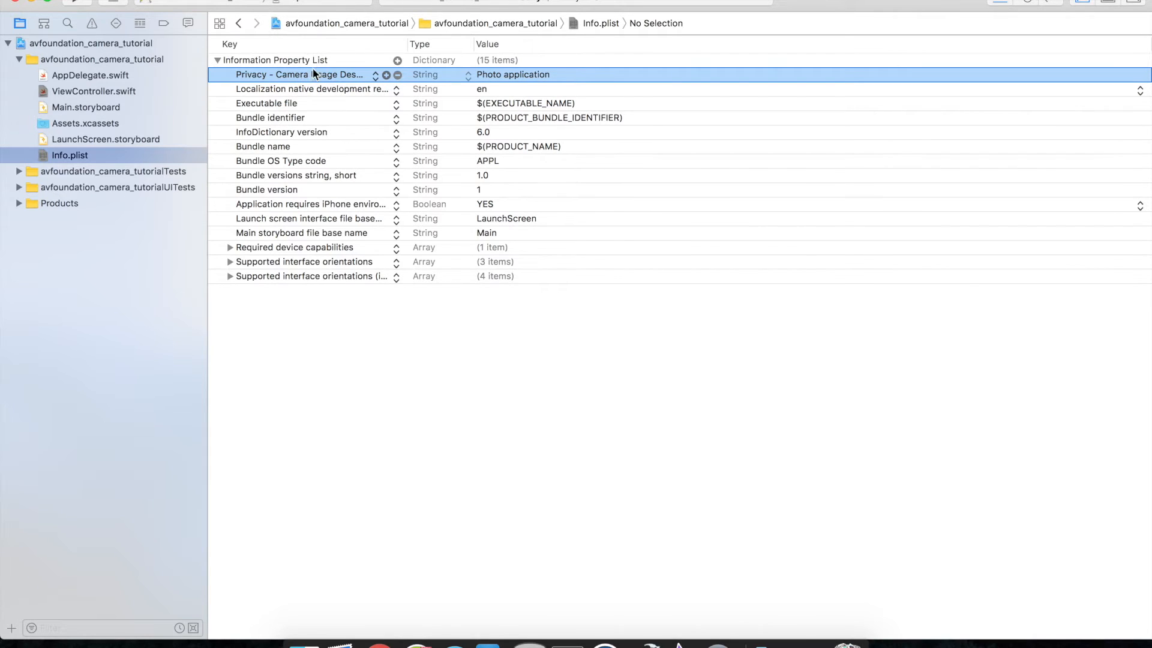
pyautogui.moveTo(312, 78)
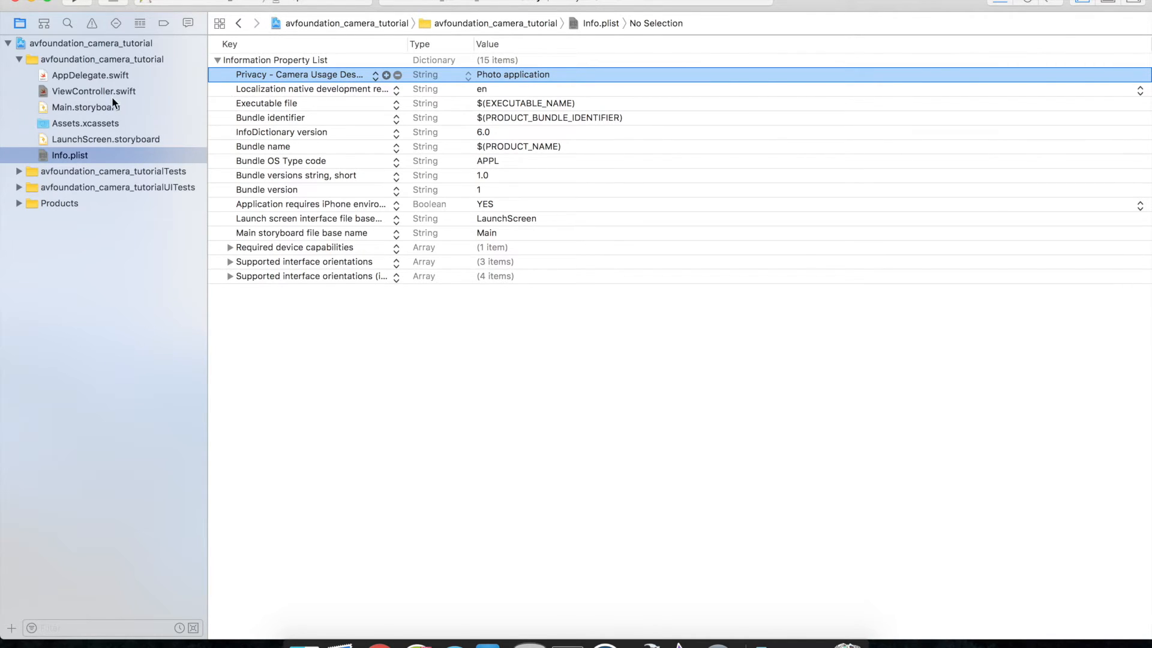
# Open ViewController.swift and add 'import AVFoundation' below import UIKit
pyautogui.click(93, 92)
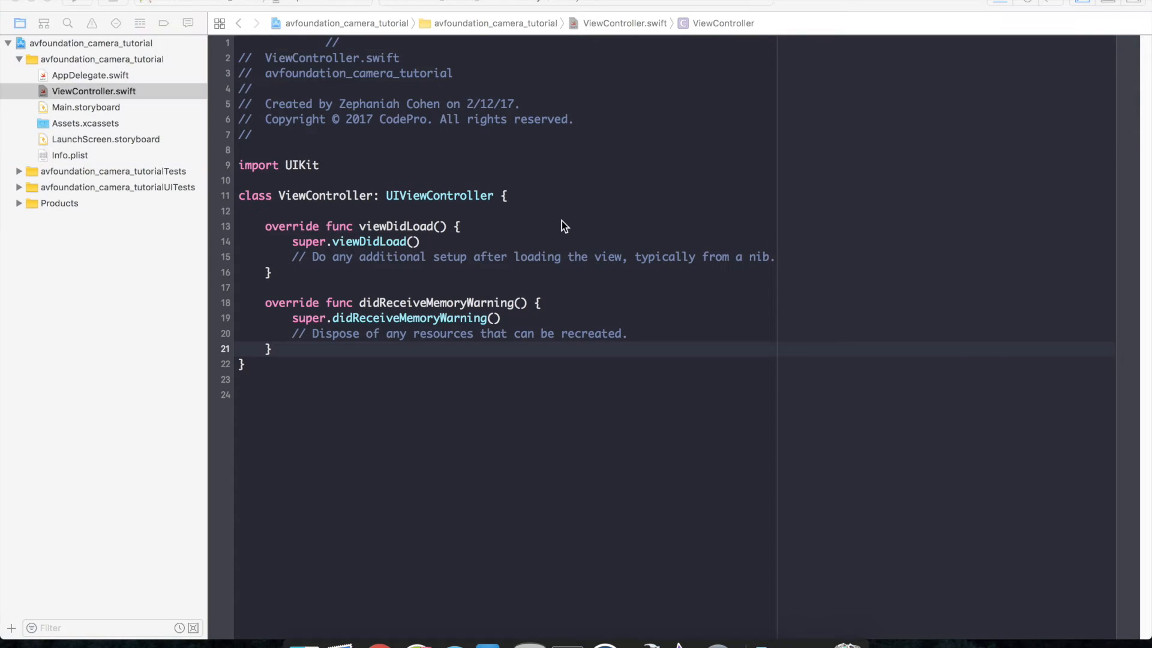
pyautogui.moveTo(533, 197)
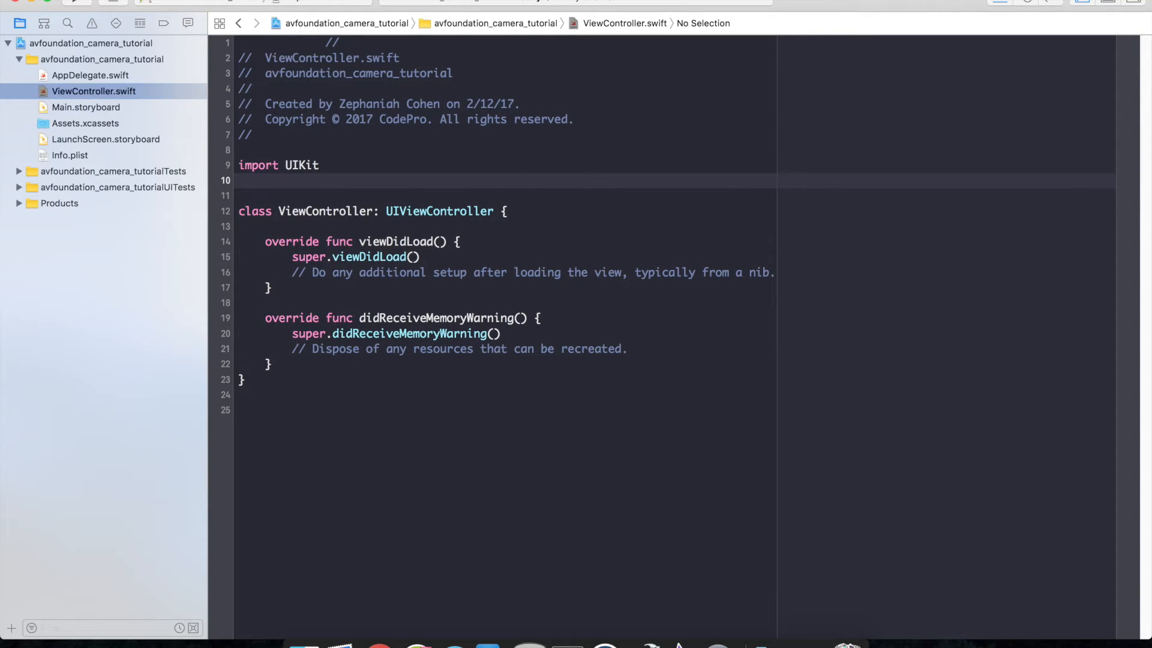
pyautogui.write('import AVFoundation')
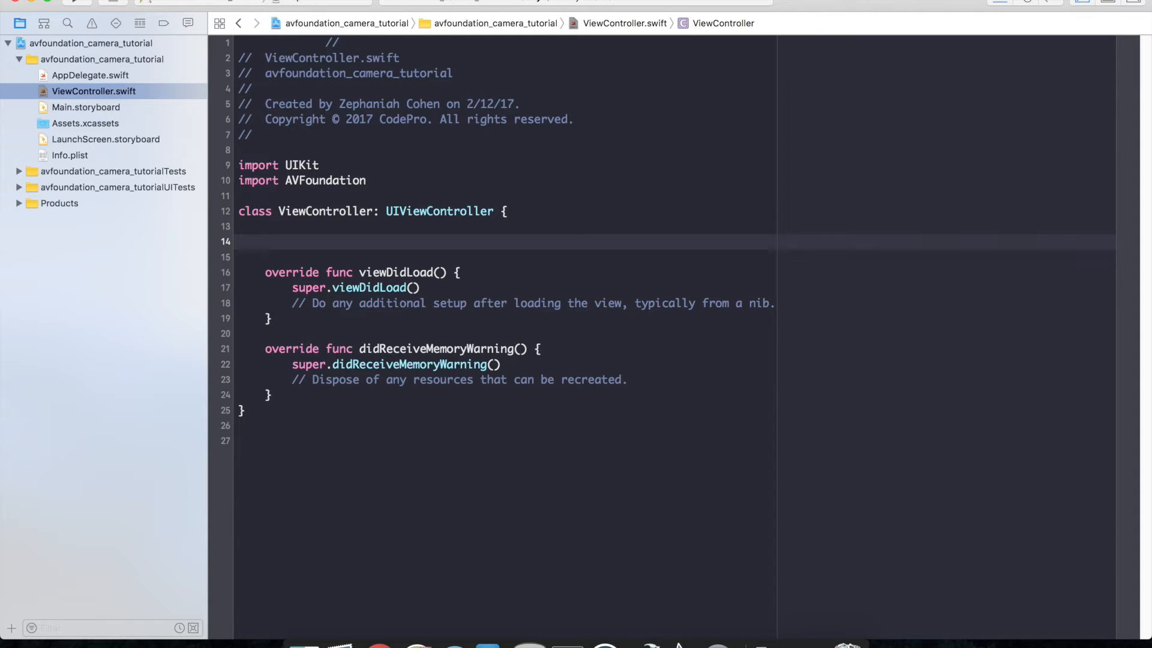
# Declare the session and camera properties in ViewController
pyautogui.write('let session = A')
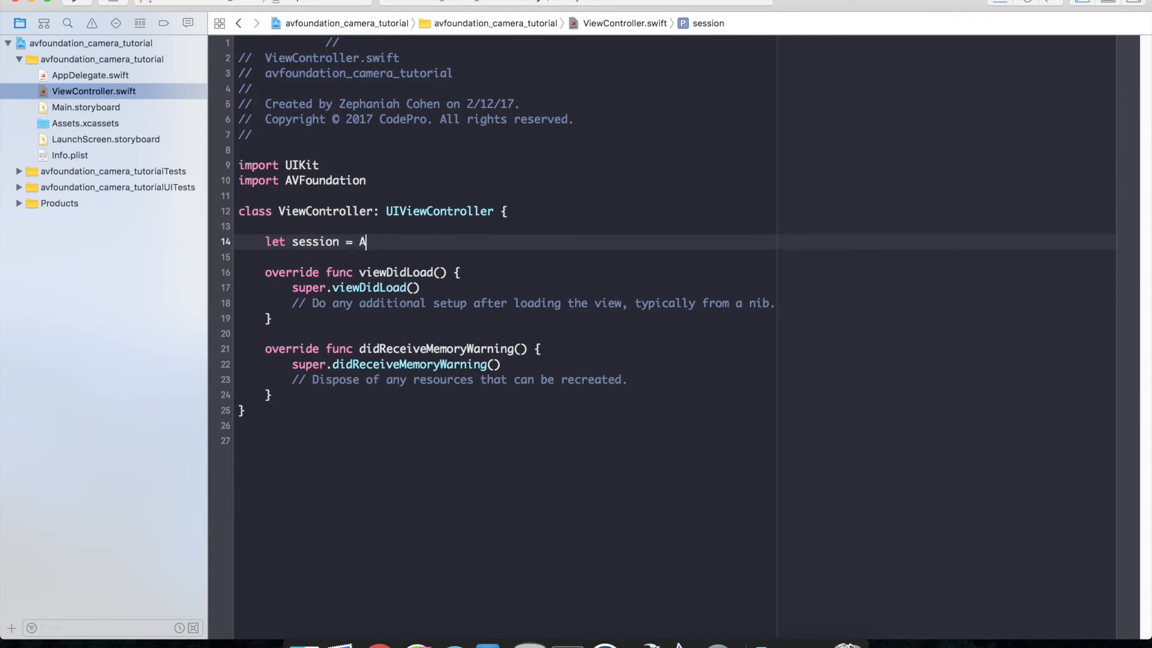
pyautogui.write('VCaptureSession(')
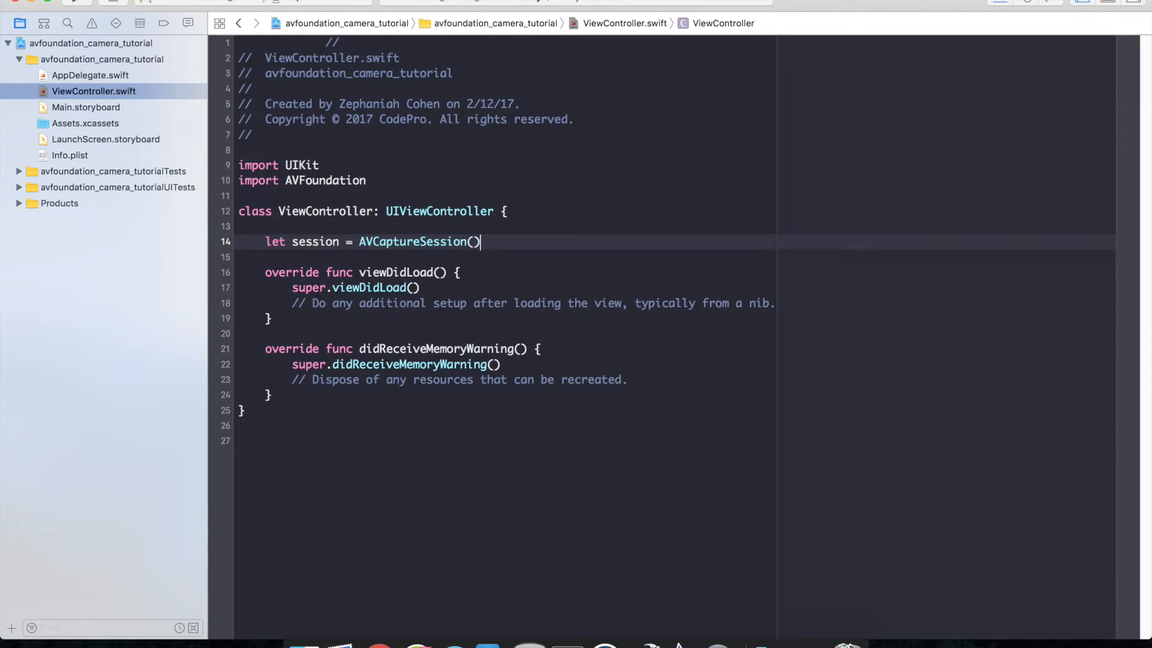
pyautogui.press('Return')
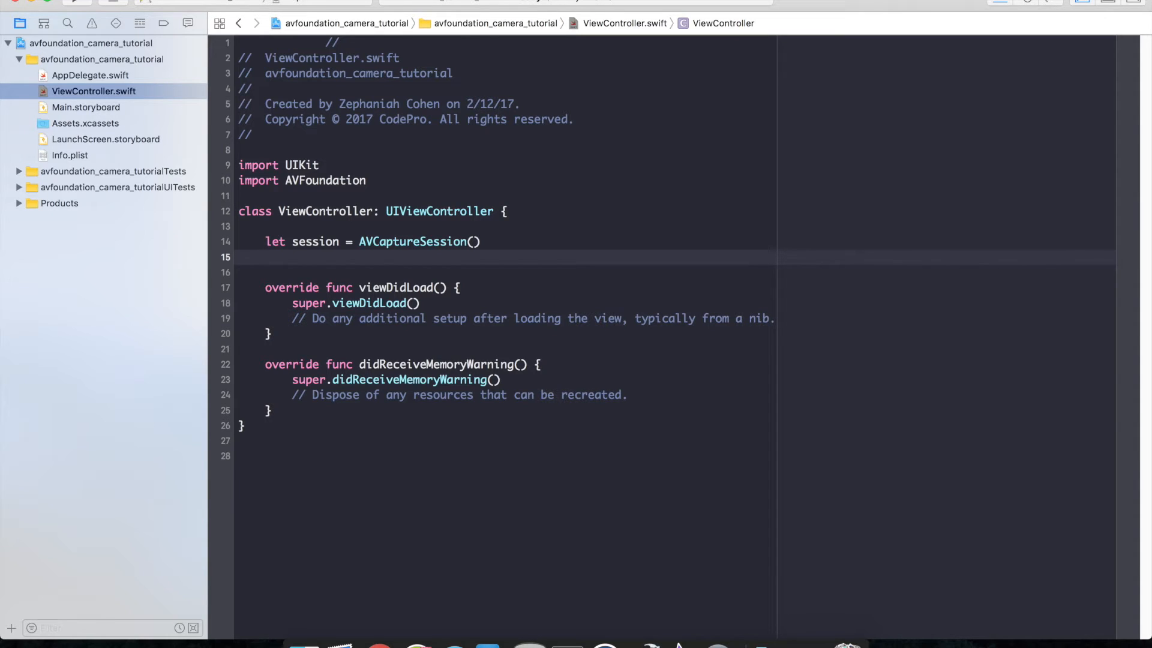
pyautogui.write('var')
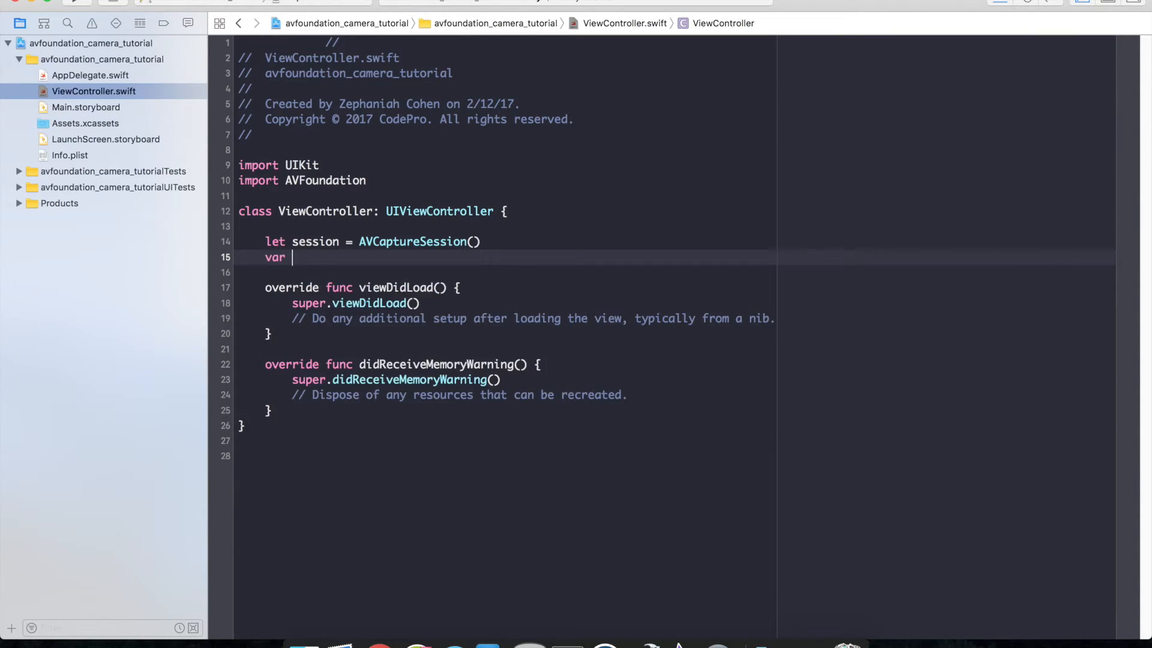
pyautogui.write('camera : AVCaptureDevice?')
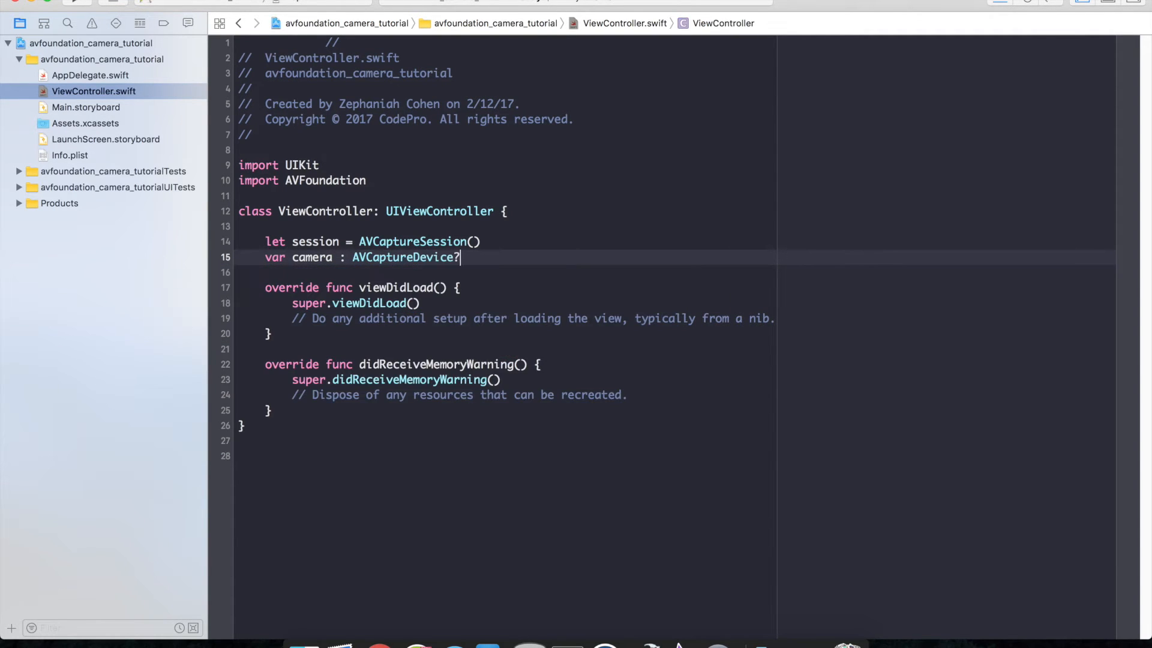
pyautogui.press('Return')
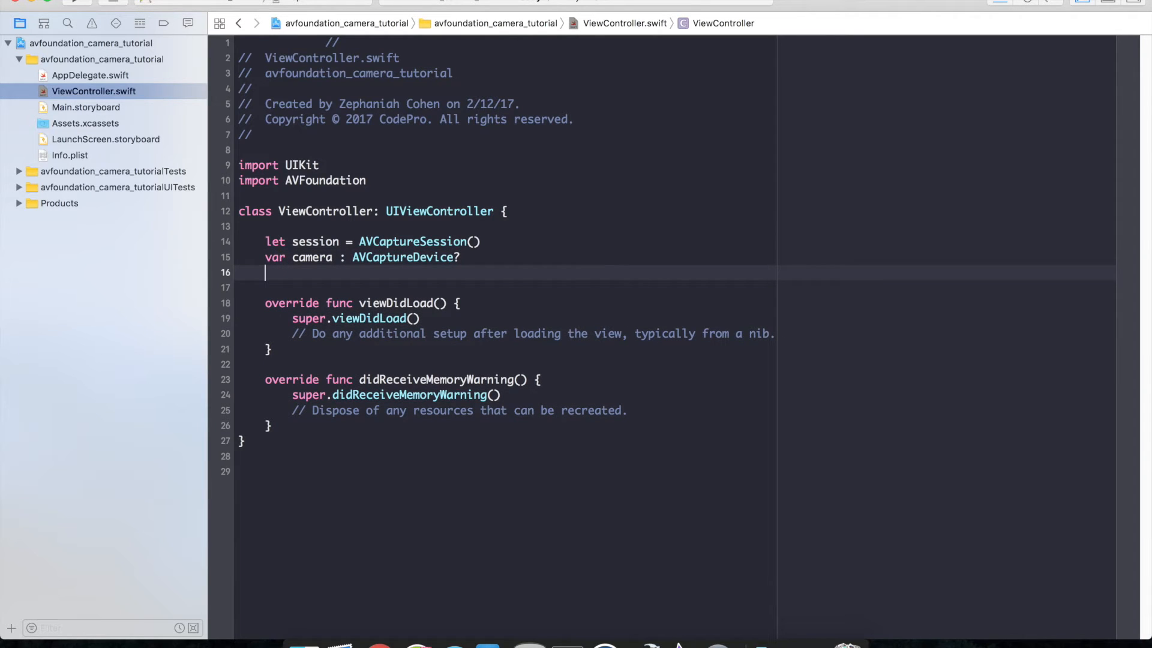
# Declare optional cameraPreviewLayer: AVCaptureVideoPreviewLayer and cameraCaptureOutput: AVCapturePhotoOutput properties
pyautogui.write('var camera')
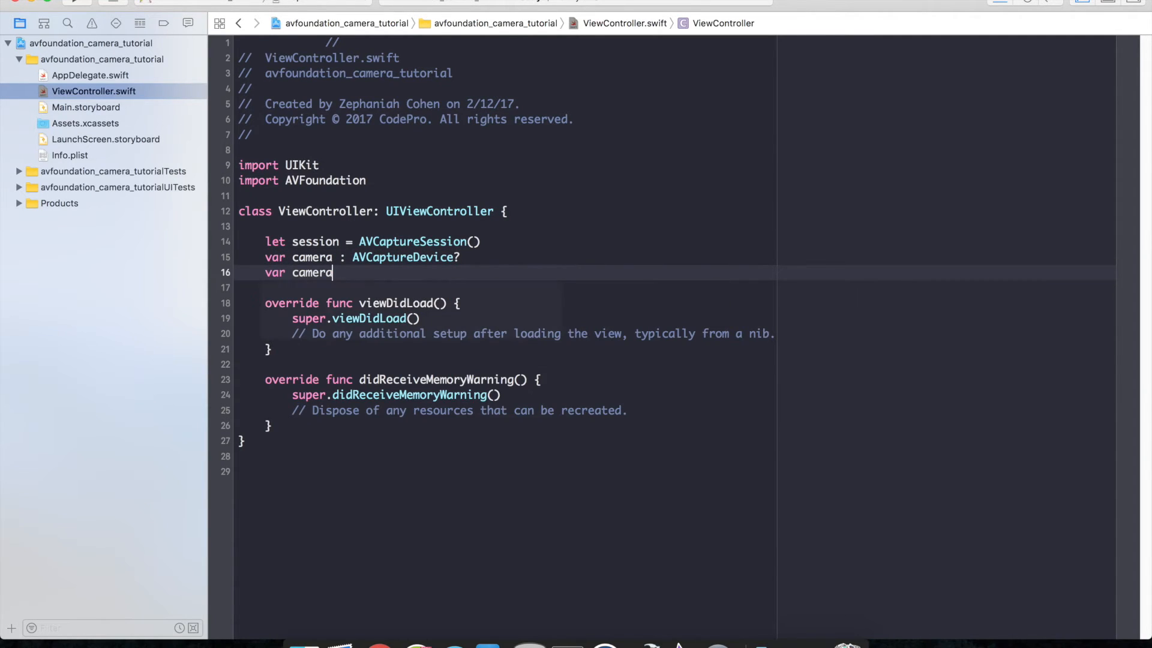
pyautogui.write('PreviewLay')
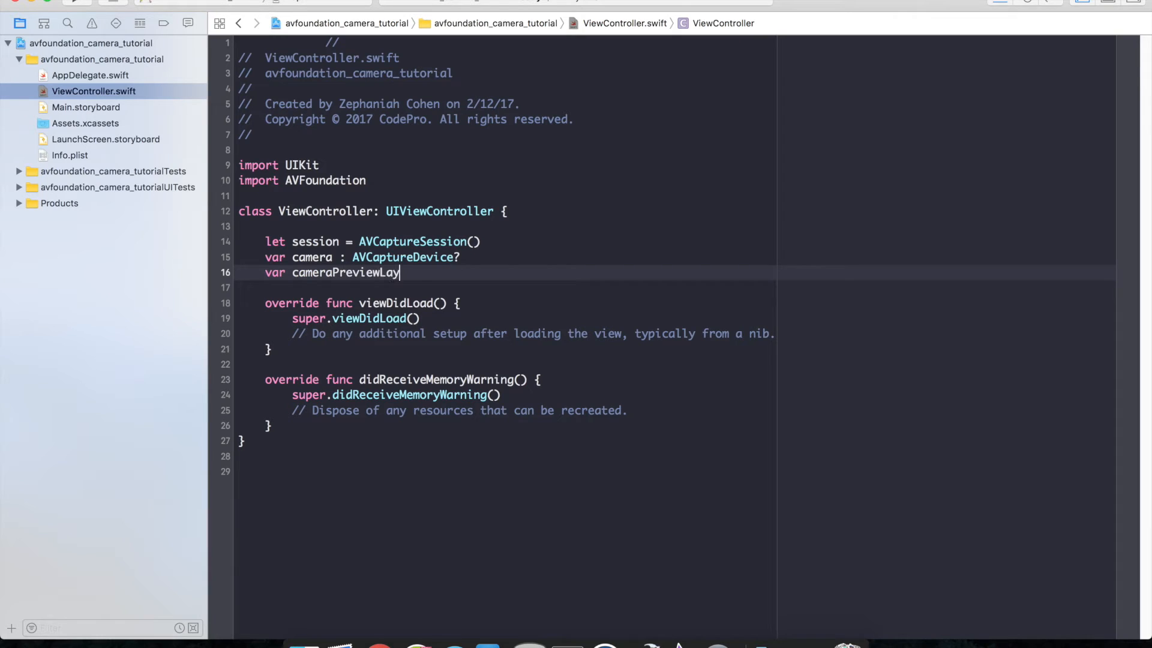
pyautogui.write('er :')
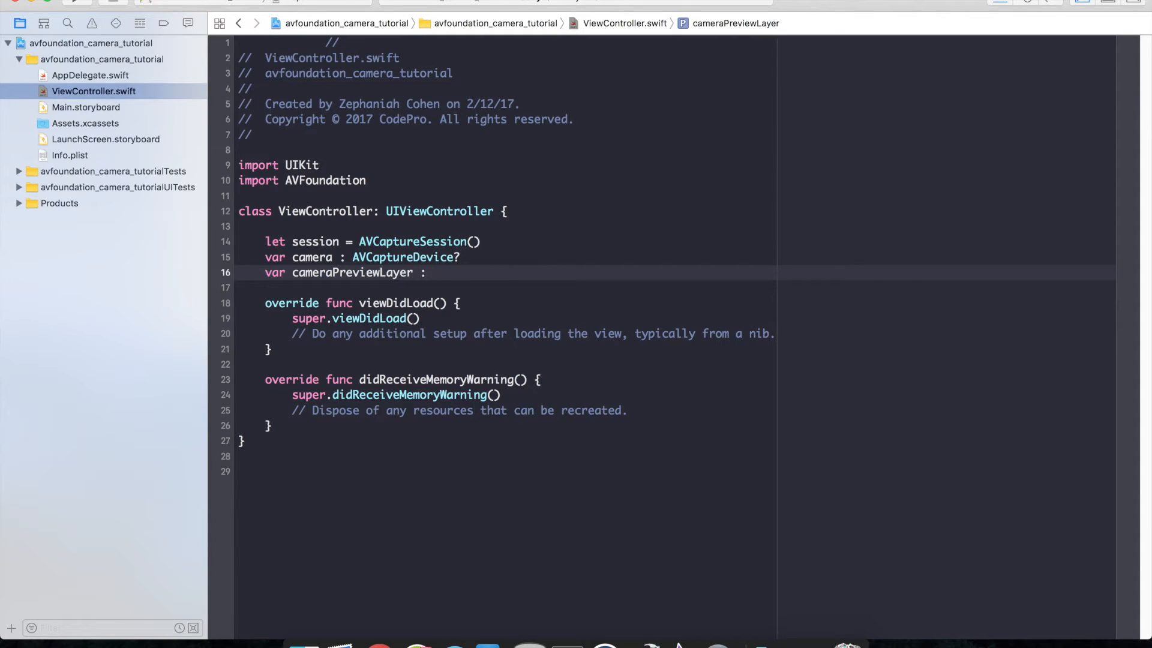
pyautogui.write('AVCapture')
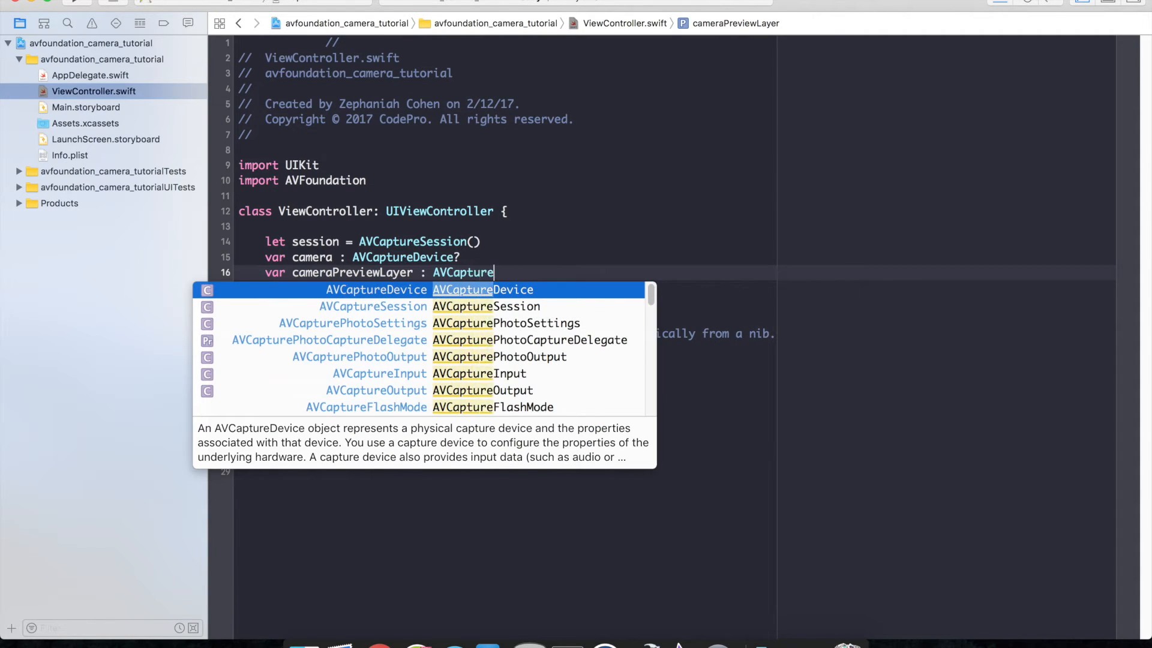
pyautogui.write('VideoPreviewLayer?')
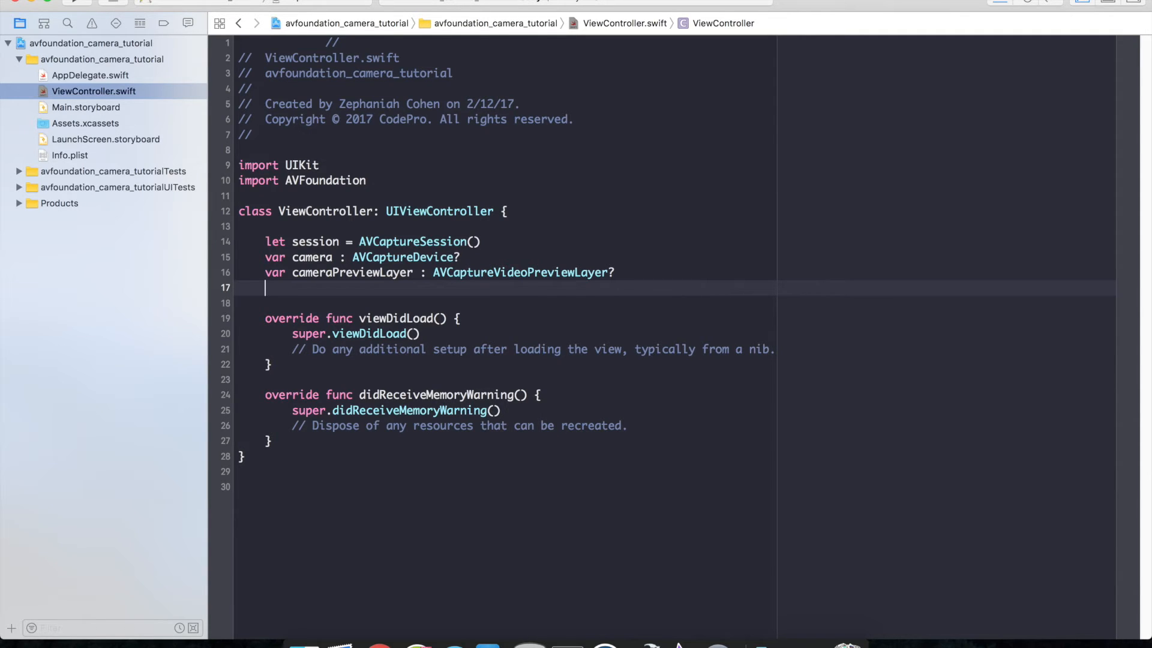
pyautogui.write('var')
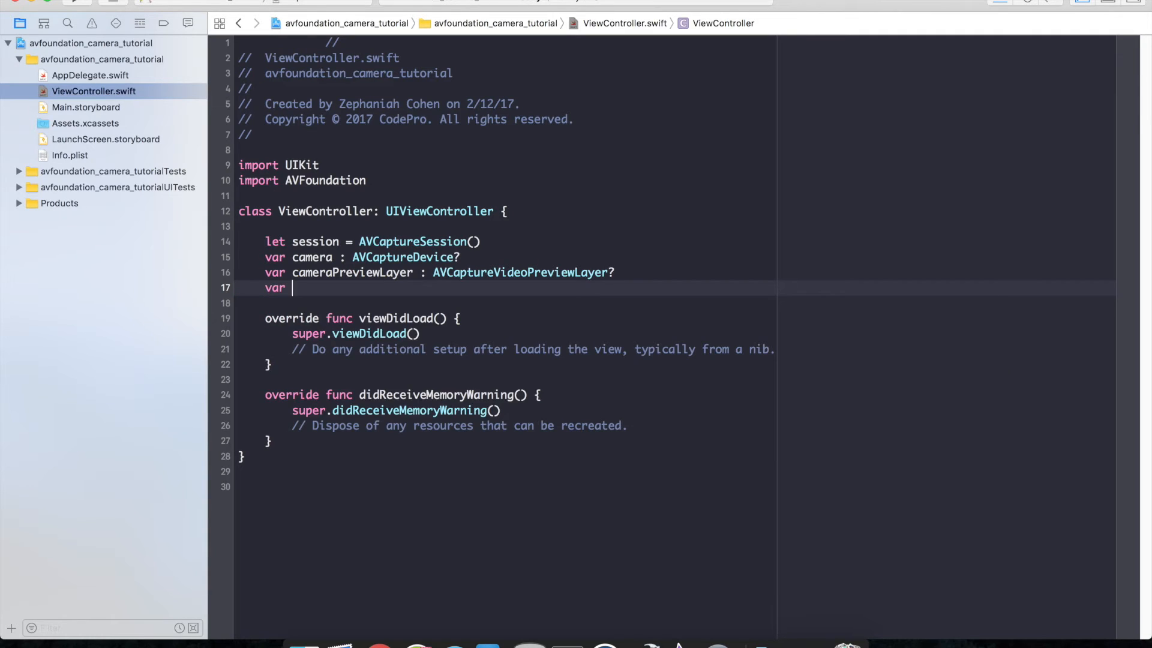
pyautogui.write('cameraCapture')
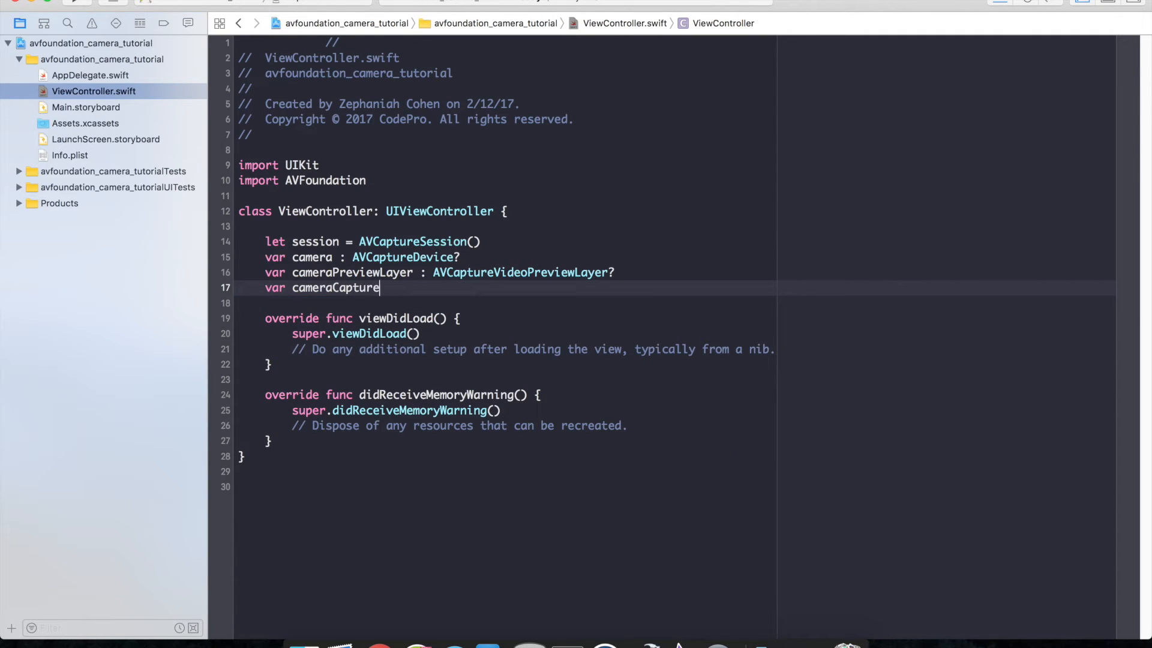
pyautogui.write('OUtput :')
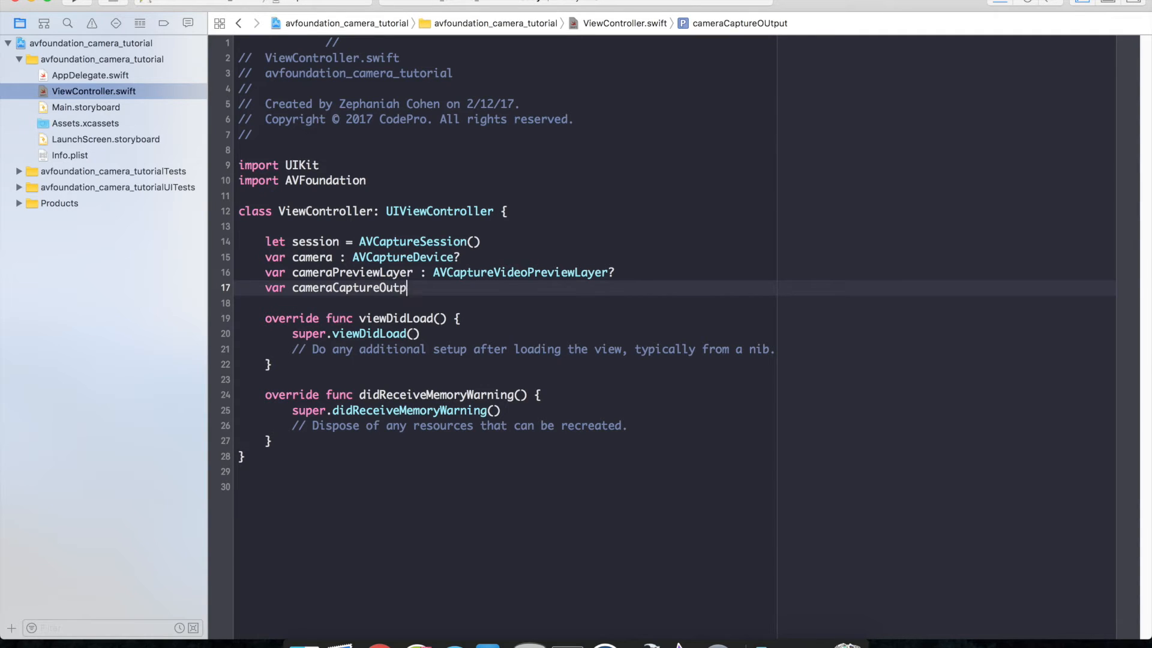
pyautogui.write('ut :')
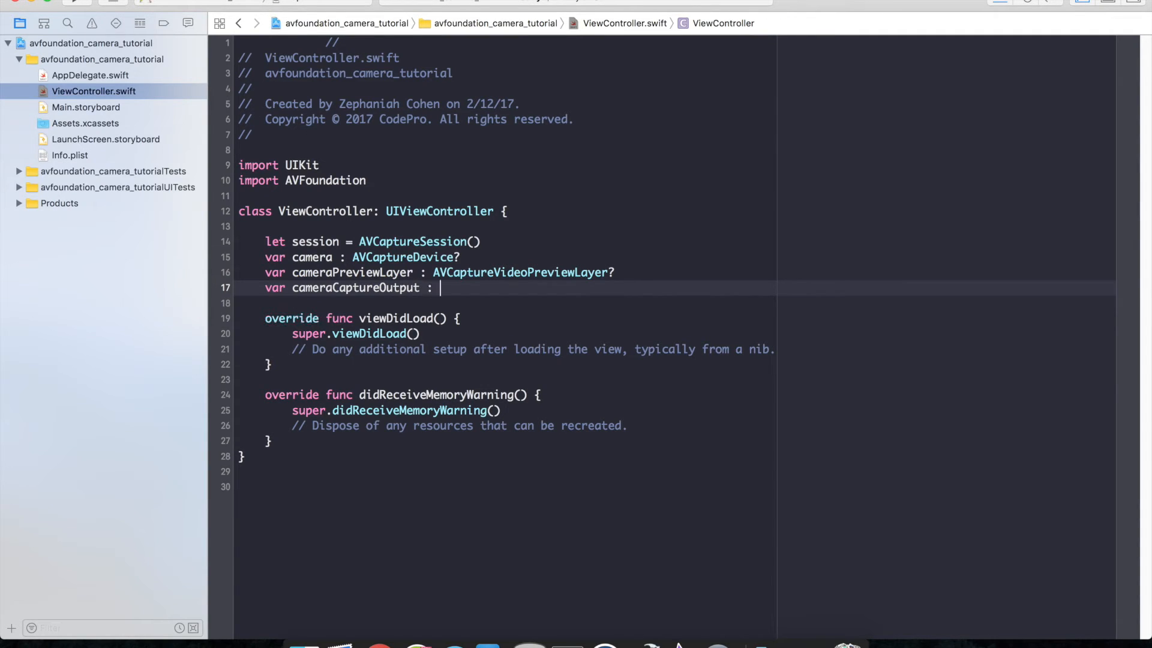
pyautogui.write('aVC')
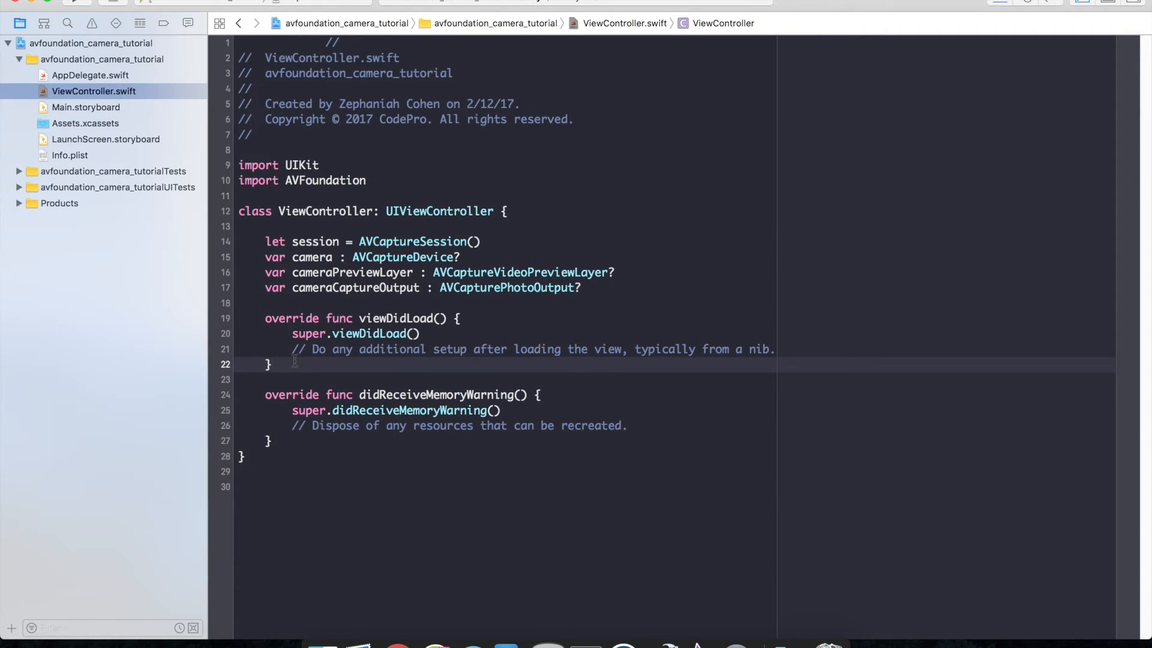
# Add an empty initializeCaptureSession() function and call it after super.viewDidLoad()
pyautogui.write('func')
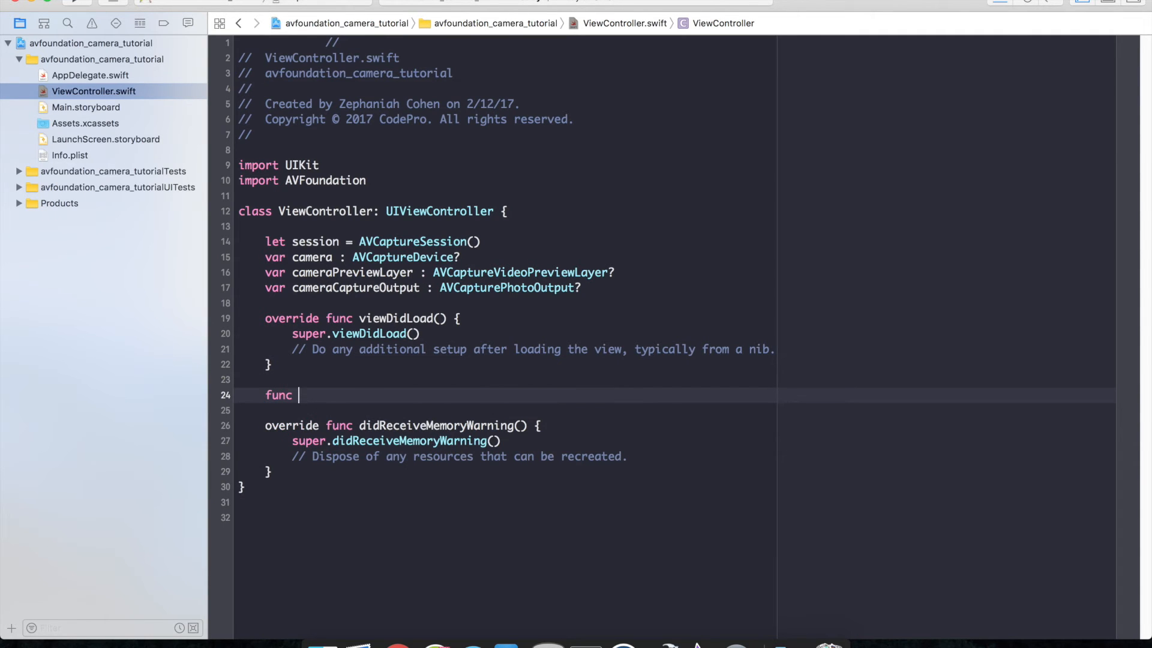
pyautogui.write('initialize')
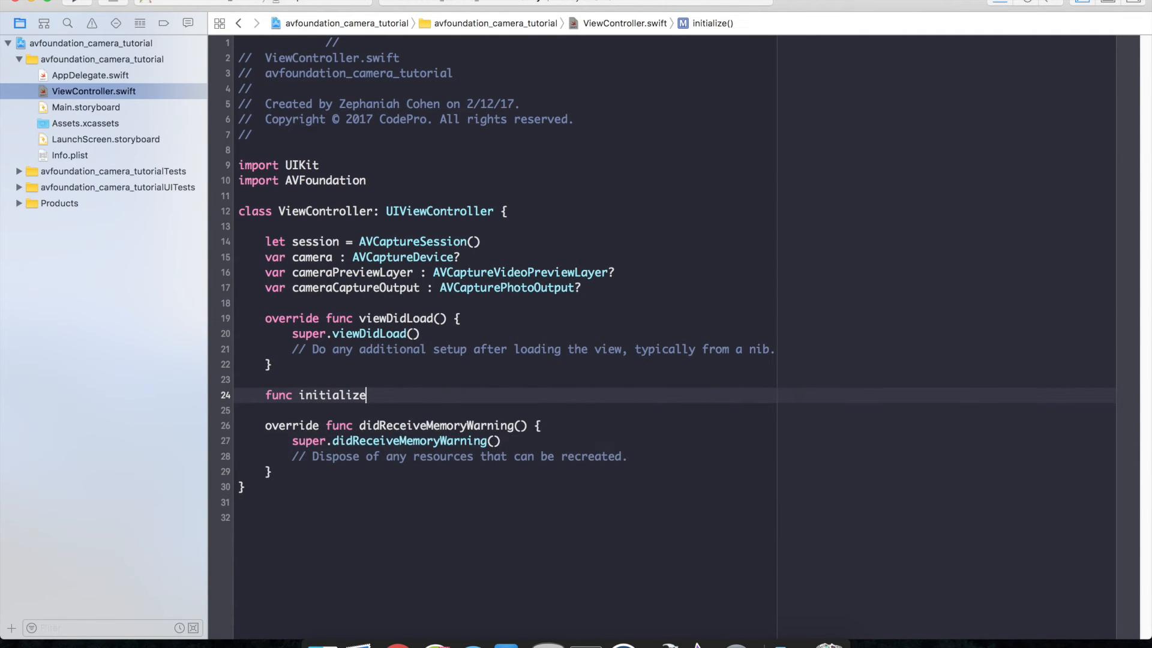
pyautogui.write('Capture')
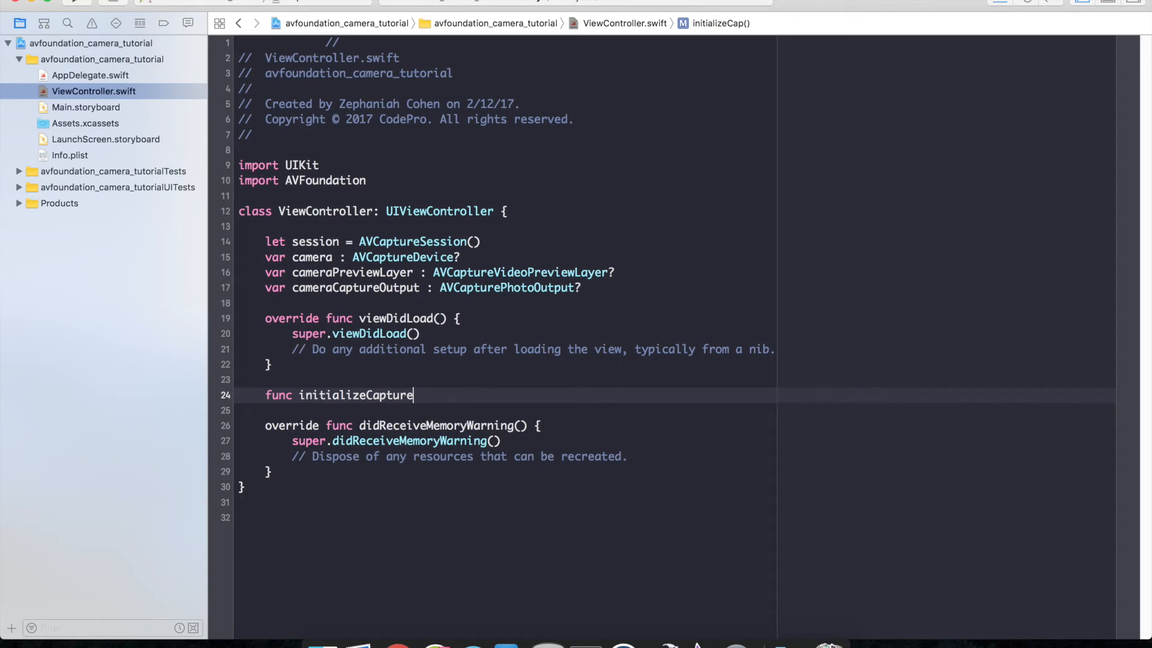
pyautogui.write('Session() {')
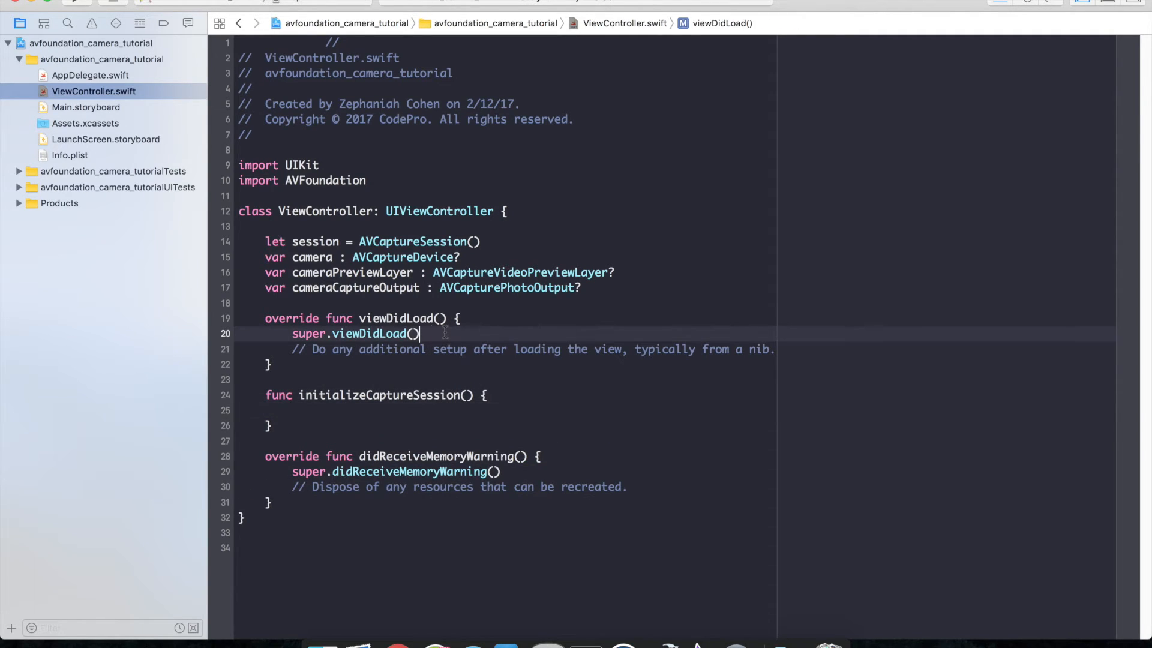
pyautogui.press('Return')
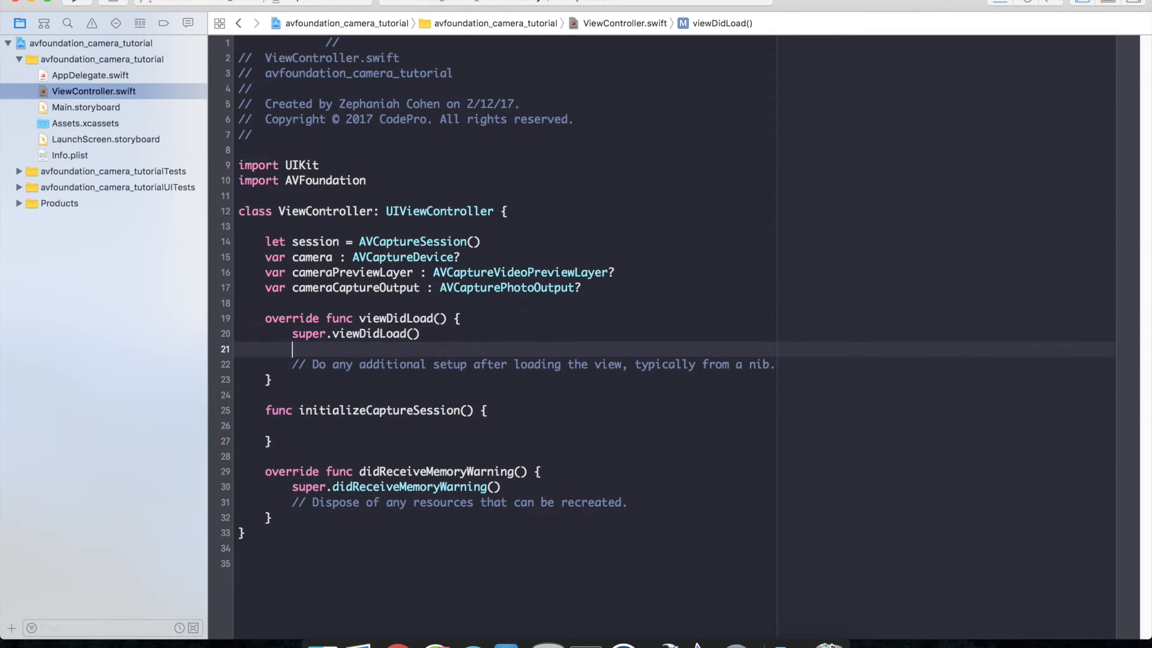
pyautogui.write('initializeCaptureSession(')
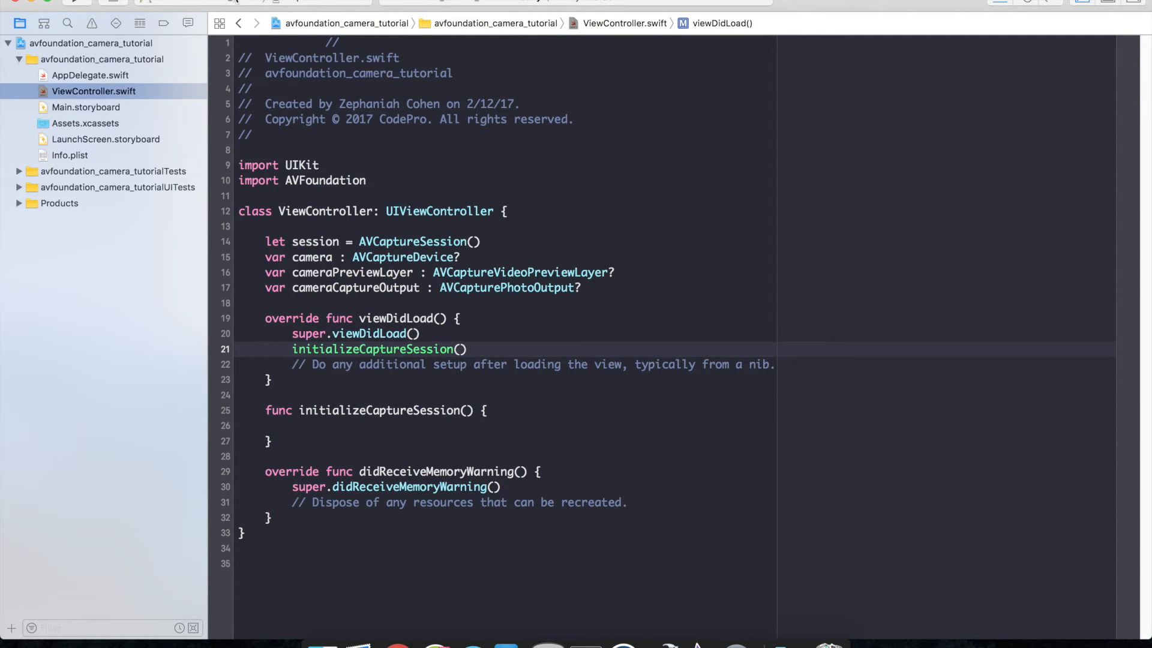
pyautogui.click(292, 457)
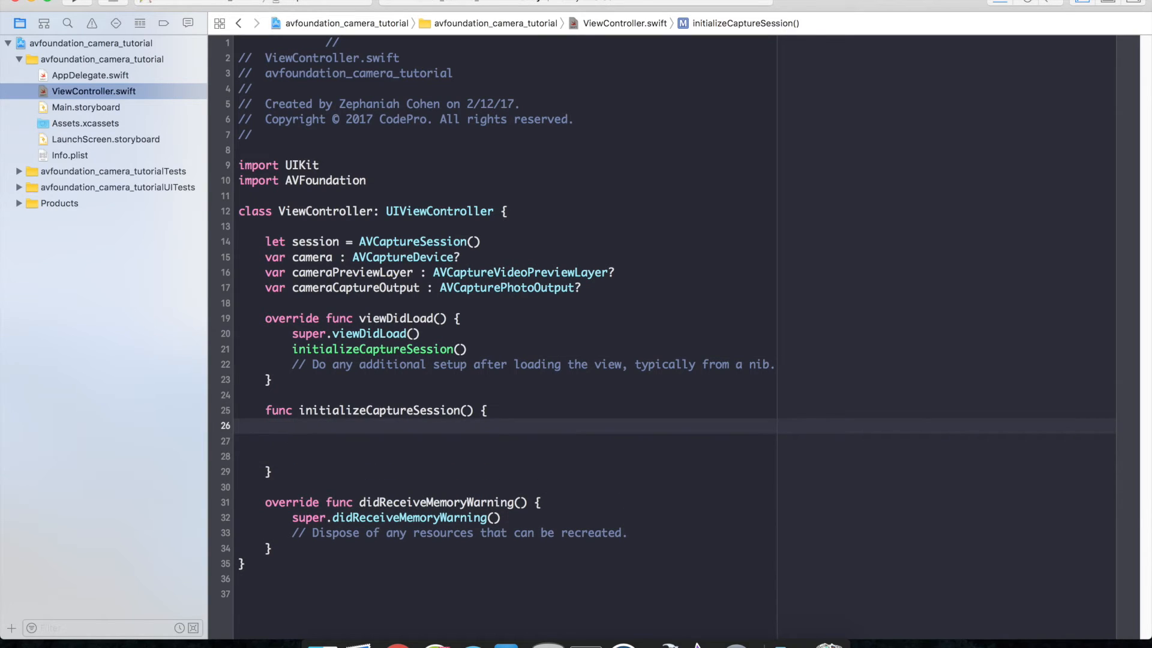
# Set session.sessionPreset to AVCaptureSessionPresetHigh as the function's first line
pyautogui.press('Return')
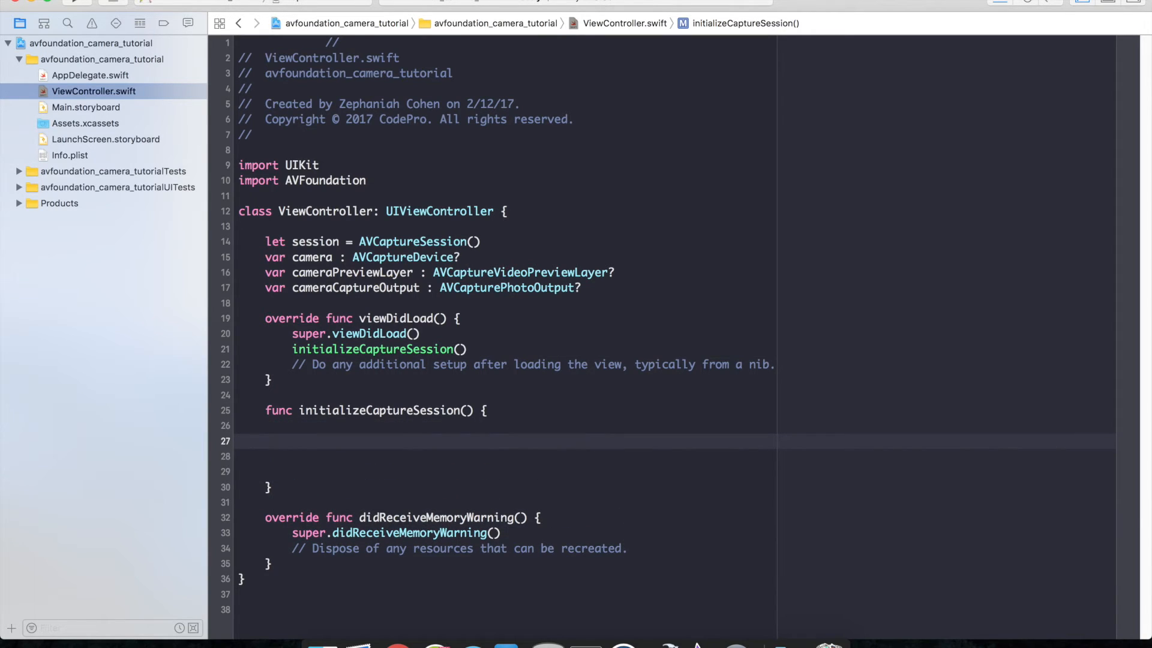
pyautogui.write('session')
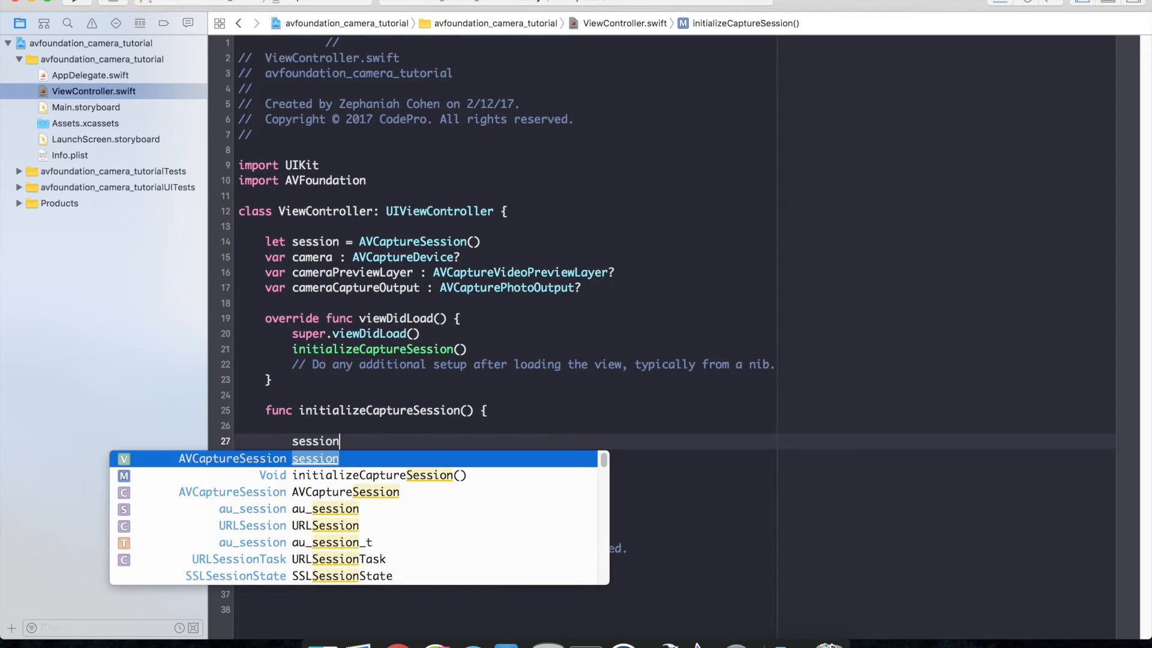
pyautogui.write('.sessionPreset =')
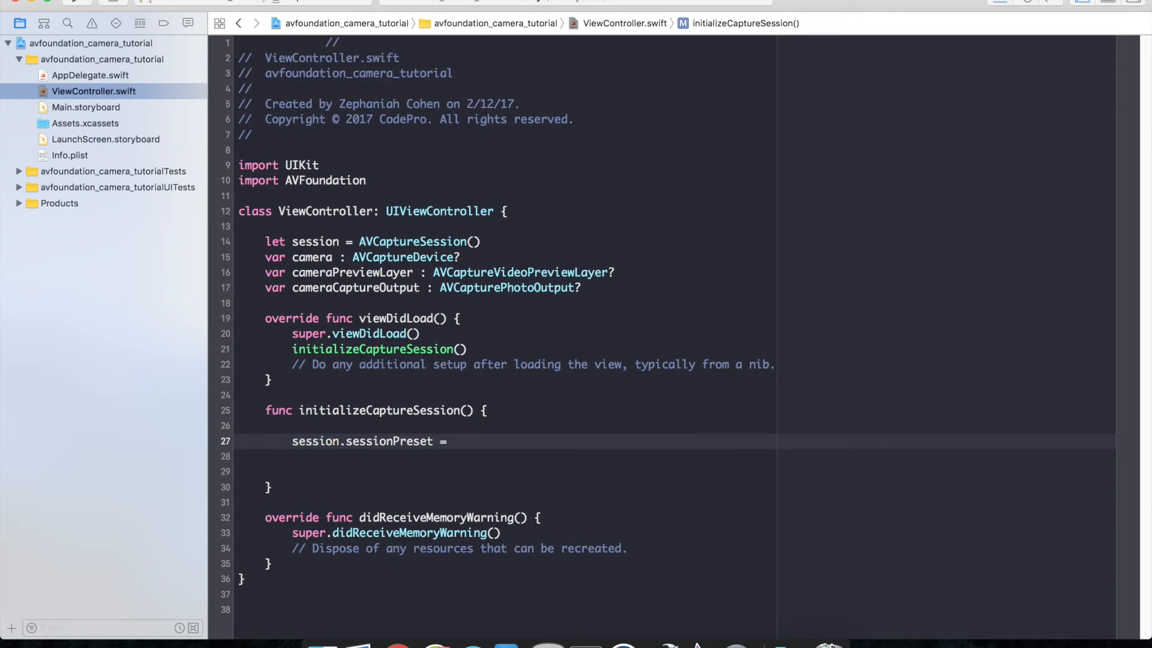
pyautogui.write('AVCapture')
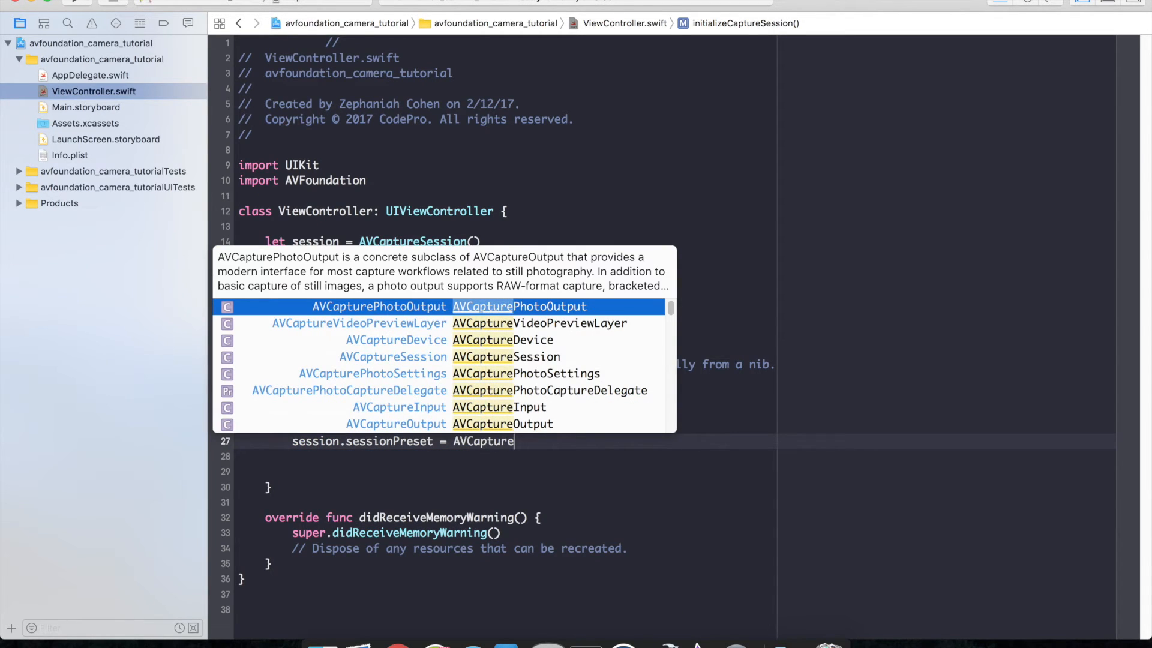
pyautogui.write('SessionPrese')
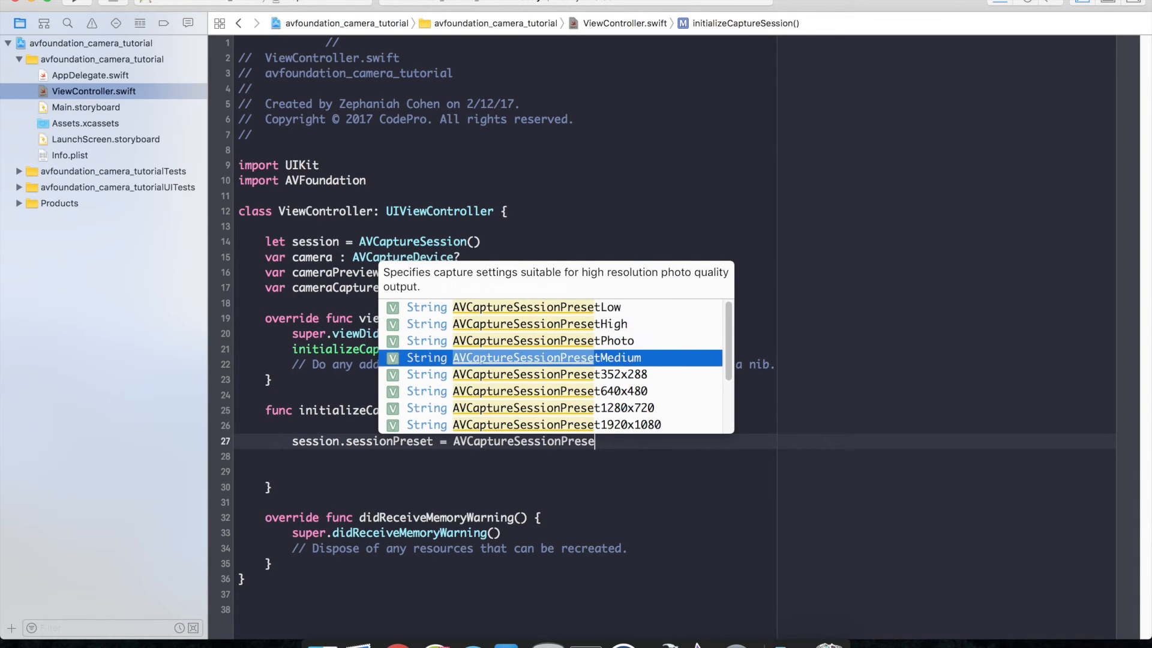
pyautogui.press('Down')
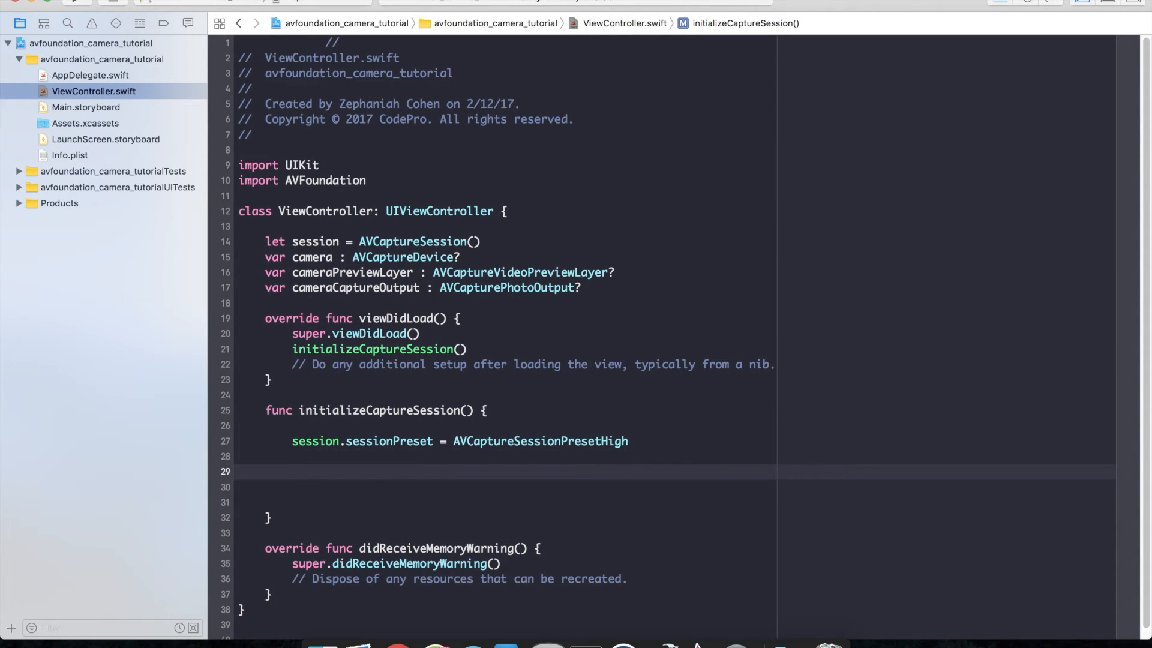
# Assign camera = AVCaptureDevice.defaultDevice(withMediaType: AVMediaTypeVideo) in initializeCaptureSession
pyautogui.write('camera = A')
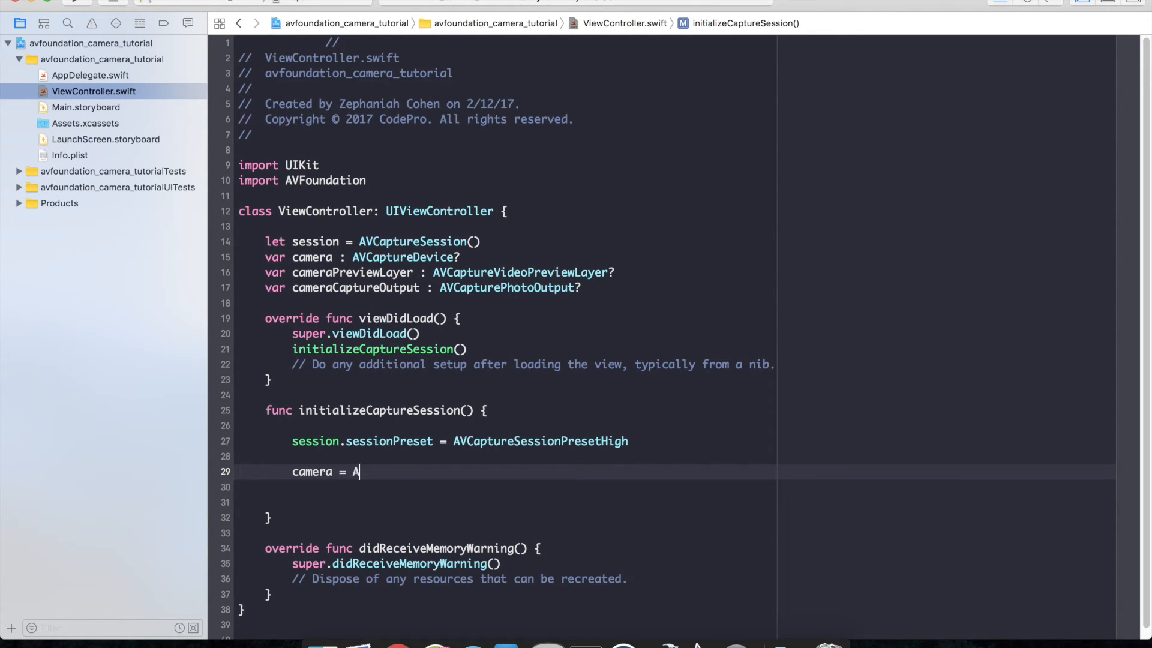
pyautogui.write('VCaptureDe')
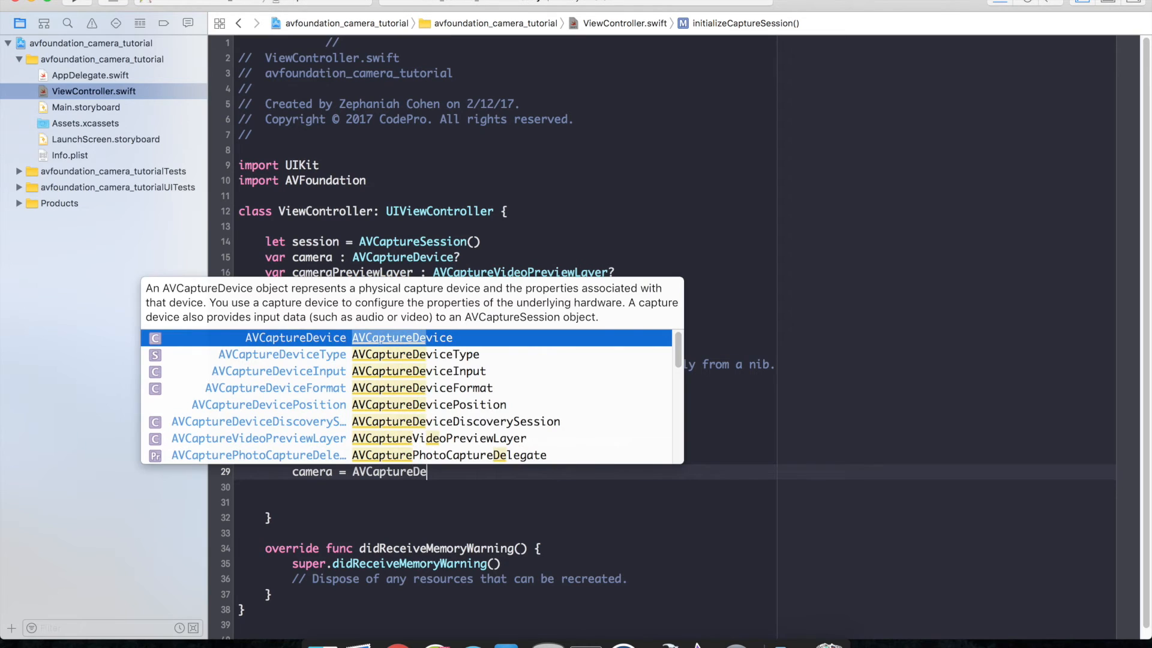
pyautogui.write('.defau')
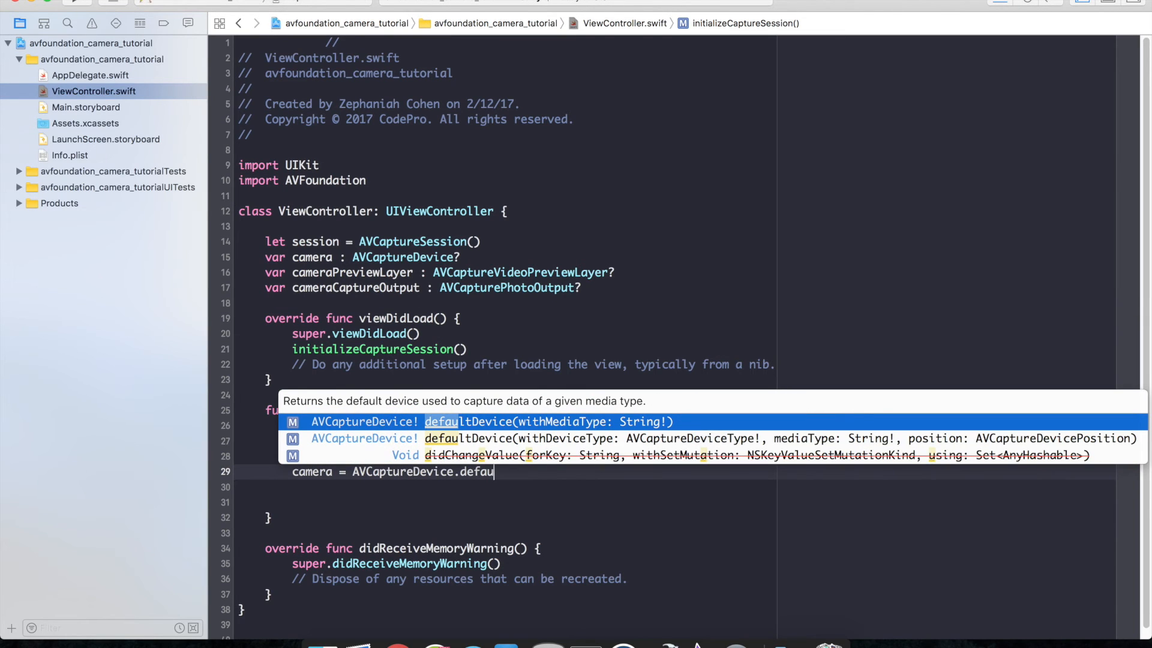
pyautogui.write('lt')
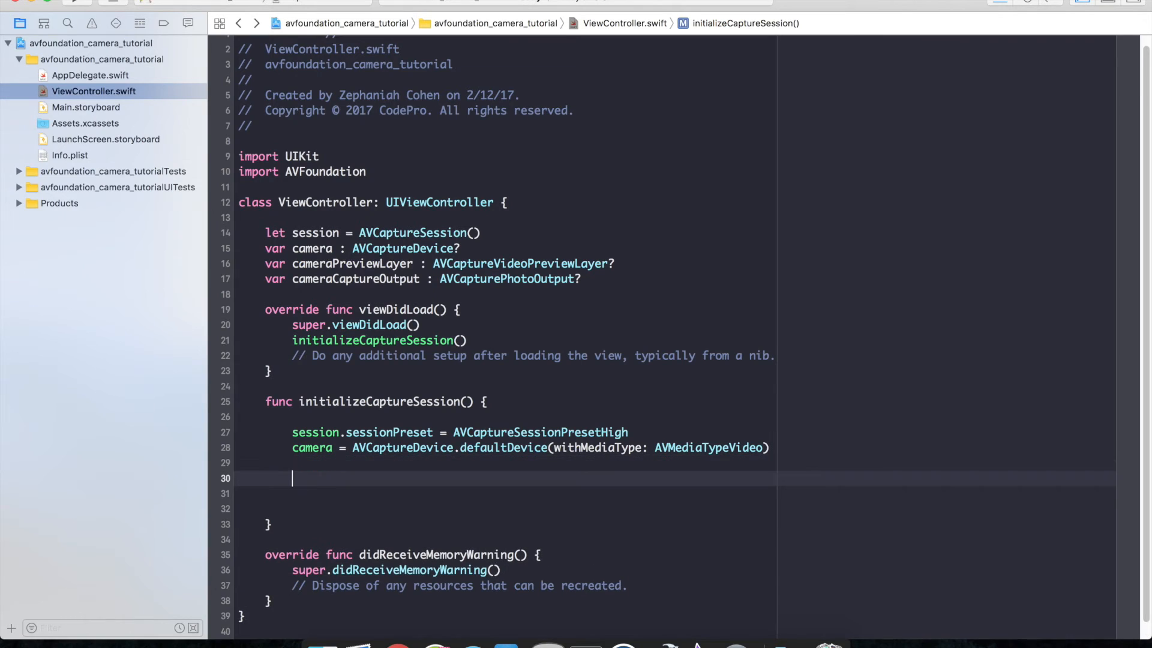
# Add let cameraCaptureInput = try AVCaptureDeviceInput(device: camera!) with a blank line above
pyautogui.write('let amera')
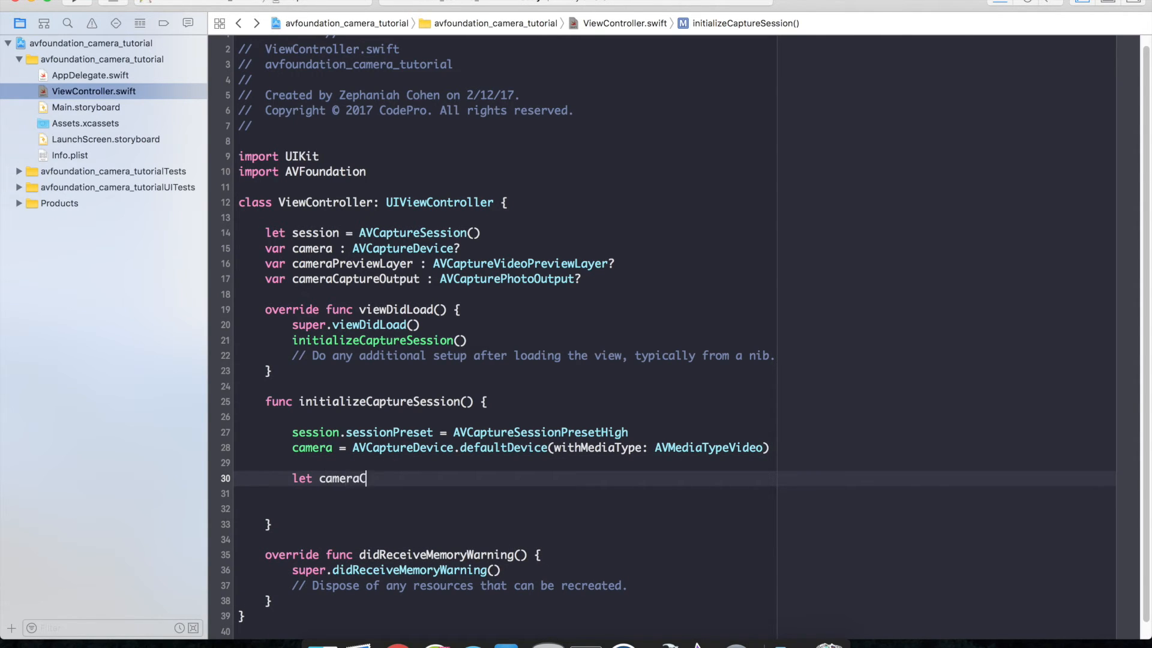
pyautogui.write('CaptureI')
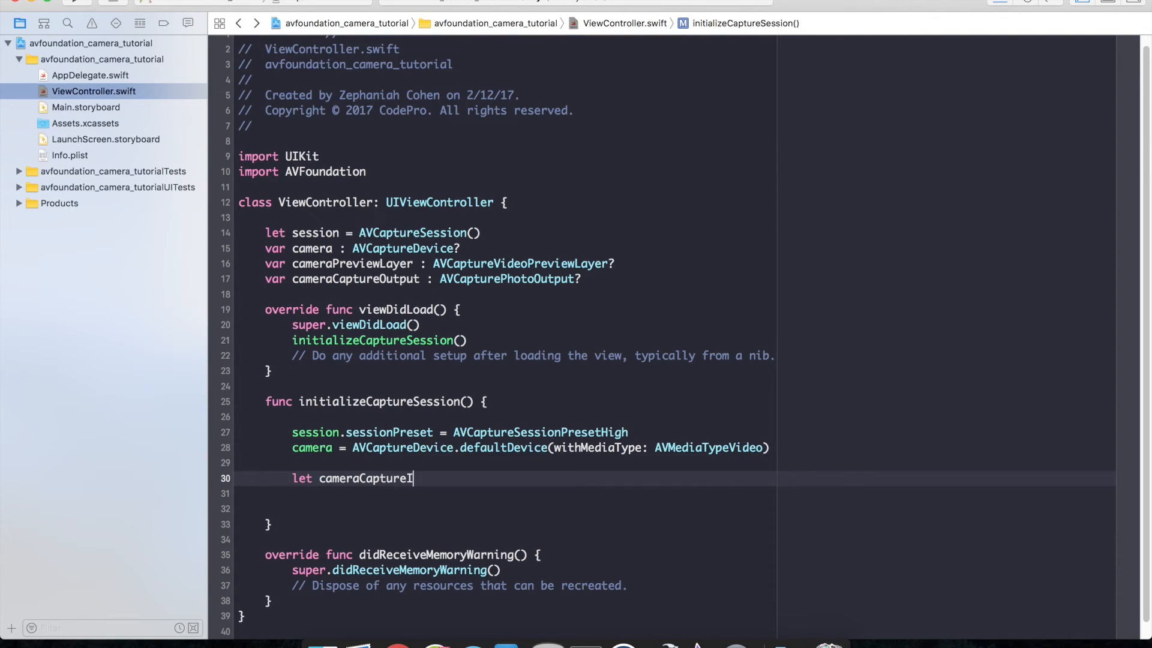
pyautogui.write('nput =')
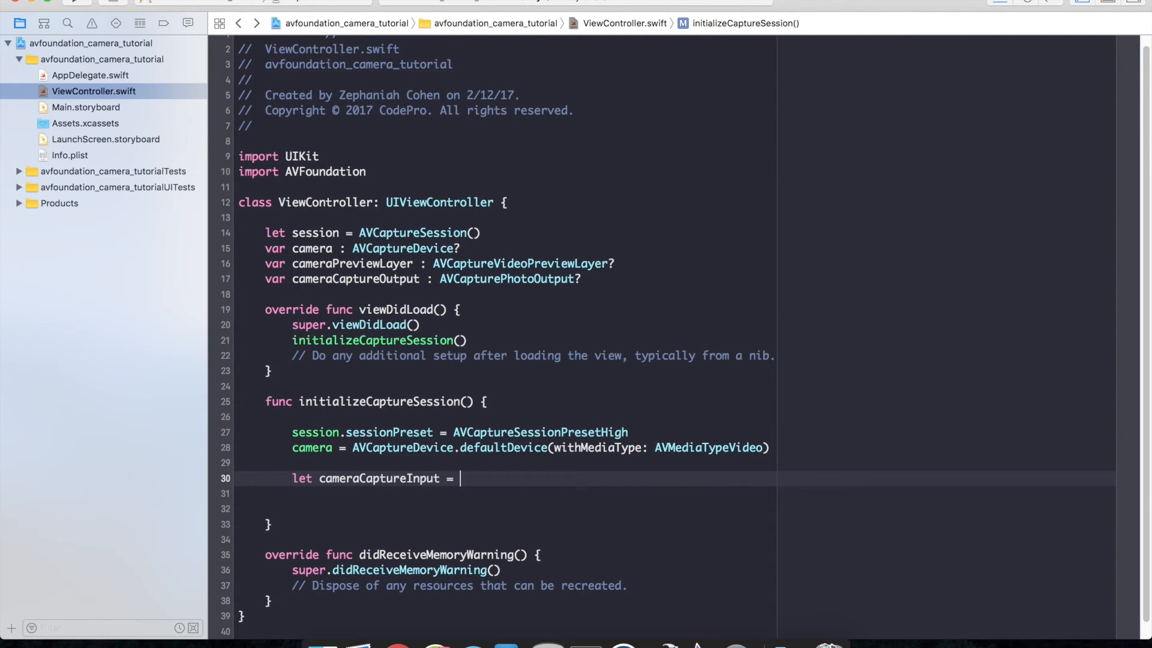
pyautogui.write('try A')
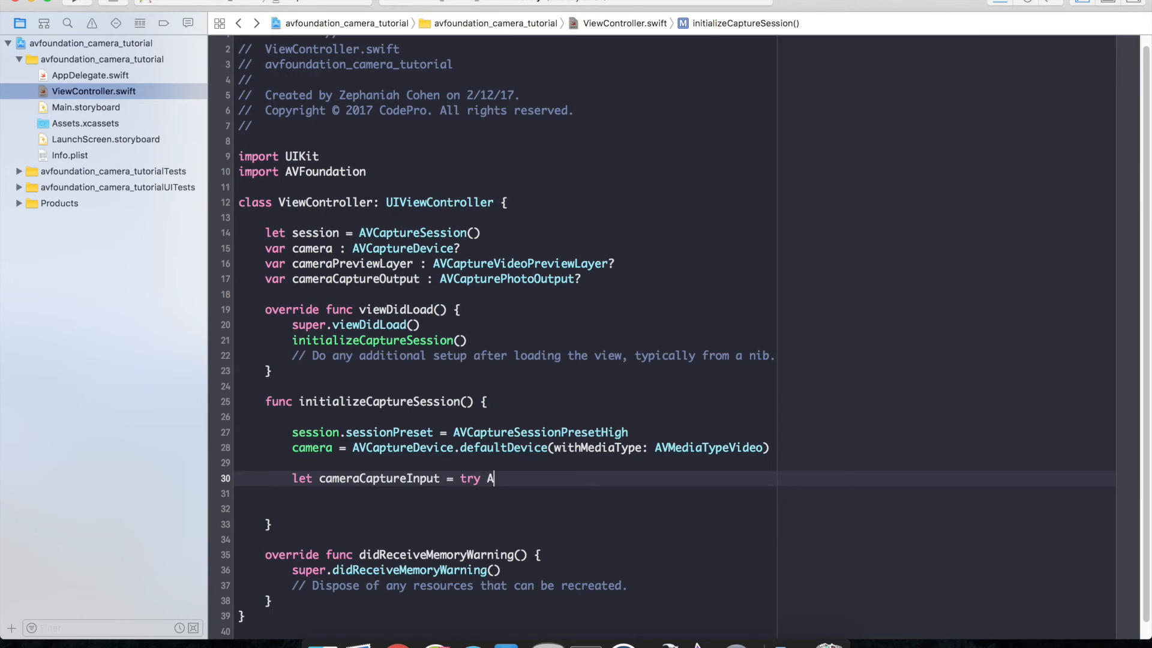
pyautogui.write('Vcapu')
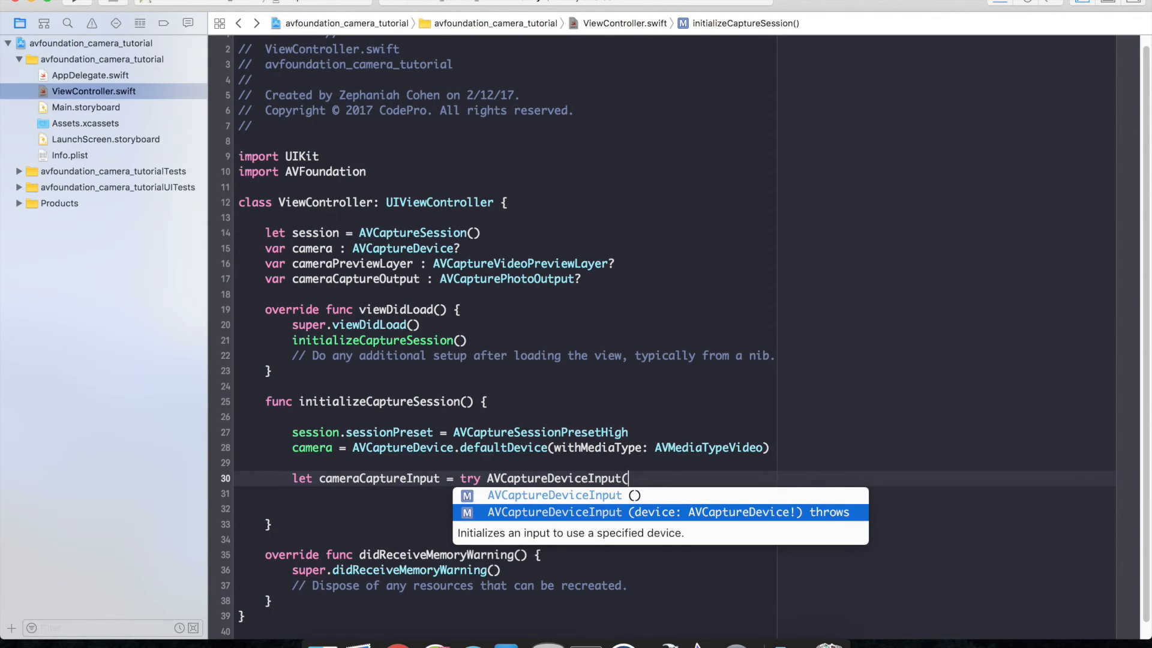
pyautogui.write('device: cam)')
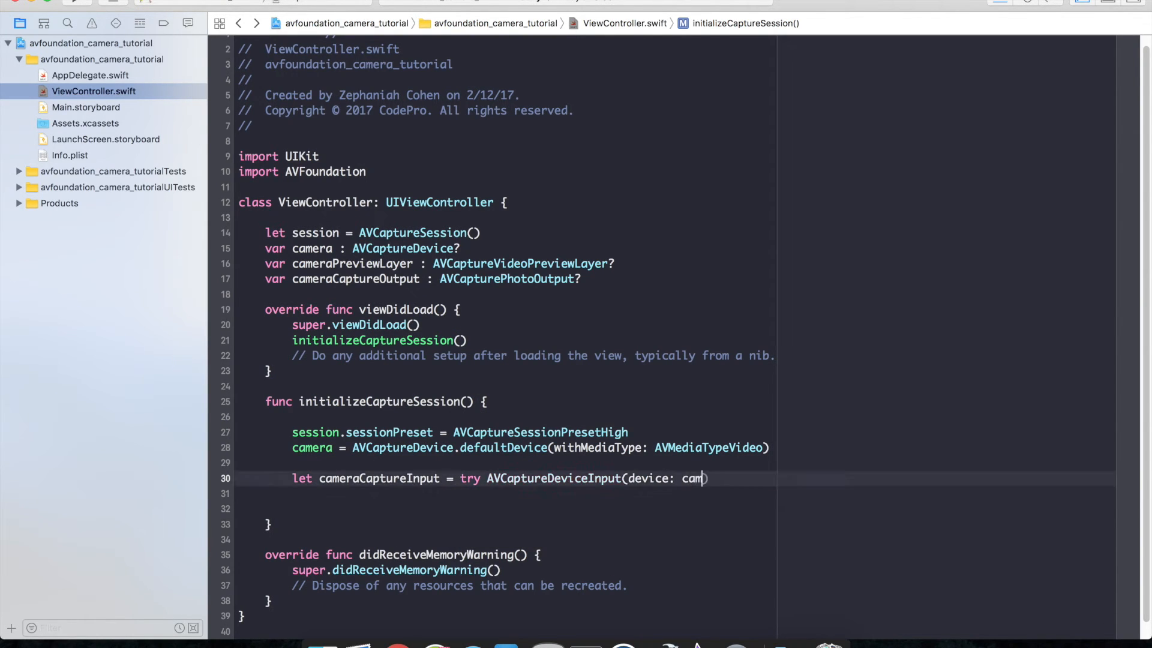
pyautogui.write('era!')
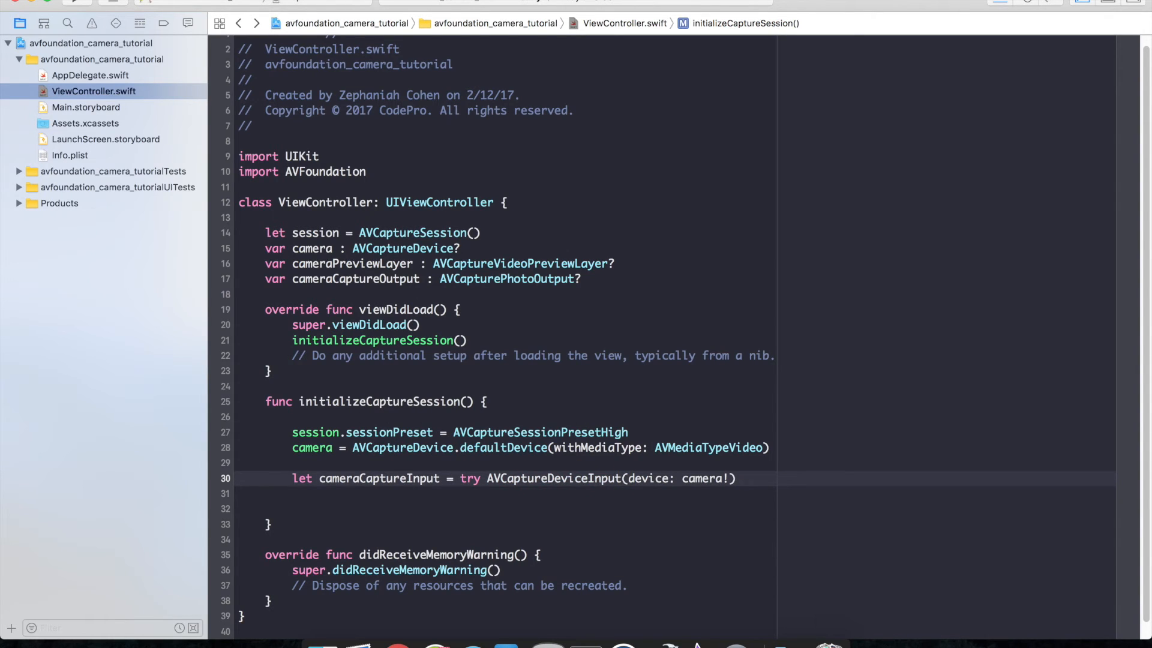
pyautogui.press('return')
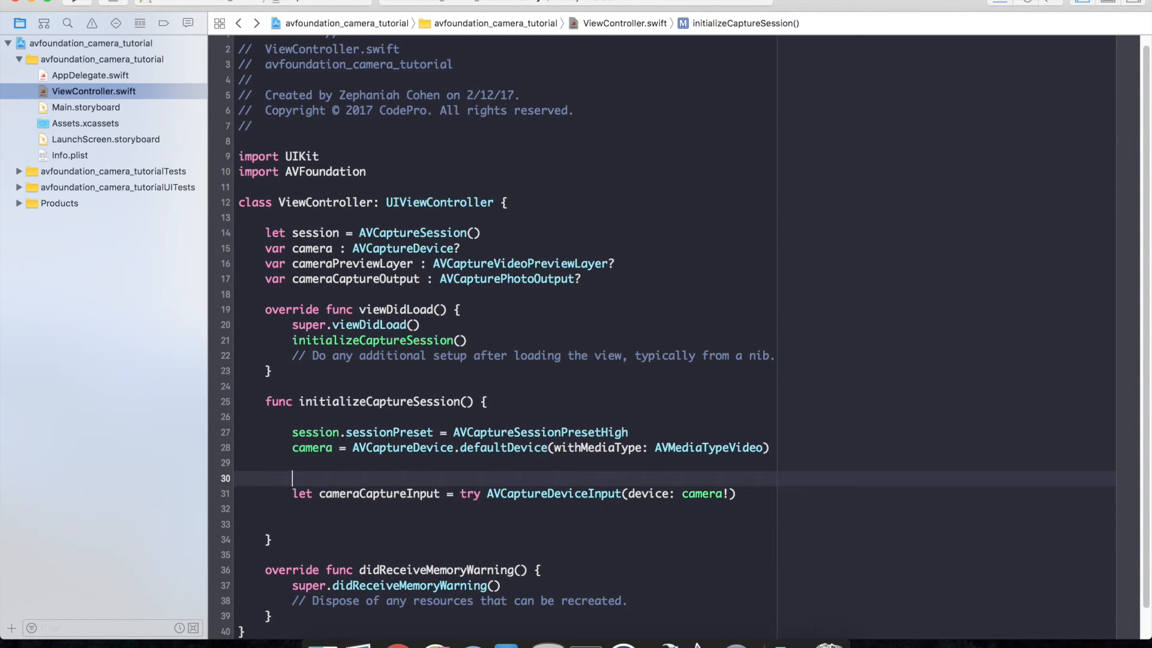
# Wrap the cameraCaptureInput line in a do block whose catch prints error.localizedDescription
pyautogui.write('d')
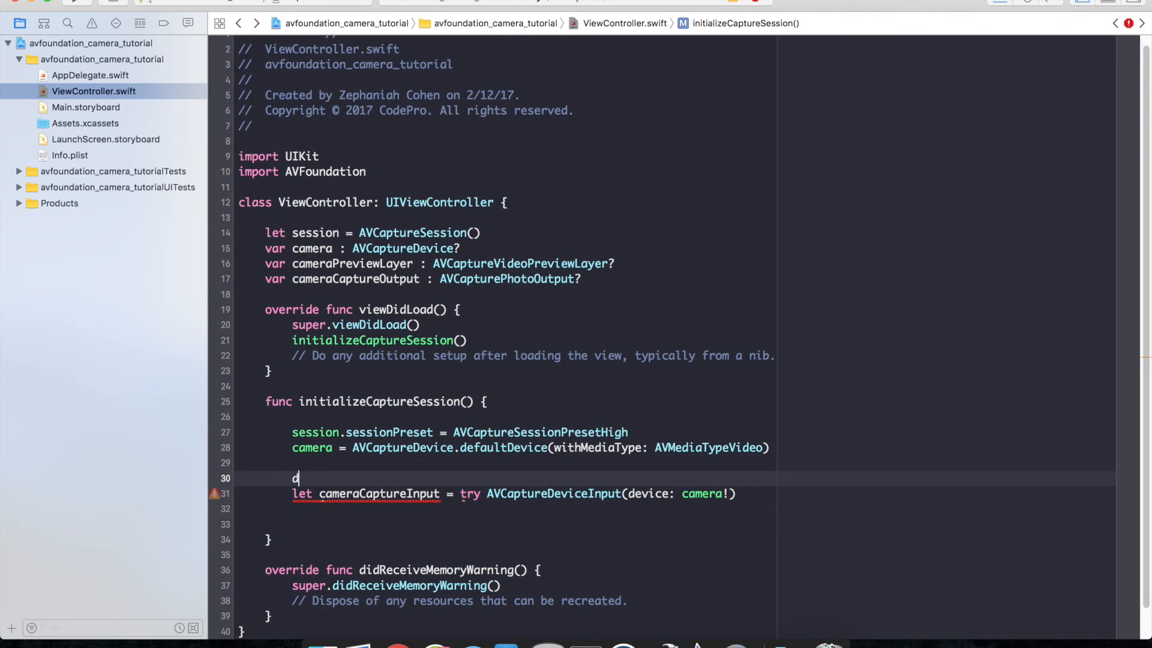
pyautogui.write('o {')
pyautogui.write('} catch')
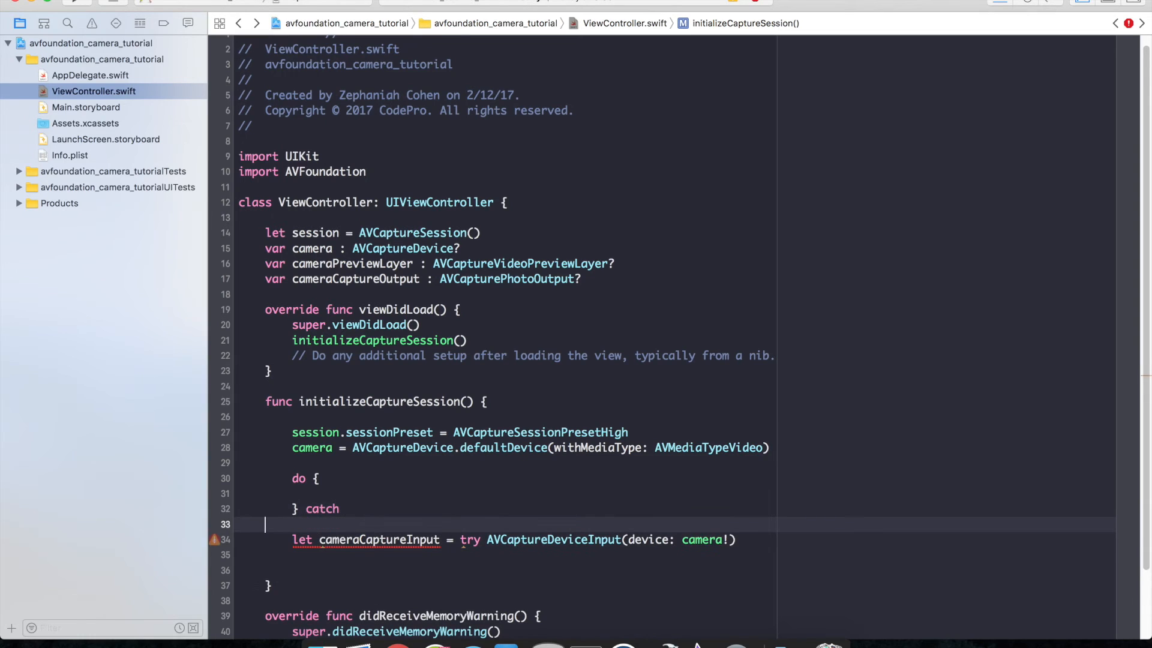
pyautogui.write('{')
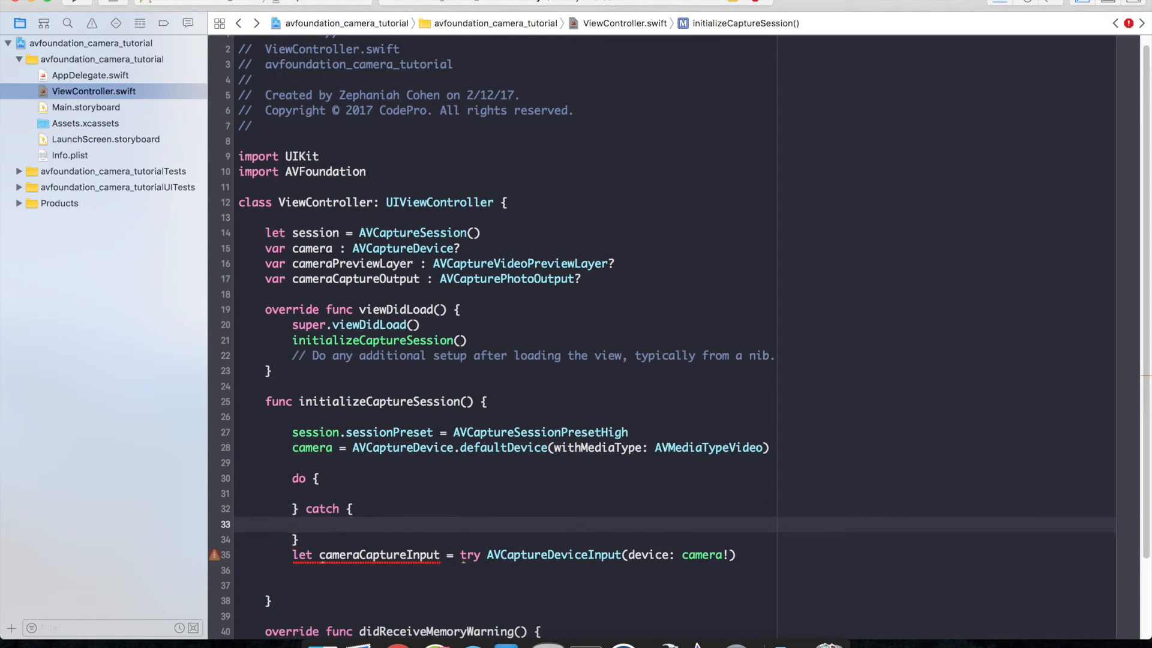
pyautogui.write('print(')
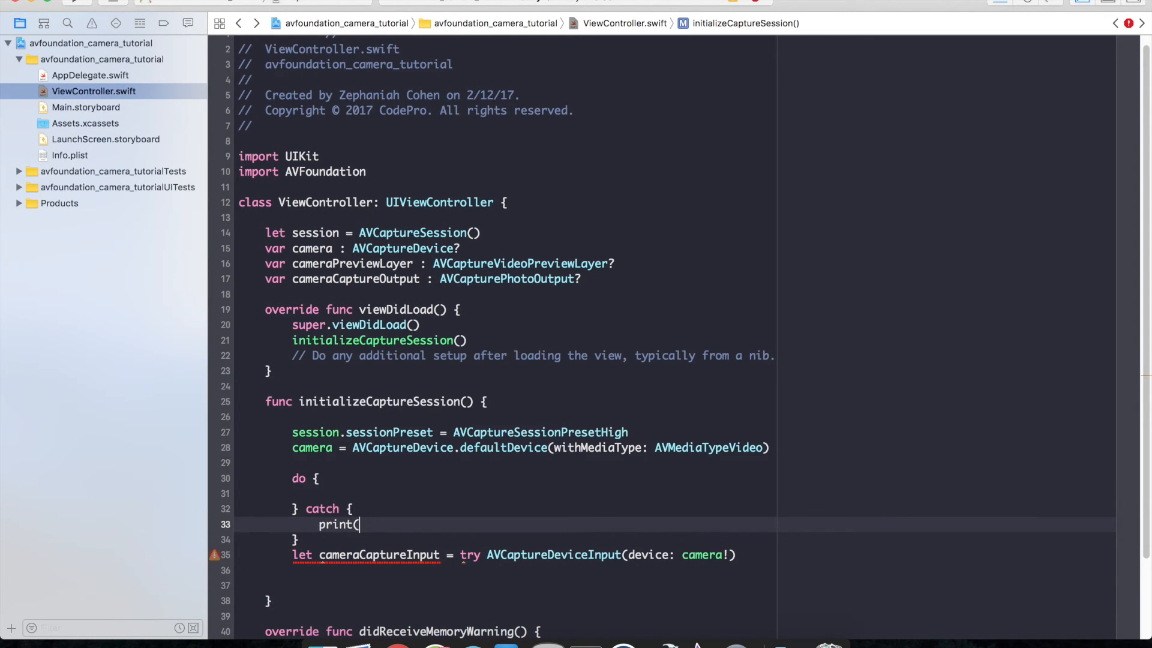
pyautogui.write('error.localizedDescription)')
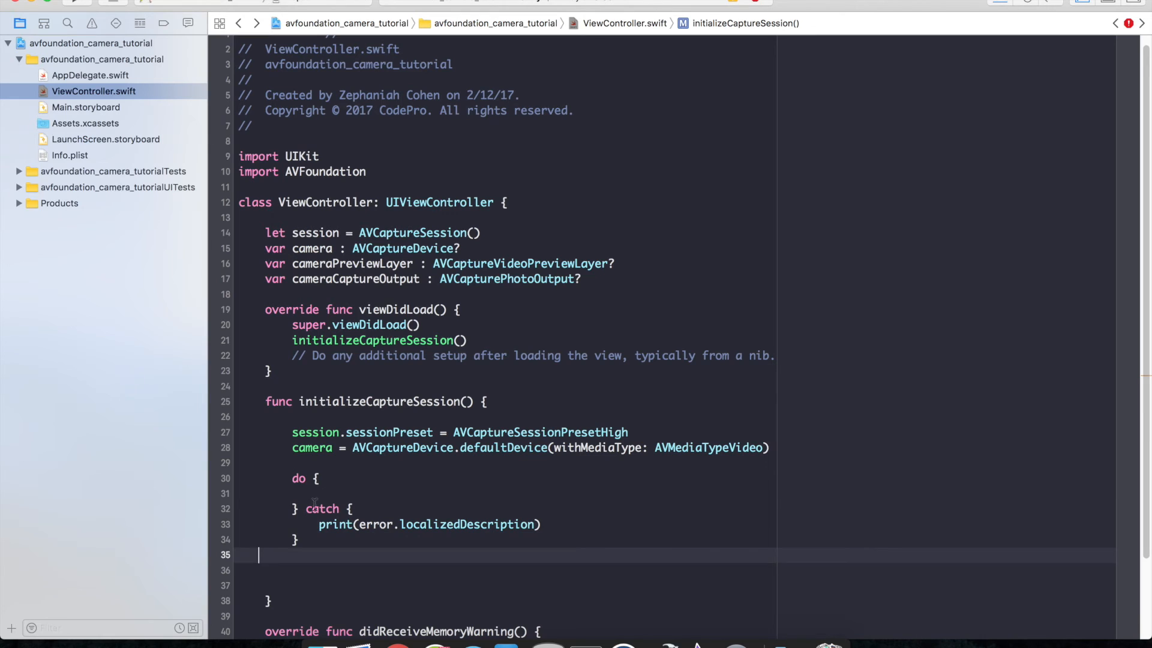
pyautogui.write('let cameraCaptureInput = try AVCaptureDeviceInput(device: camera!)')
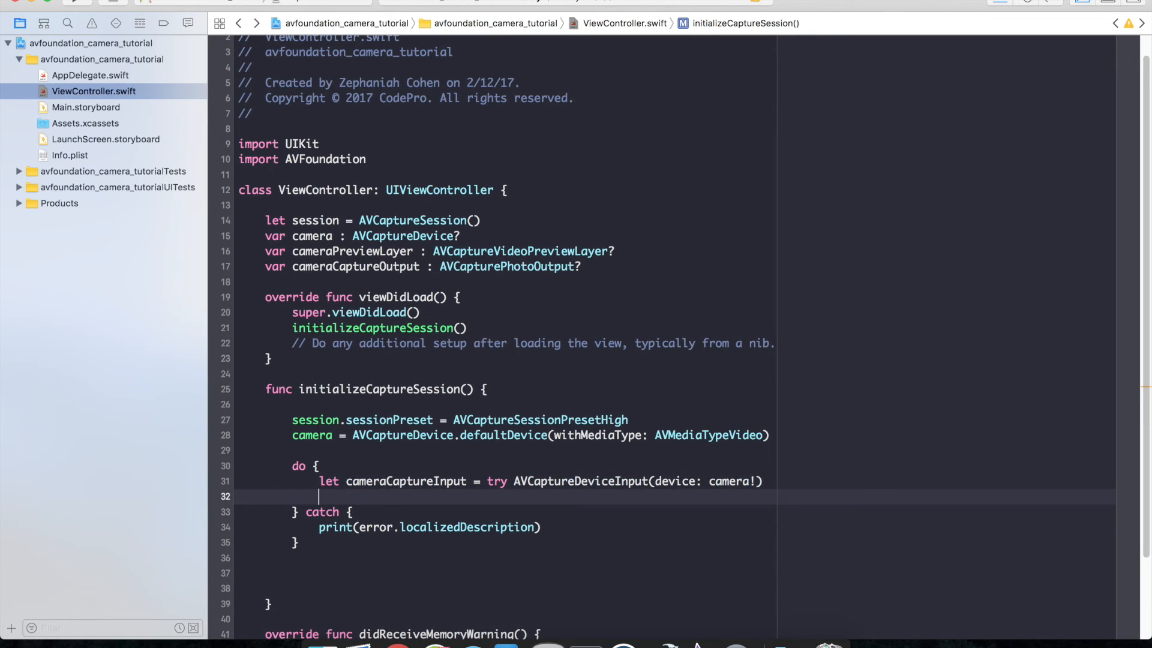
pyautogui.write('cameraCaptureOutput')
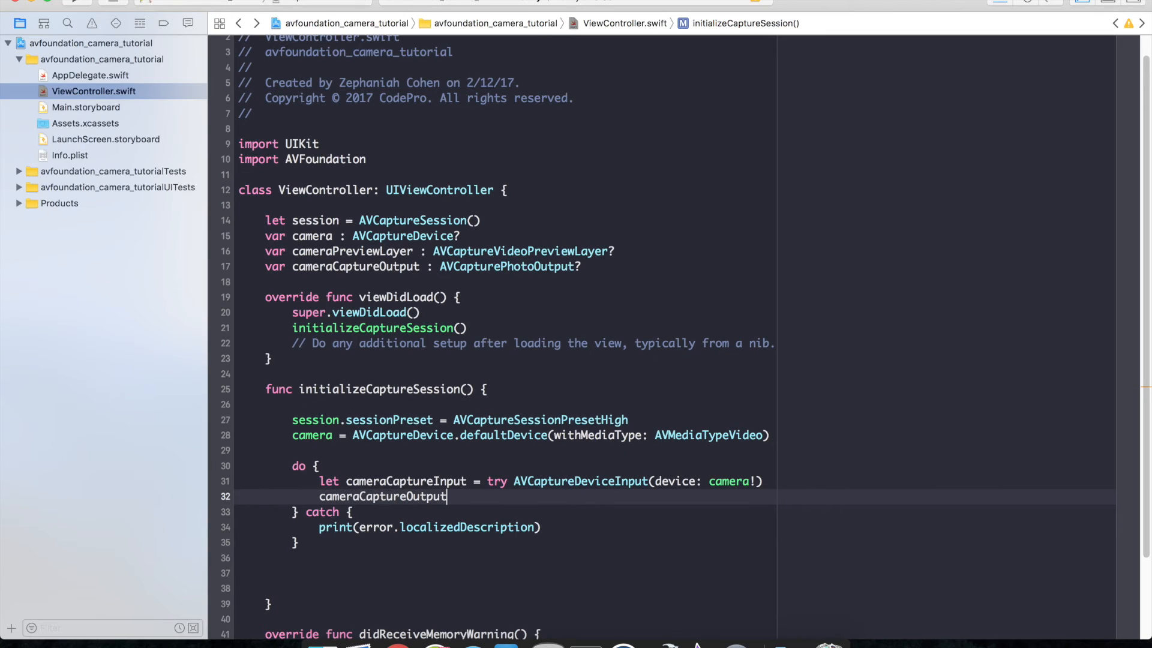
# Assign cameraCaptureOutput = AVCapturePhotoOutput() inside the do block
pyautogui.write('=')
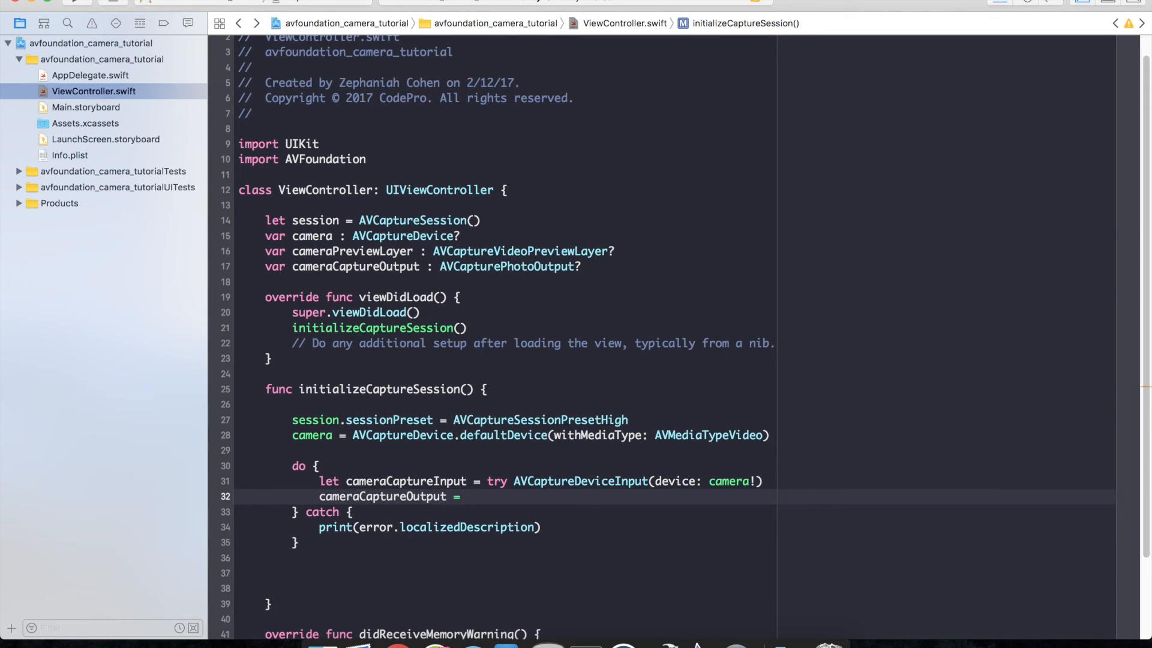
pyautogui.write('AVCapturePhotoOutput(')
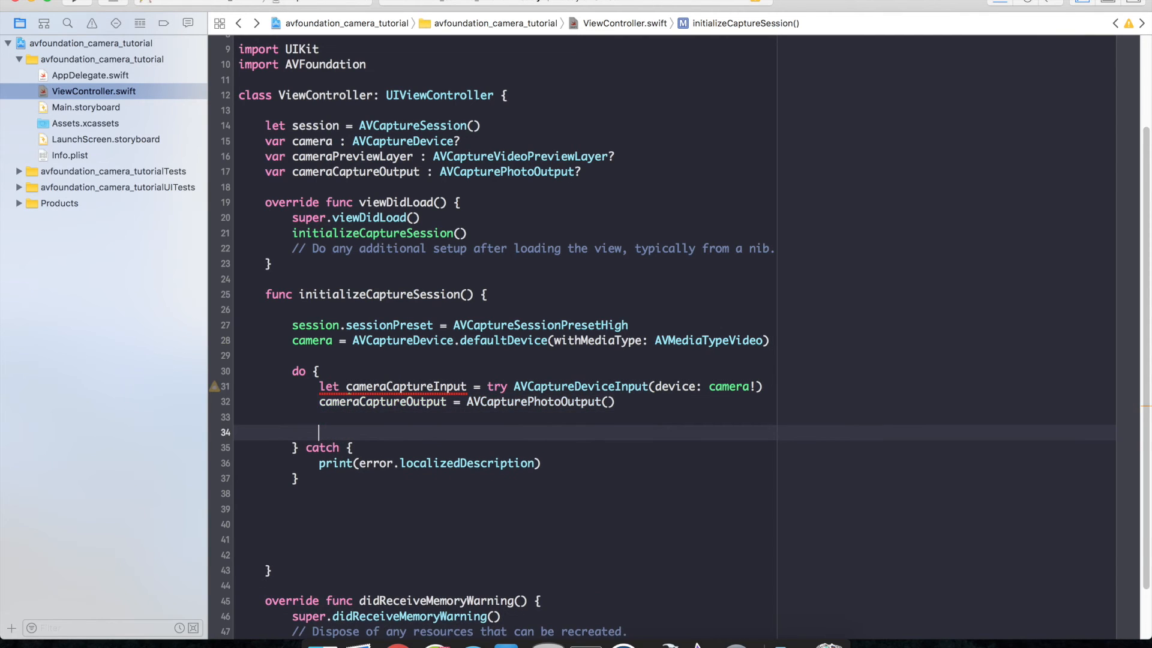
pyautogui.write('session.addInput(input: AVCaptureInput!')
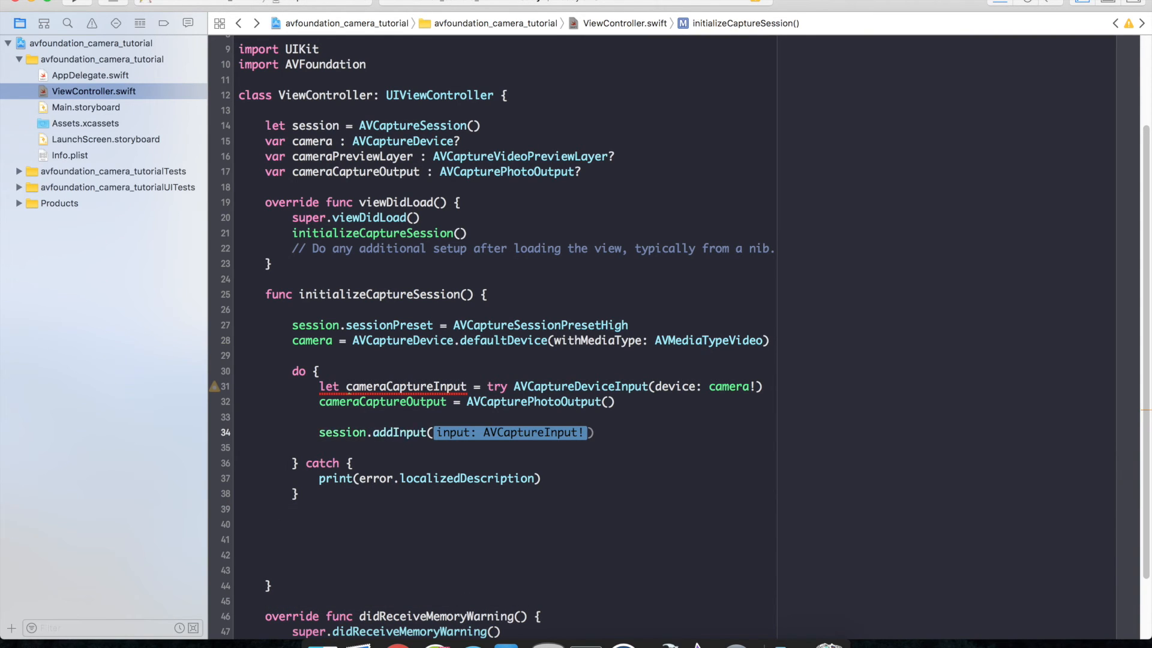
# Add session.addInput(cameraCaptureInput) and session.addOutput(cameraCaptureOutput) inside the do block
pyautogui.write('cameraCaptureInput')
pyautogui.click(562, 447)
pyautogui.write('session.addOutput(c')
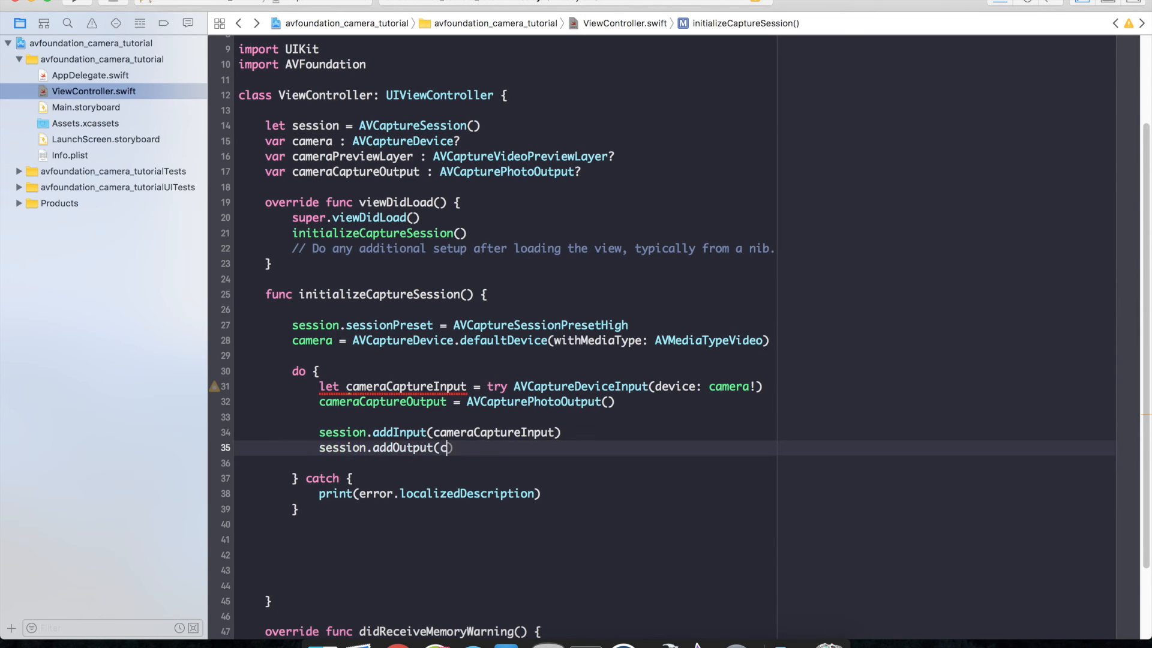
pyautogui.write('ameraCaptureOutput')
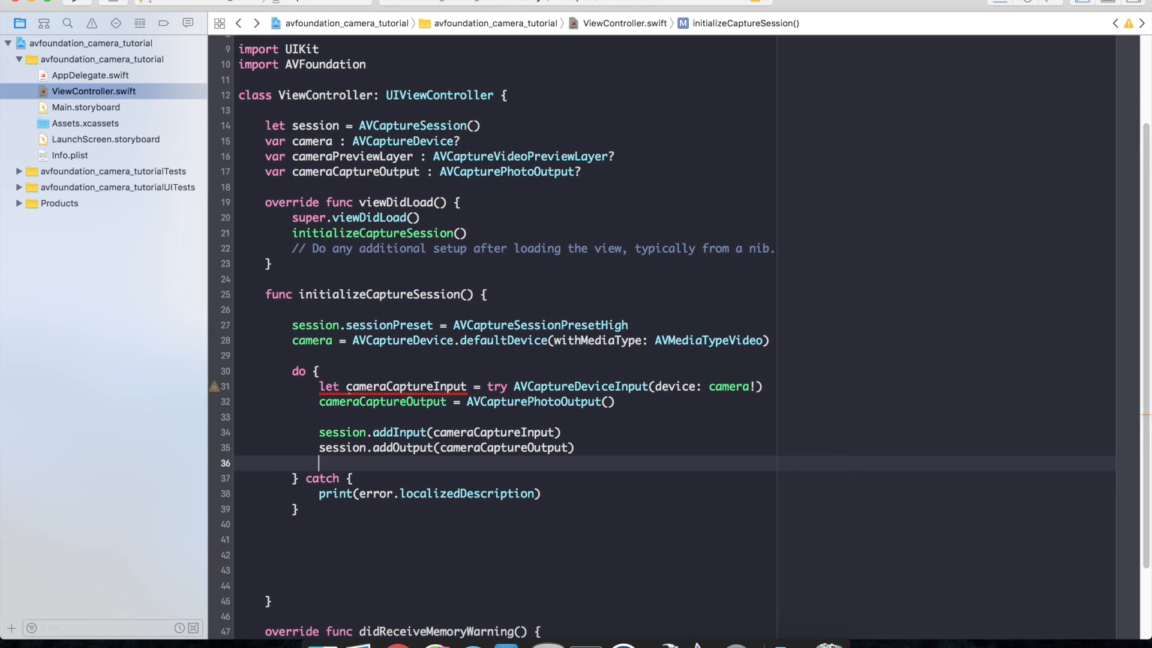
pyautogui.click(539, 494)
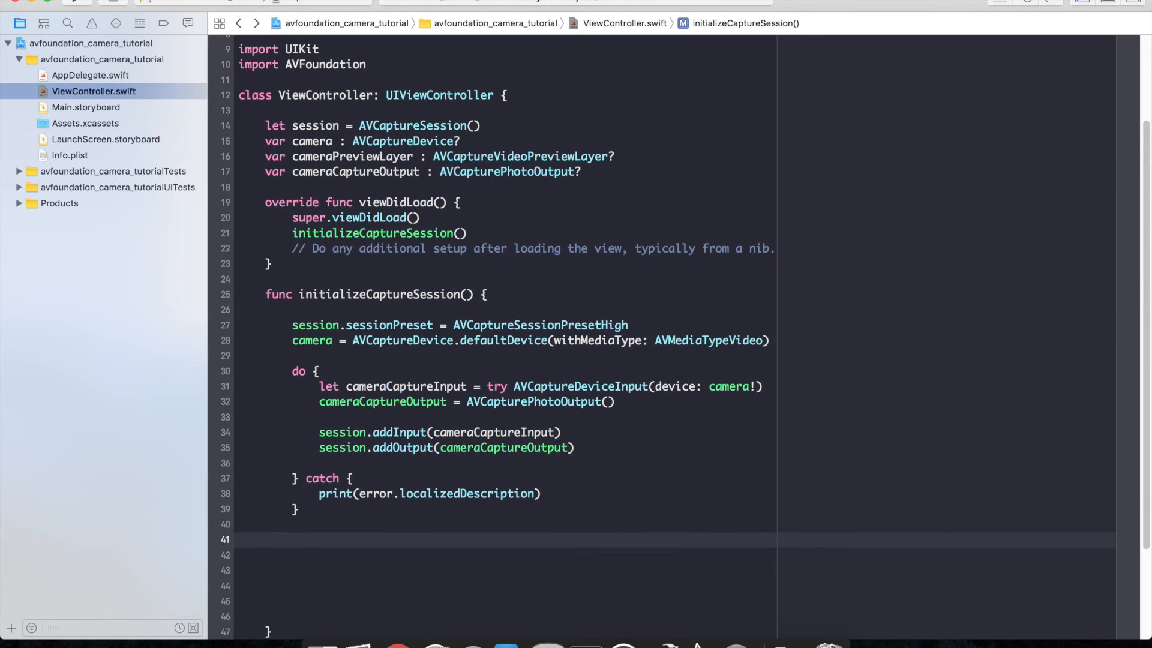
pyautogui.write('came')
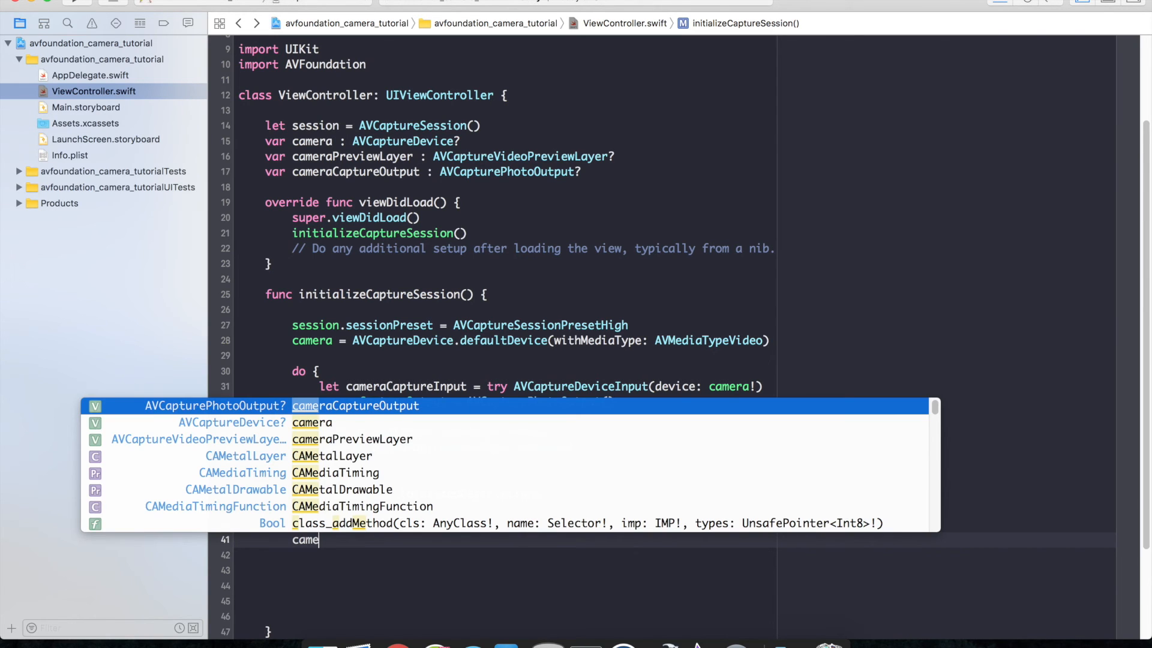
# Set cameraPreviewLayer = AVCaptureVideoPreviewLayer(session: session) with videoGravity AVLayerVideoGravityResizeAspectFill
pyautogui.press('Return')
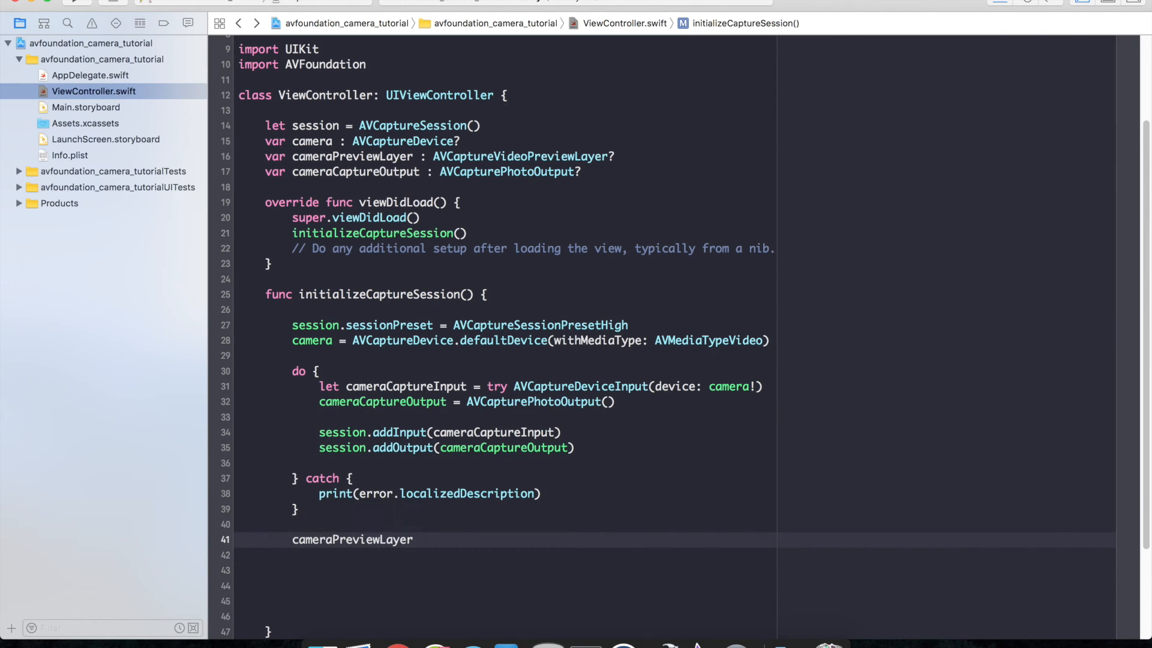
pyautogui.write('= AVCaptureVideoPreviewLayer(session: session')
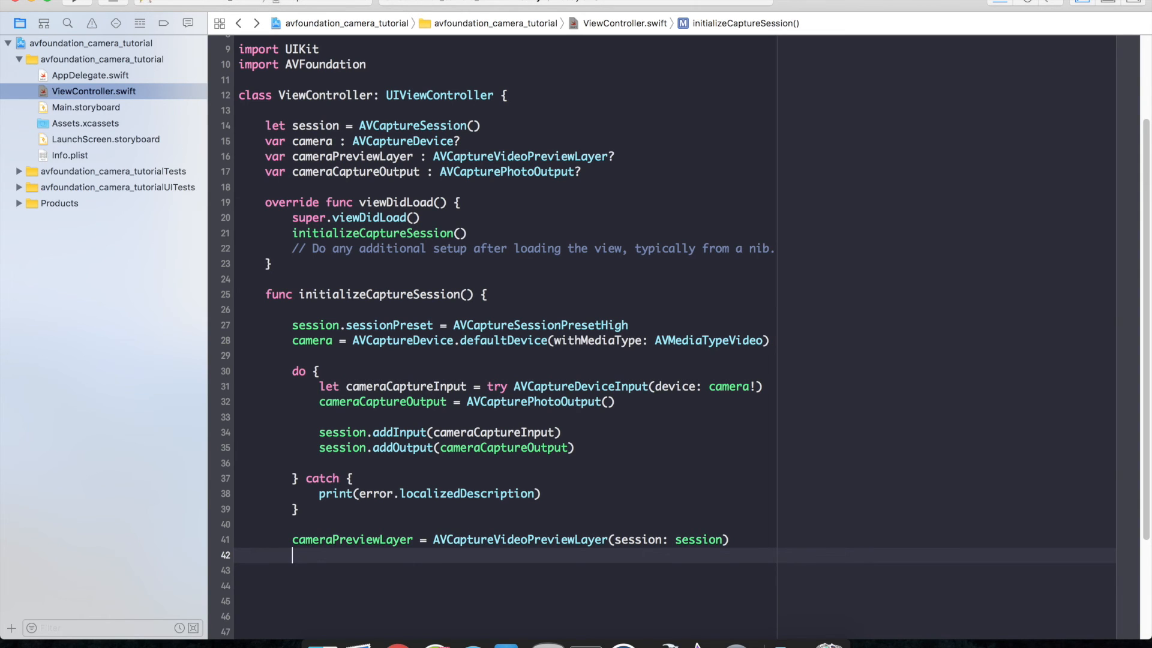
pyautogui.write('cameraPreviewLayer?')
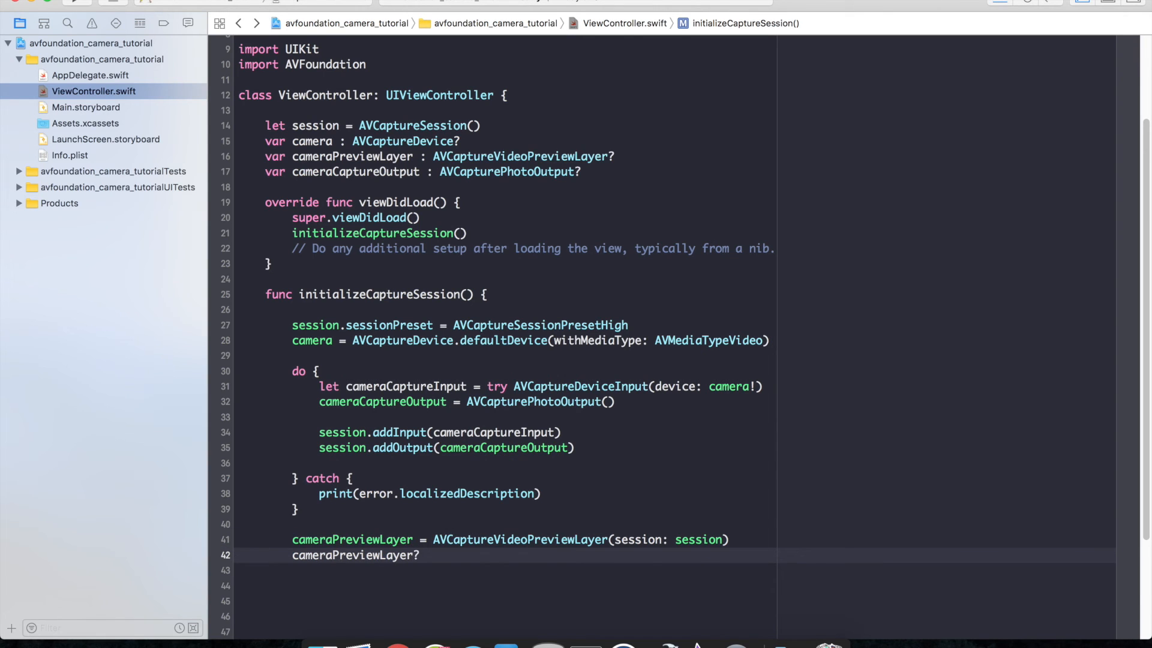
pyautogui.write('.videoGravity =')
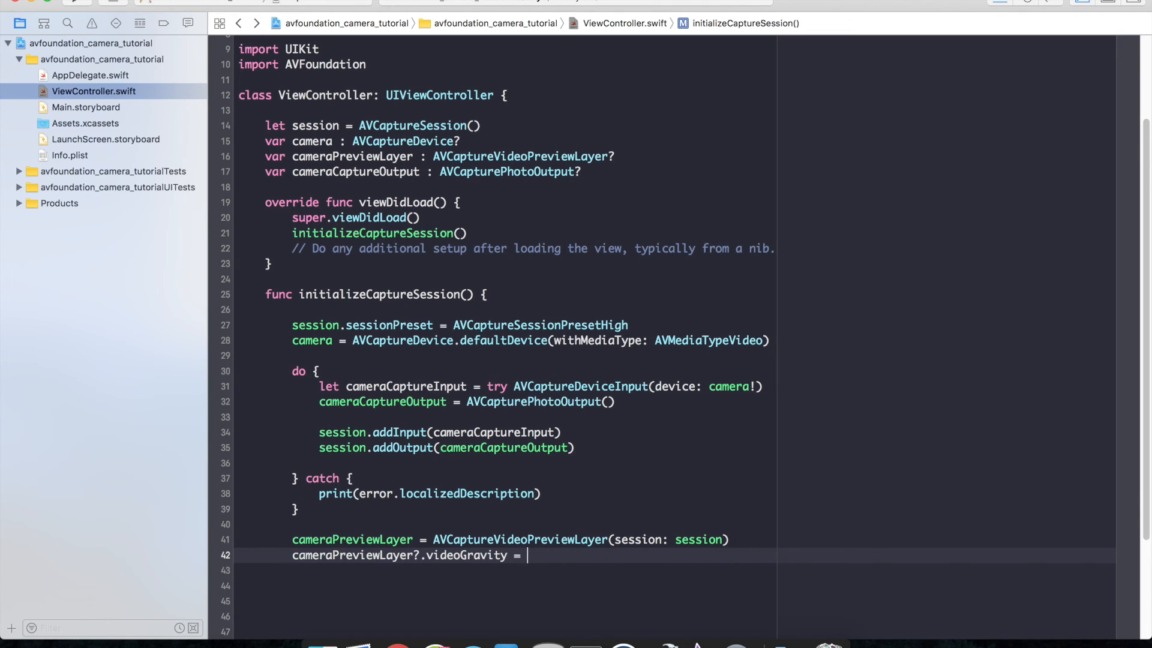
pyautogui.write('AVLayerVideoGravityResizeAspectFill')
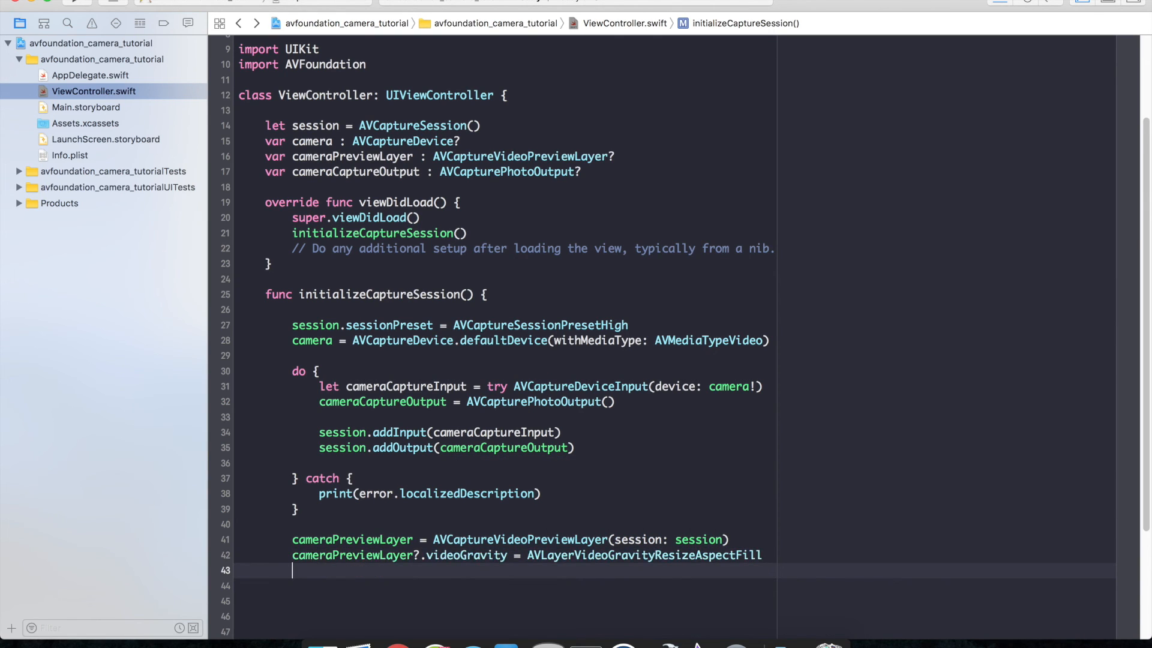
# Set cameraPreviewLayer?.frame to view.bounds
pyautogui.write('cameraPreviewLayer')
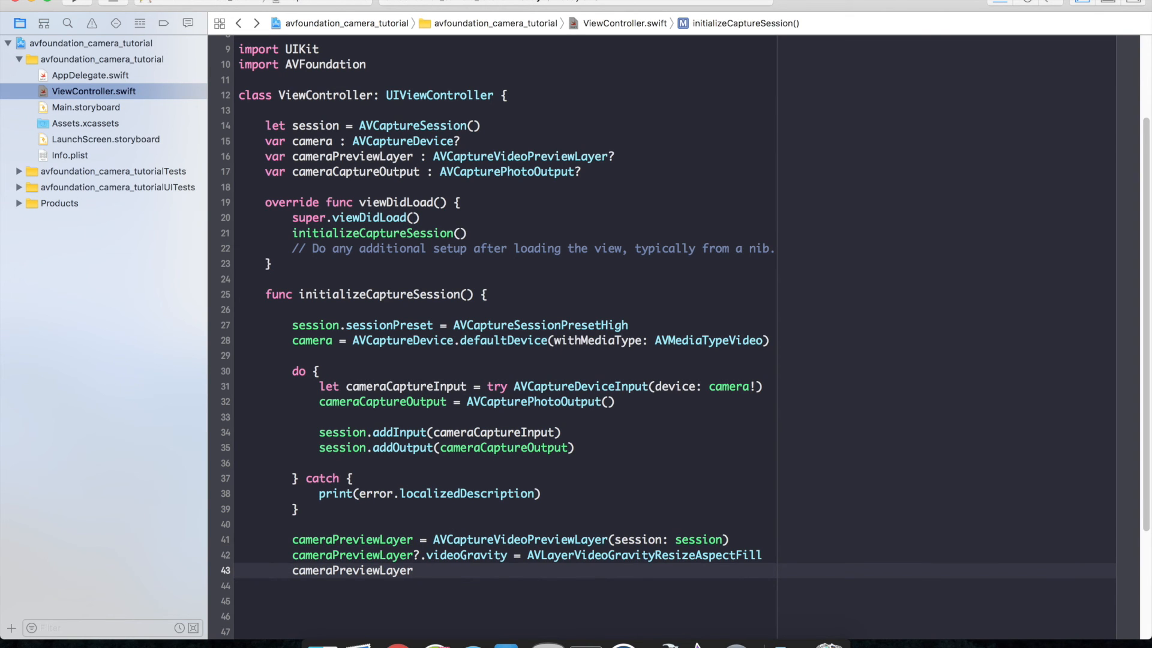
pyautogui.write('?.frame')
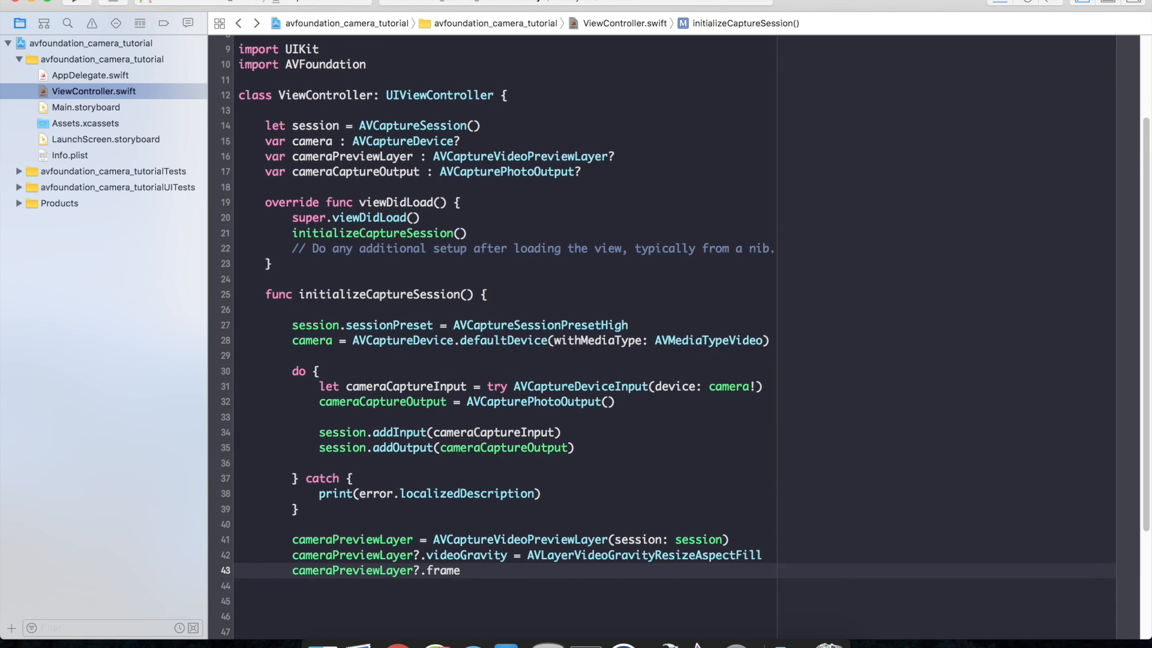
pyautogui.write('= v')
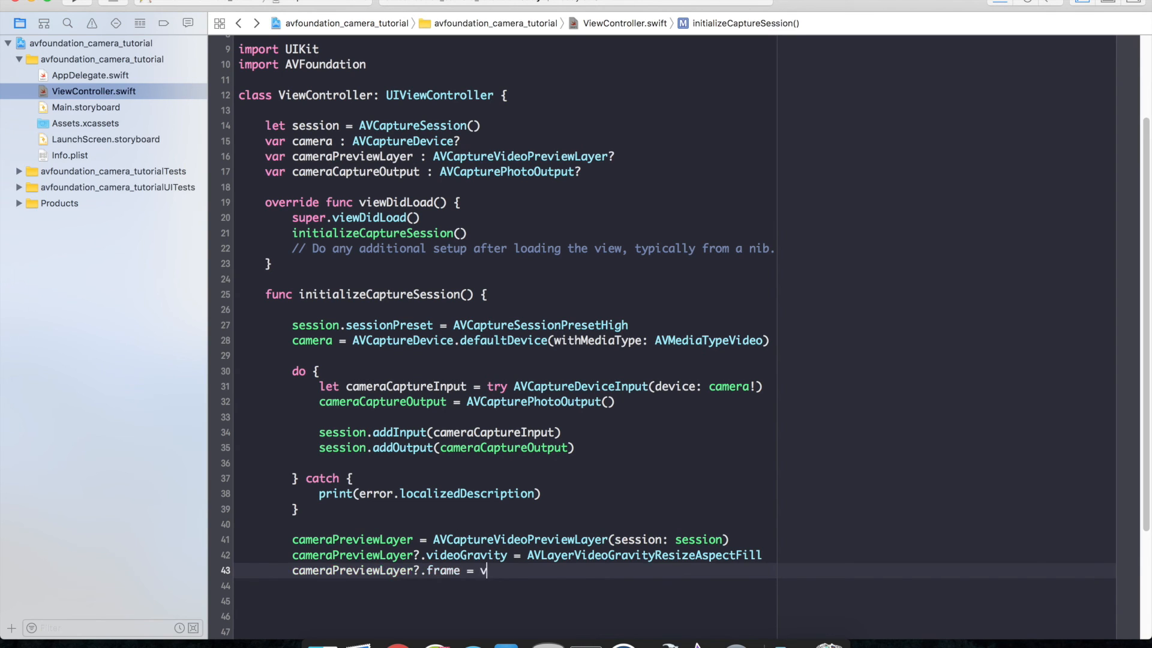
pyautogui.write('iew.bounds')
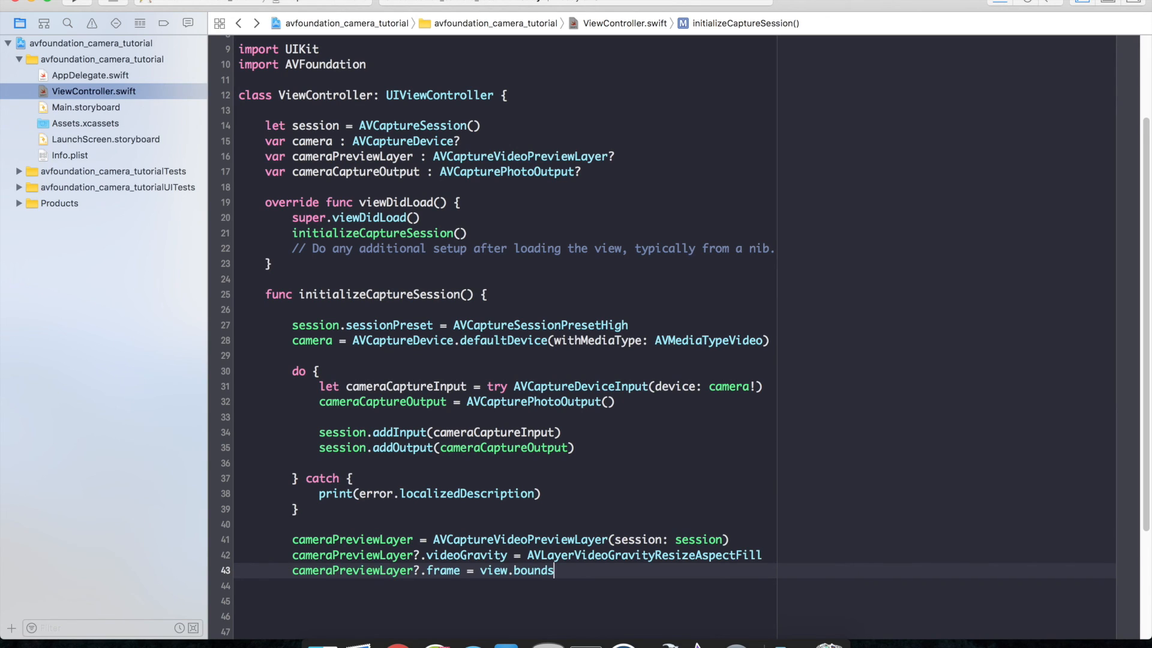
pyautogui.press('Return')
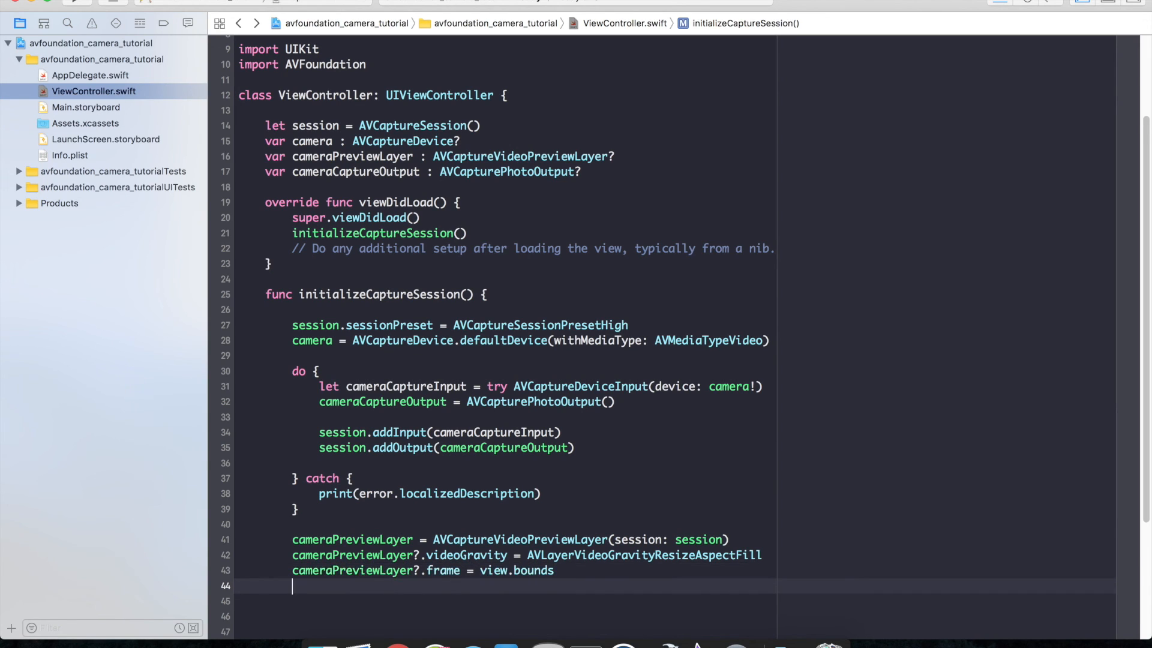
# Set the preview layer's connection.videoOrientation to AVCaptureVideoOrientation.portrait
pyautogui.write('cameraPreviewLayer?')
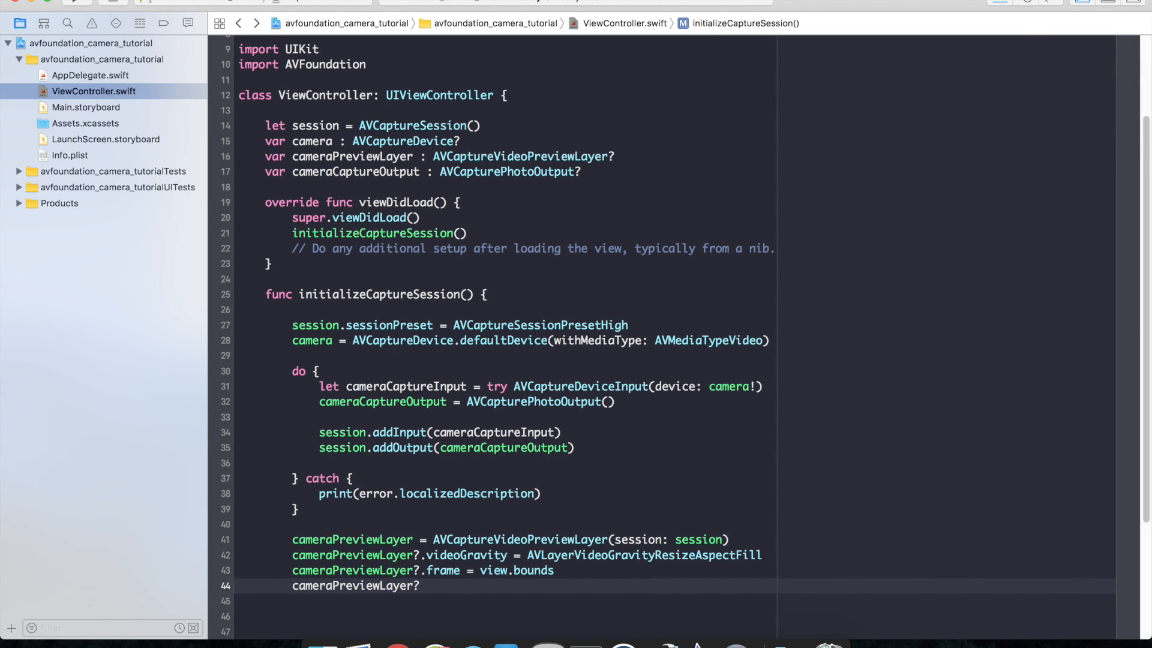
pyautogui.write('.connection')
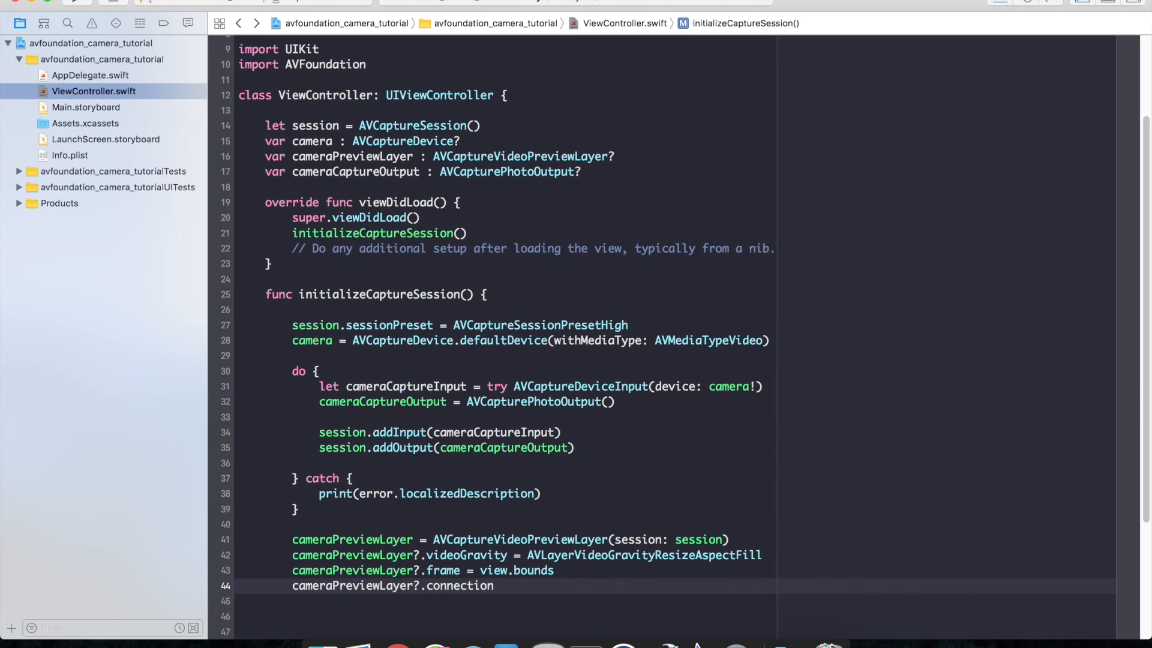
pyautogui.write('.videoOrientation')
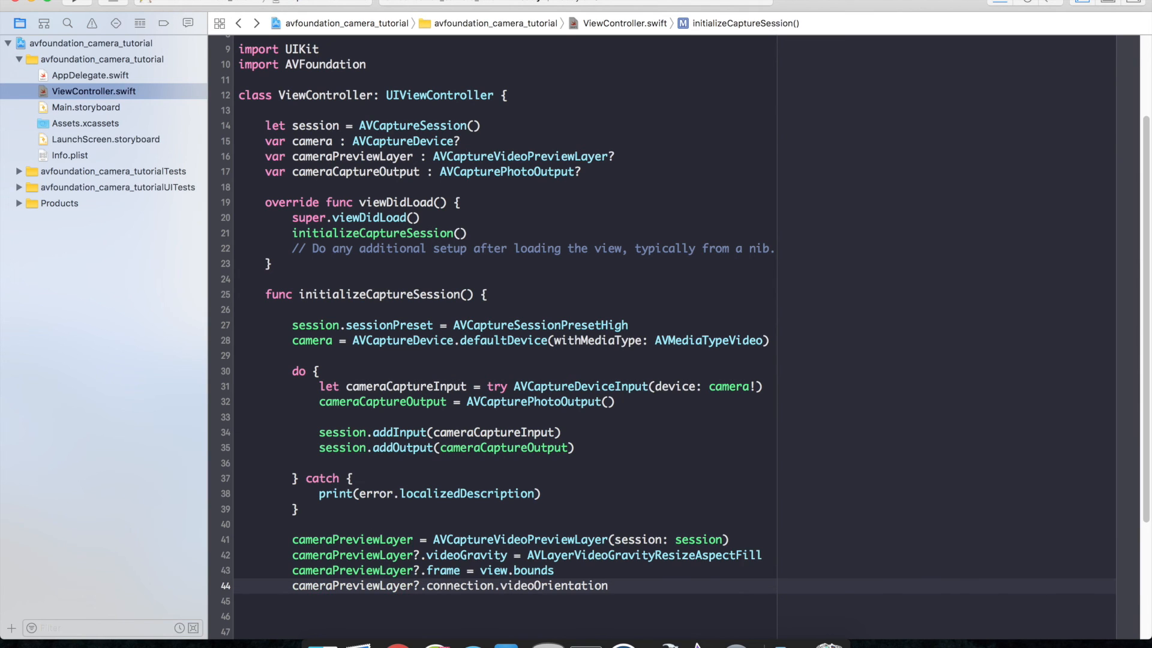
pyautogui.write('= AV')
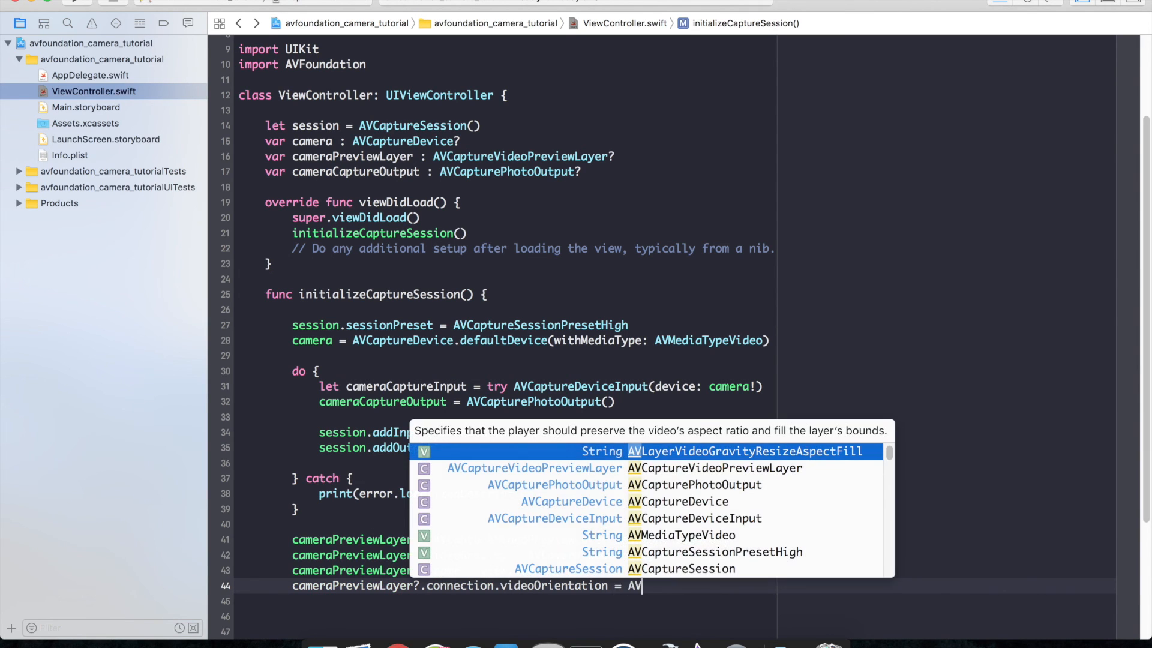
pyautogui.write('CaptureVideoOrientation')
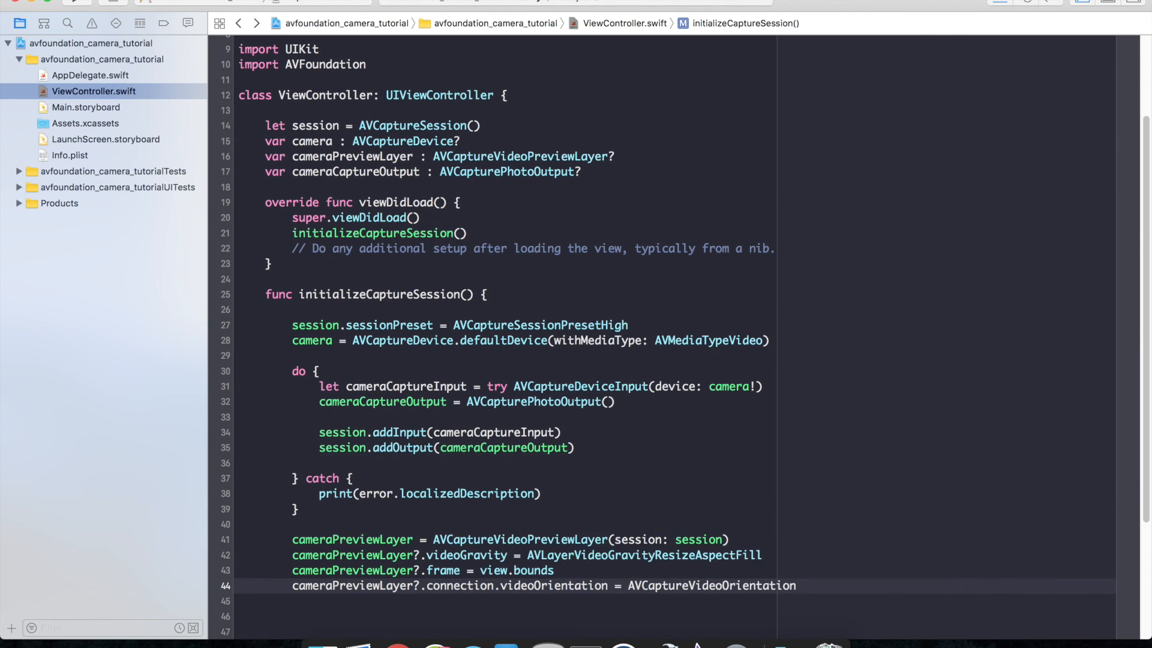
pyautogui.write('.portrait')
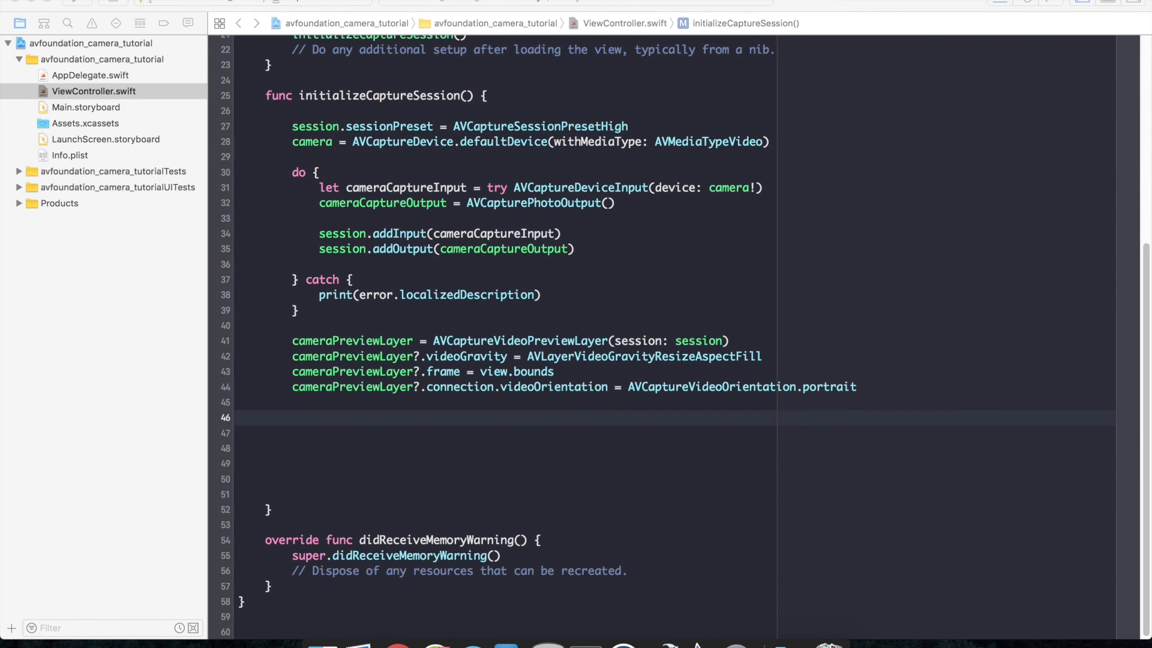
pyautogui.moveTo(768, 403)
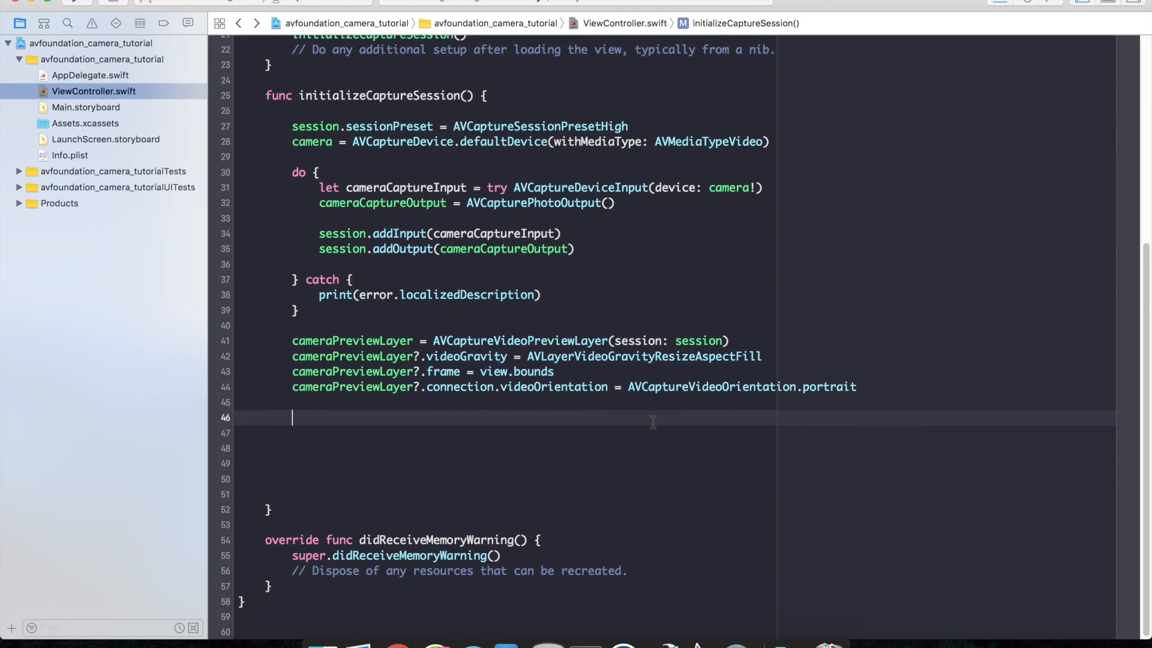
# Add view.layer.insertSublayer(cameraPreviewLayer!, at: 0) followed by session.startRunning()
pyautogui.write('view')
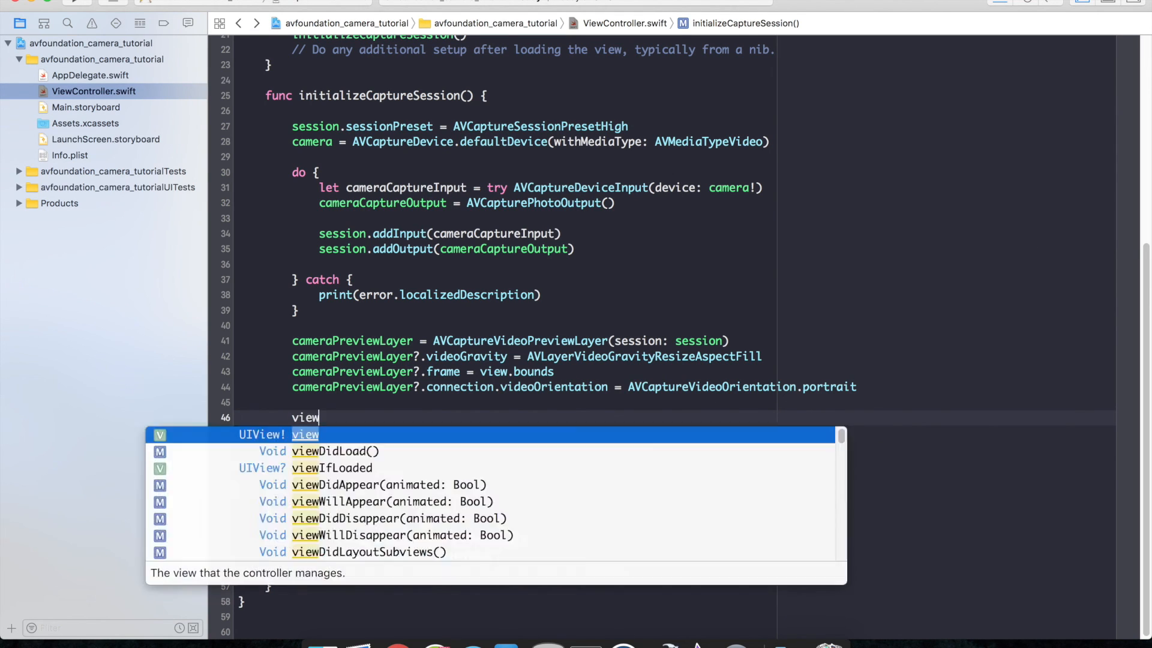
pyautogui.write('.layer.insertSublayer(layer: CALayer, at: UInt32')
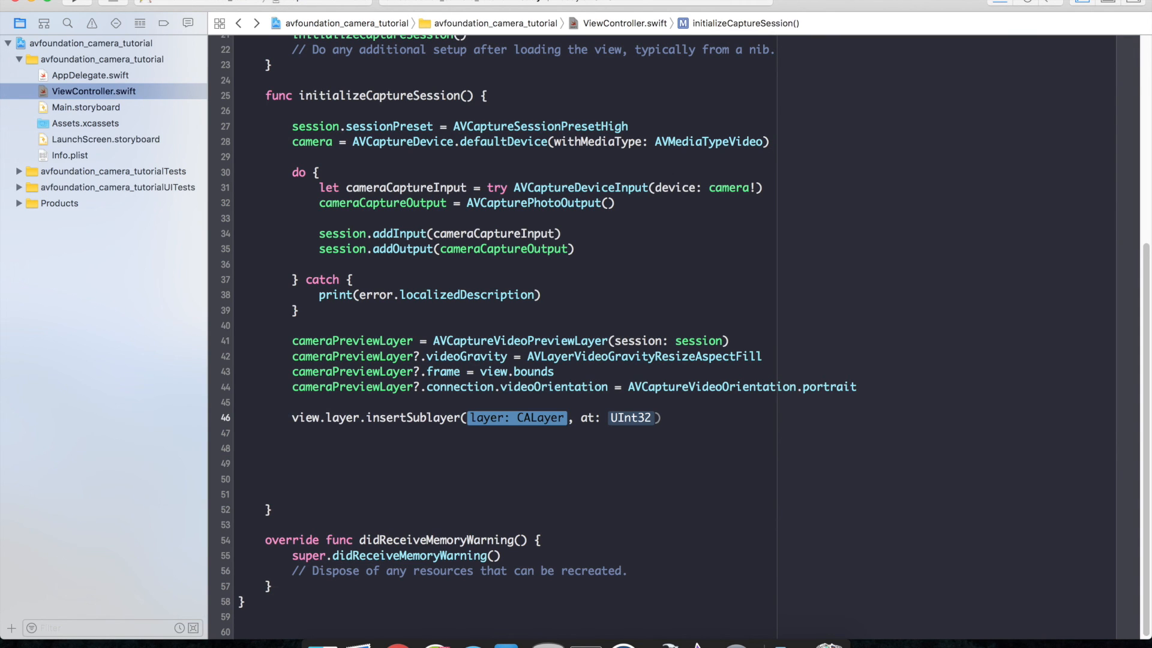
pyautogui.write('cameraPreview')
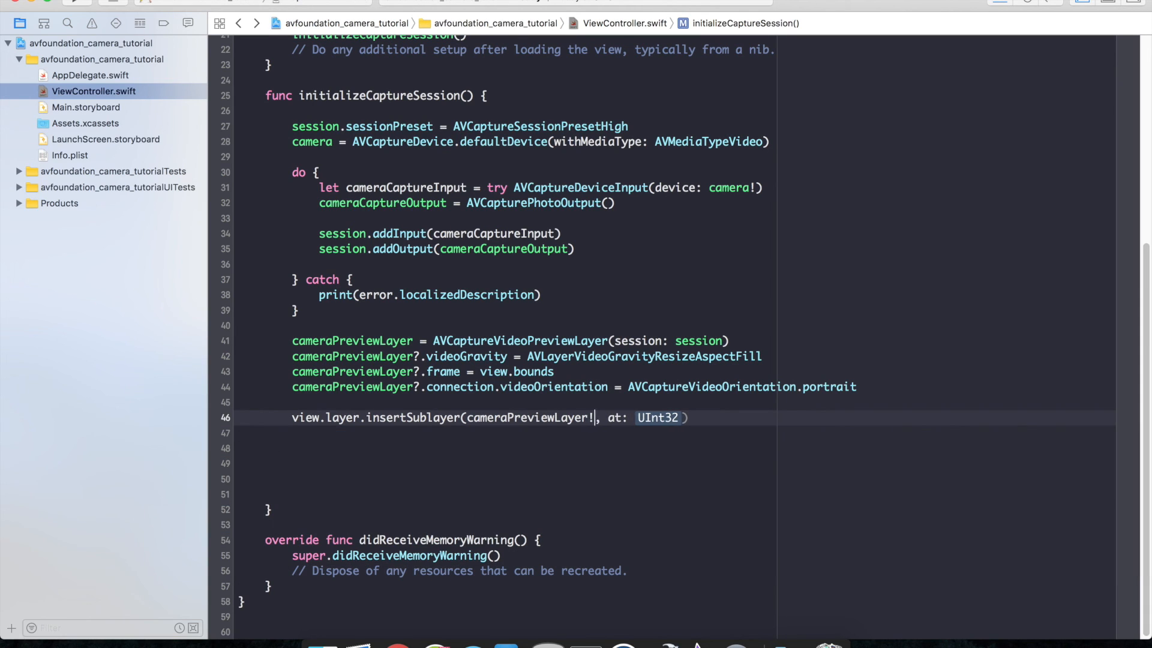
pyautogui.write('0')
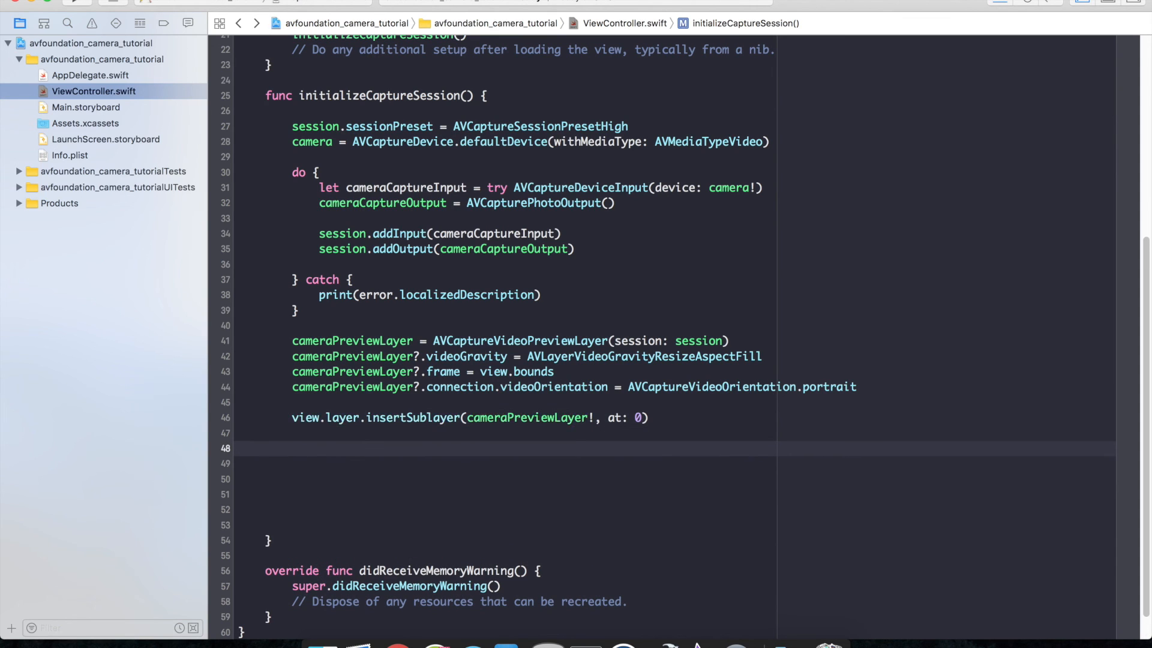
pyautogui.write('session.s')
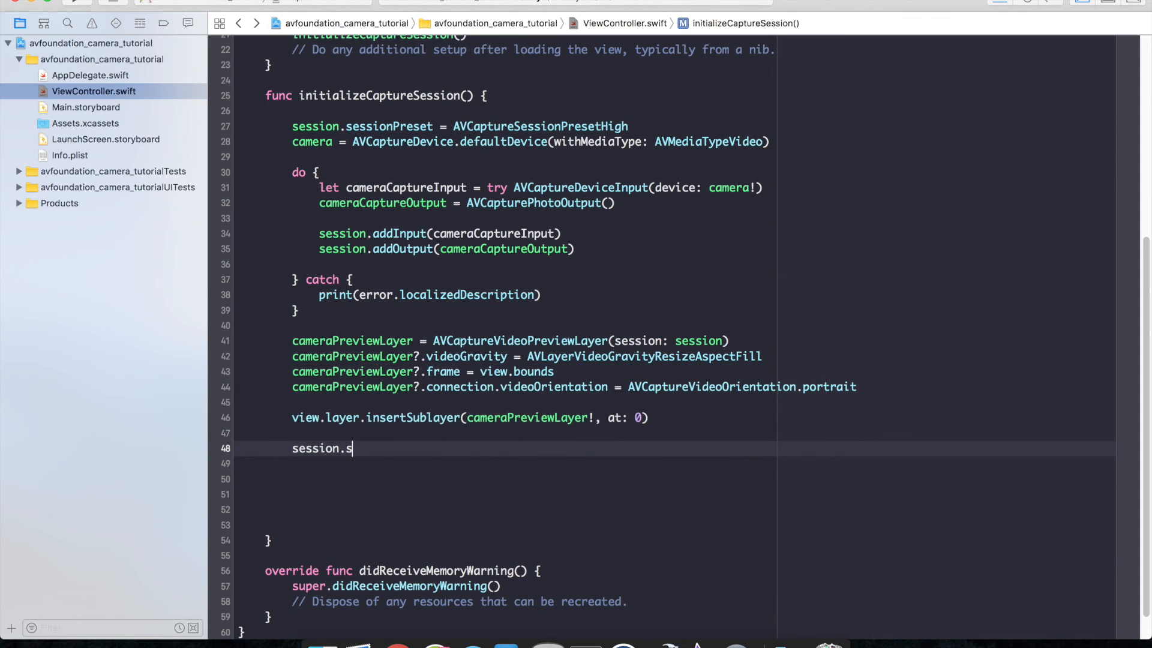
pyautogui.write('tartRunning()')
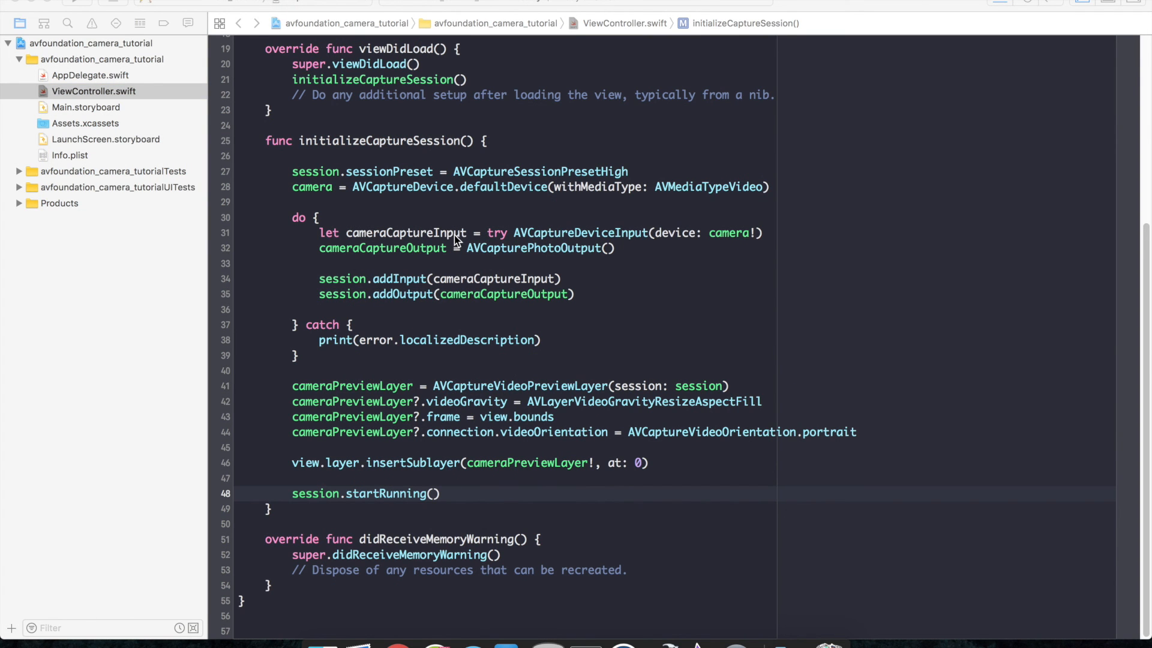
pyautogui.moveTo(465, 245)
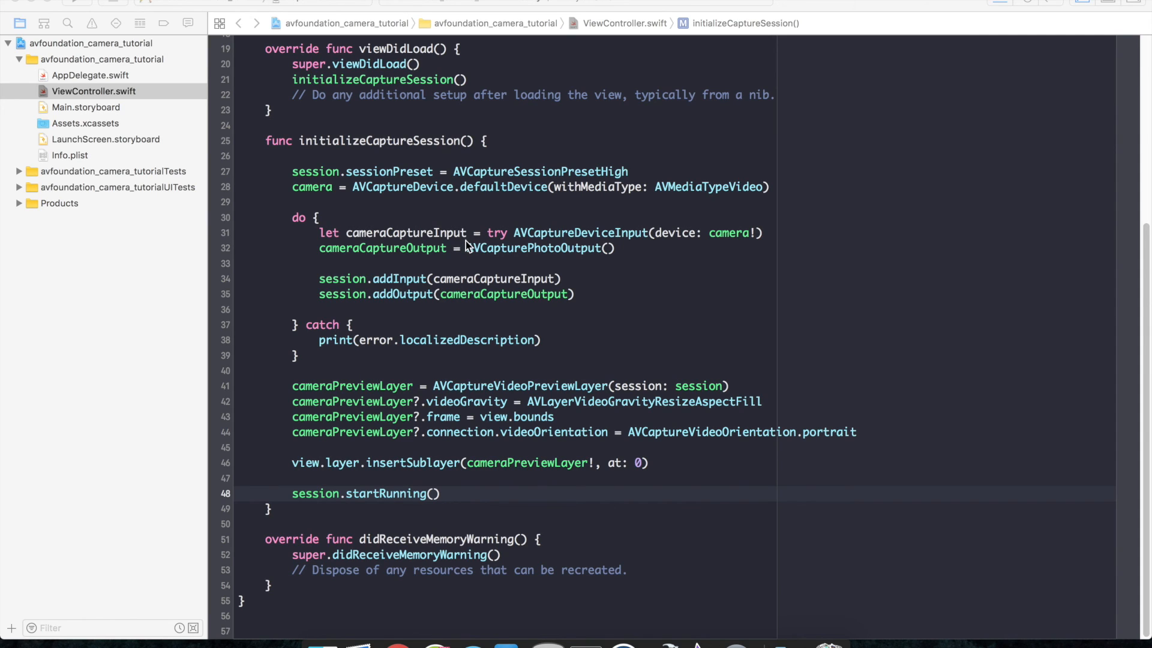
pyautogui.moveTo(709, 118)
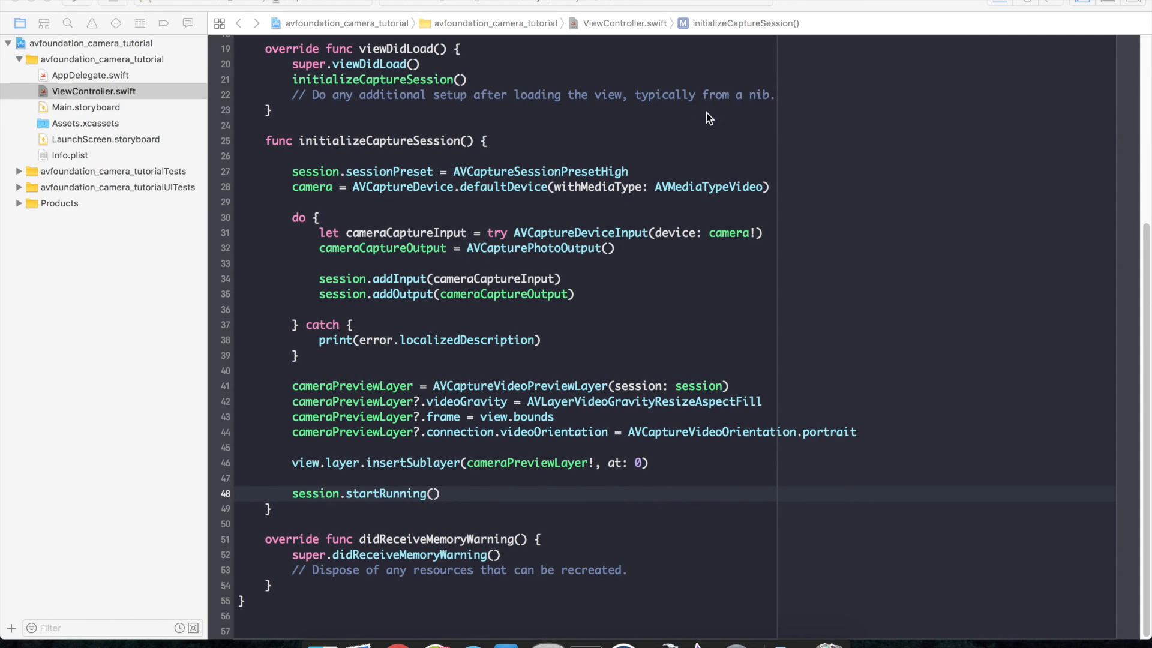